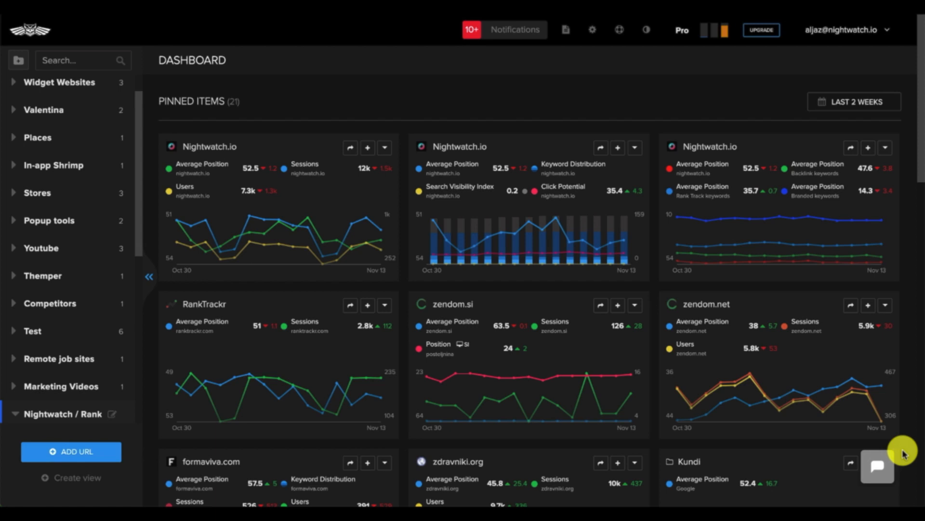
{"action": "mouse_move", "coordinate": [594, 258]}
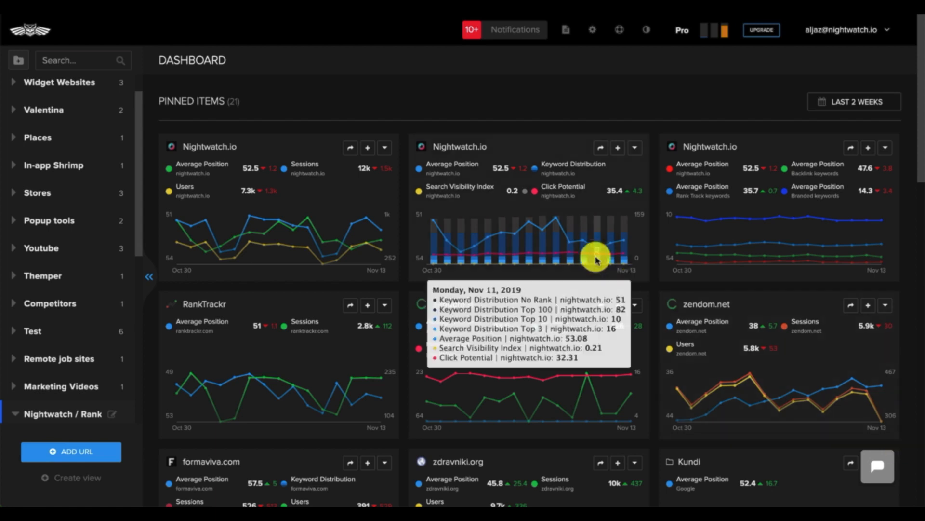
{"action": "mouse_move", "coordinate": [350, 147]}
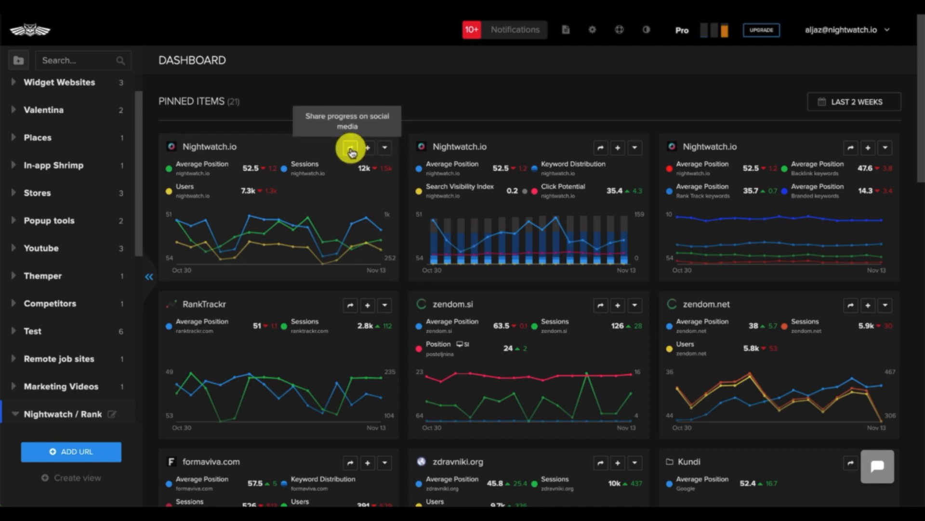
- Preview the Nightwatch.io chart's metric options, then open its dashboard and scroll to Backlinks
{"action": "left_click", "coordinate": [384, 147]}
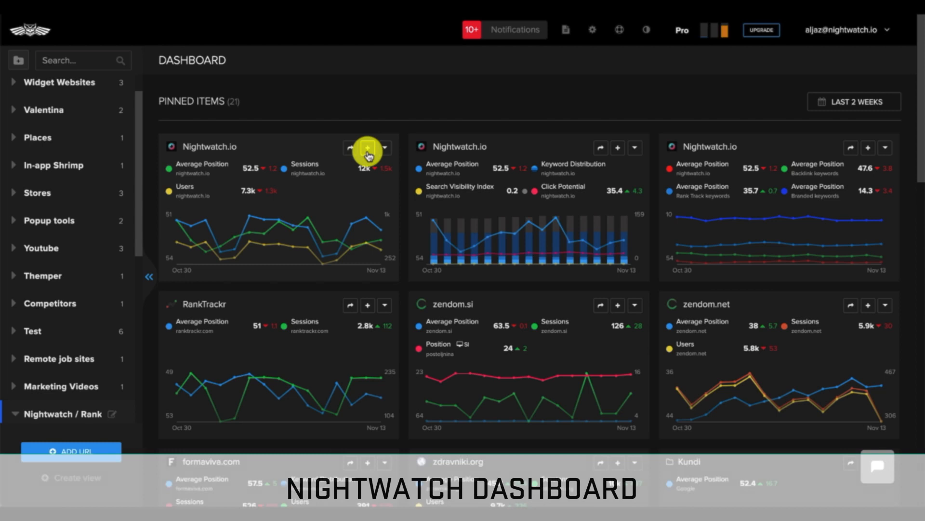
{"action": "left_click", "coordinate": [367, 147]}
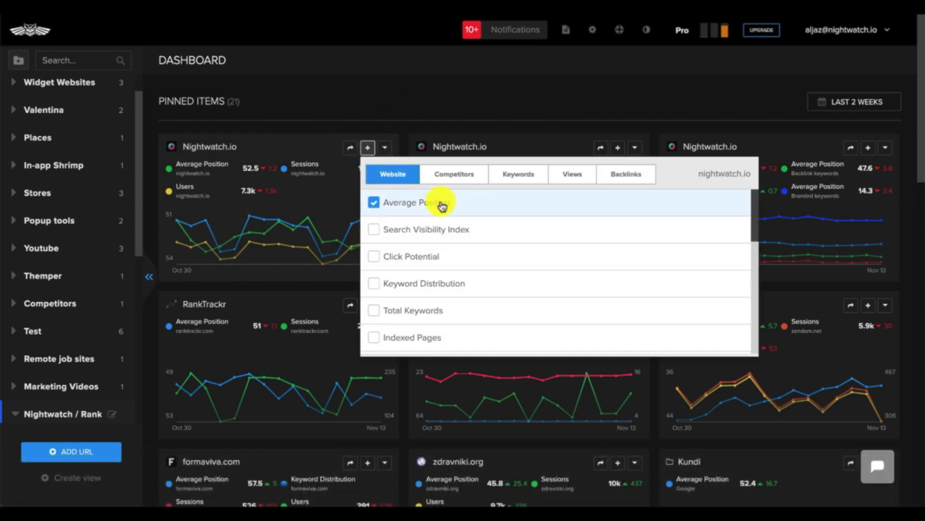
{"action": "mouse_move", "coordinate": [442, 186]}
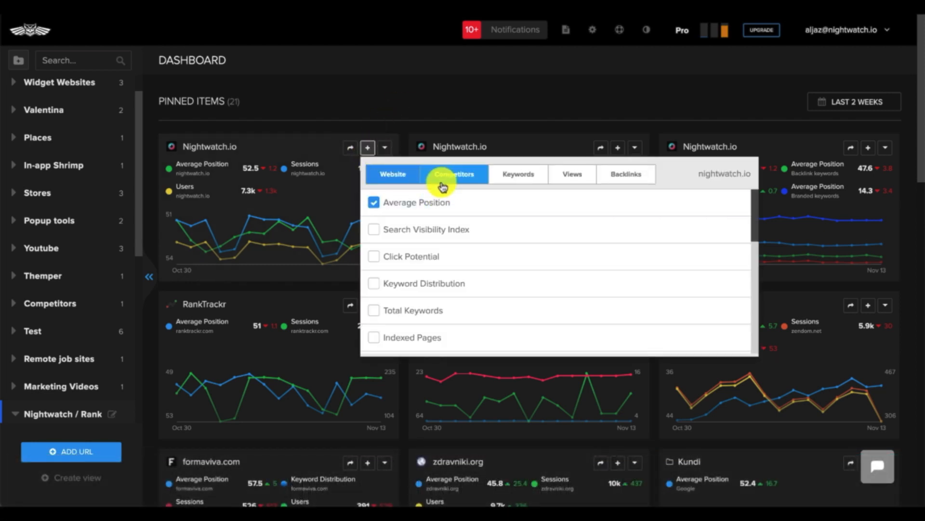
{"action": "left_click", "coordinate": [453, 173]}
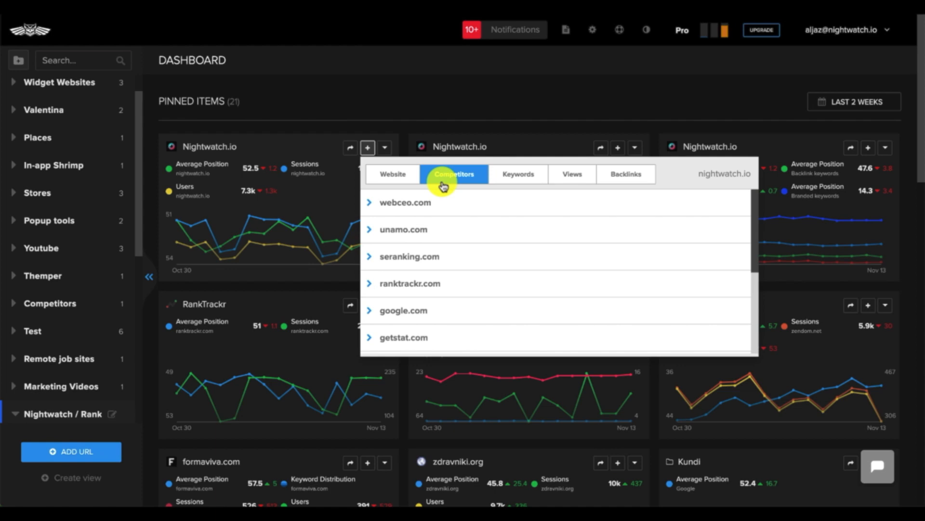
{"action": "left_click", "coordinate": [517, 173]}
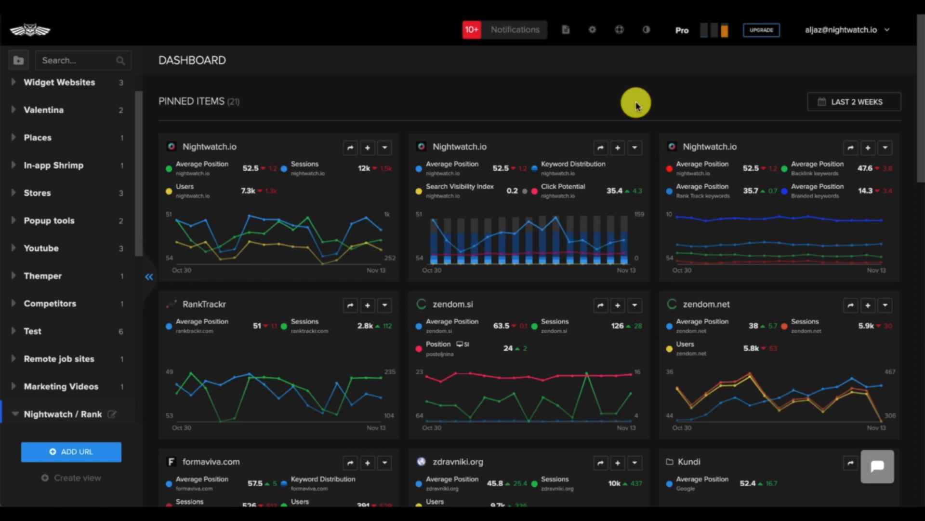
{"action": "mouse_move", "coordinate": [451, 115]}
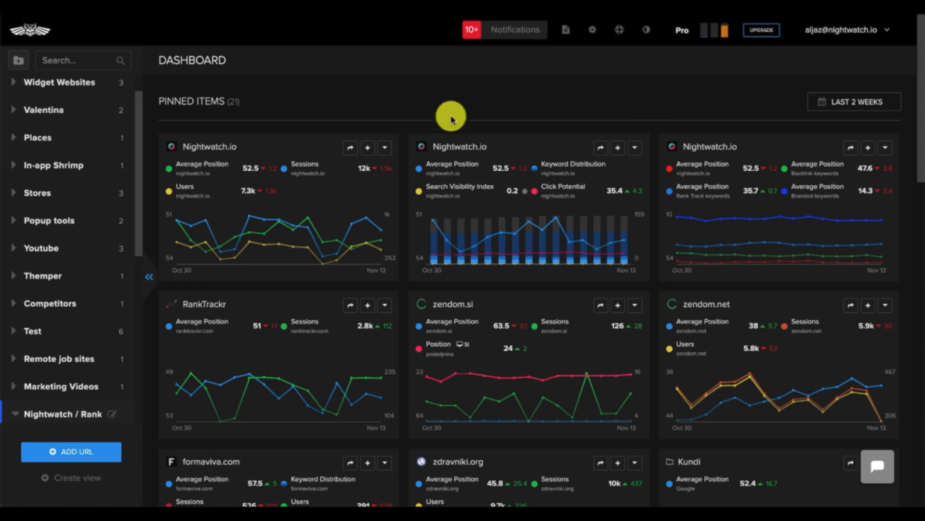
{"action": "mouse_move", "coordinate": [224, 146]}
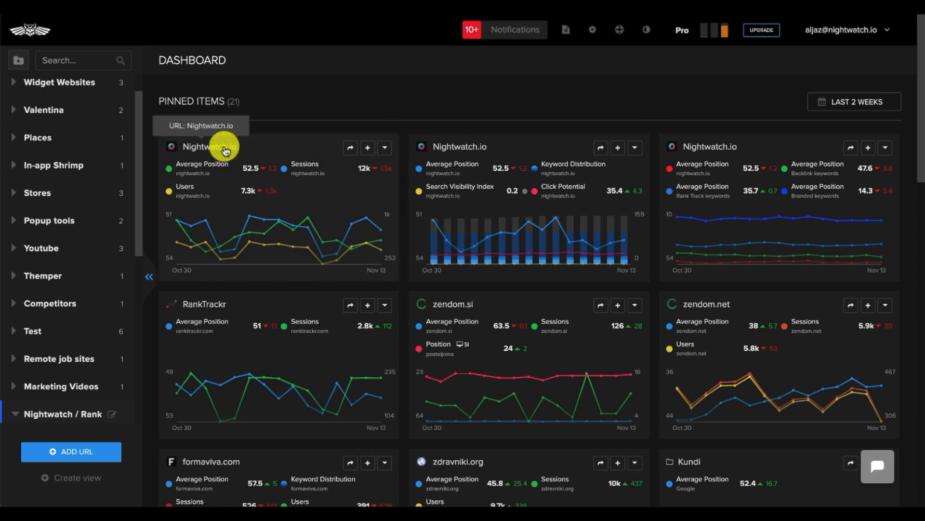
{"action": "left_click", "coordinate": [210, 147]}
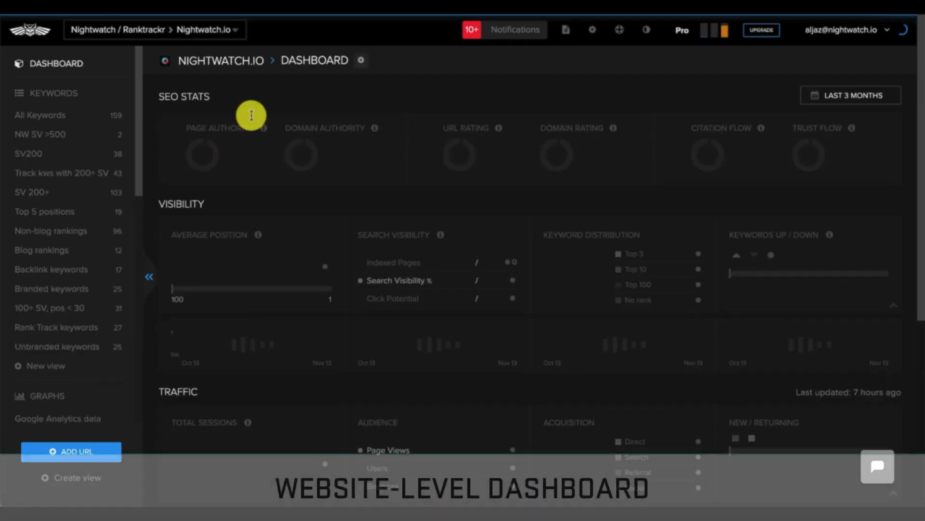
{"action": "mouse_move", "coordinate": [300, 114]}
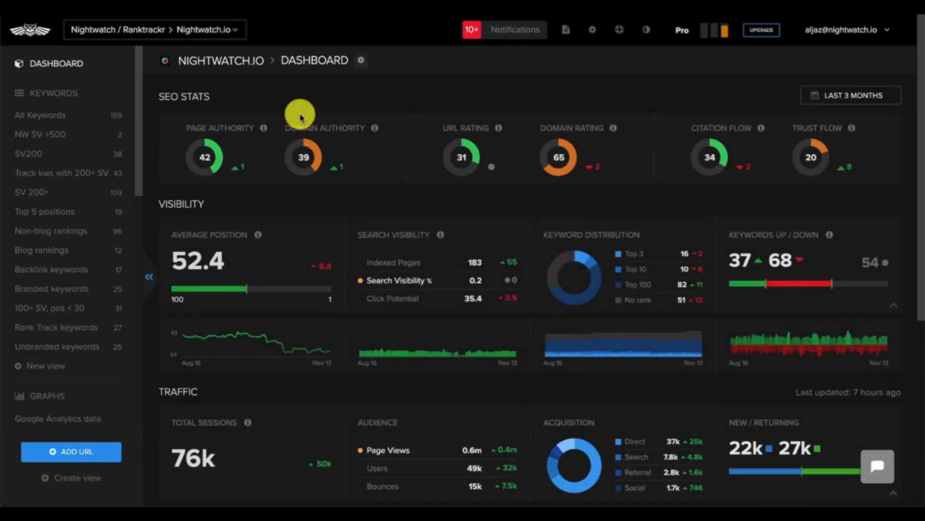
{"action": "mouse_move", "coordinate": [204, 95]}
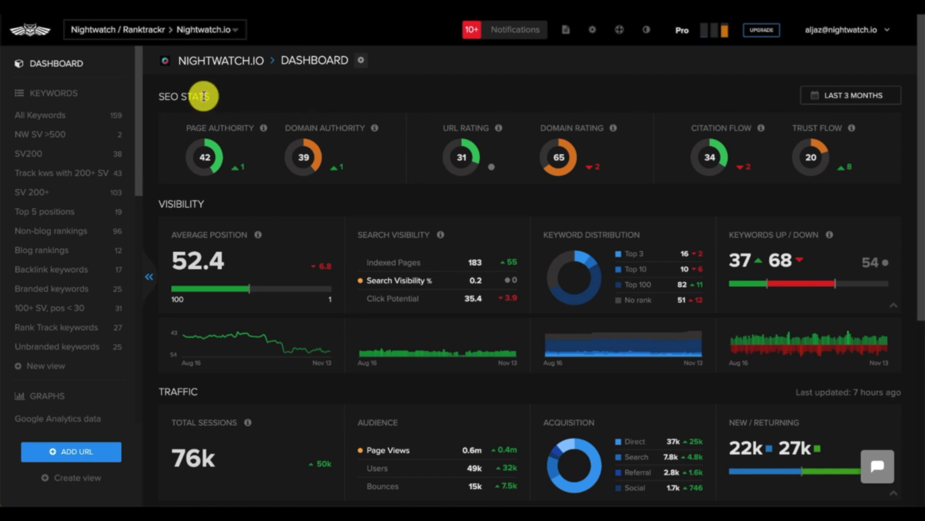
{"action": "mouse_move", "coordinate": [202, 202]}
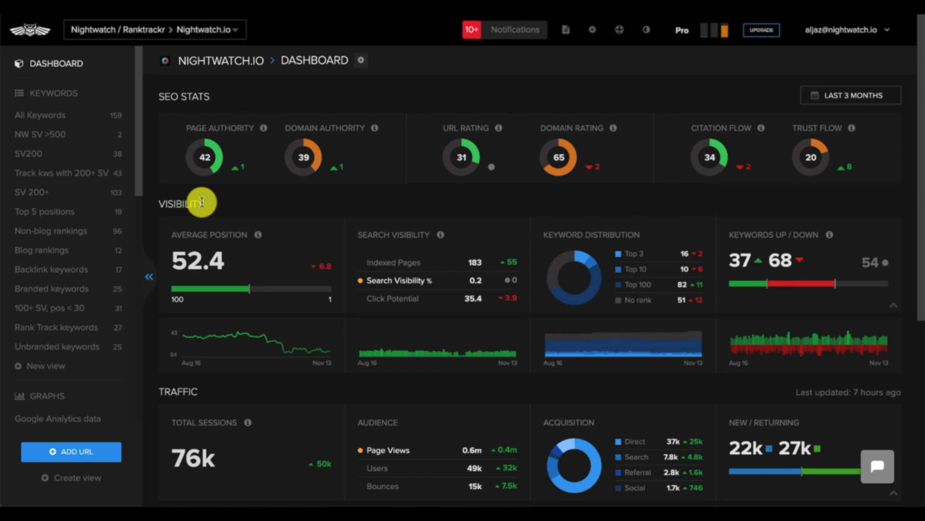
{"action": "scroll", "scroll_direction": "down", "scroll_amount": 3}
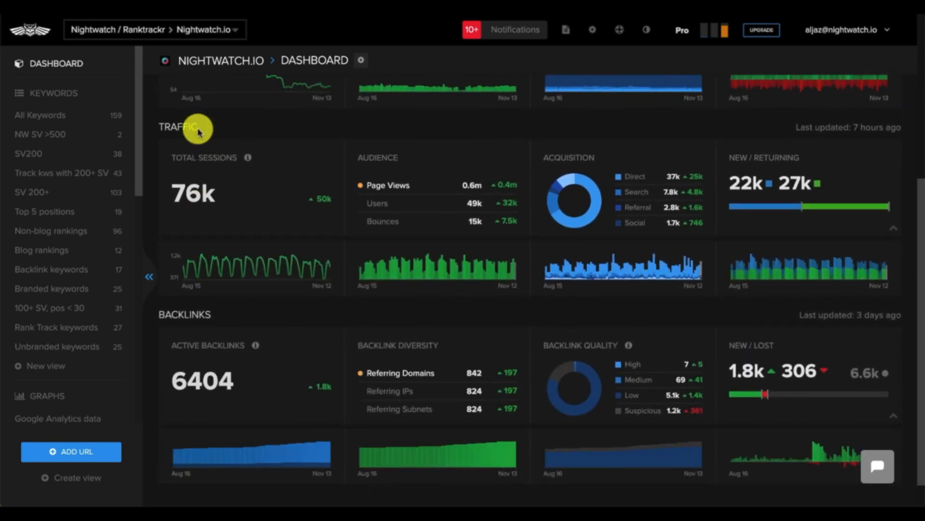
{"action": "mouse_move", "coordinate": [213, 315]}
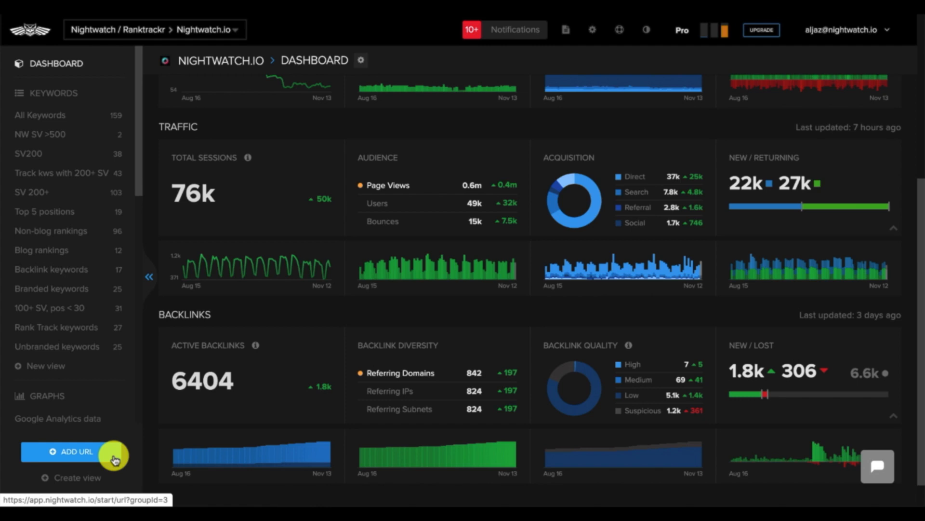
- Add multivans.com for United States/English, saving two keywords and three suggested competitors
{"action": "left_click", "coordinate": [66, 451]}
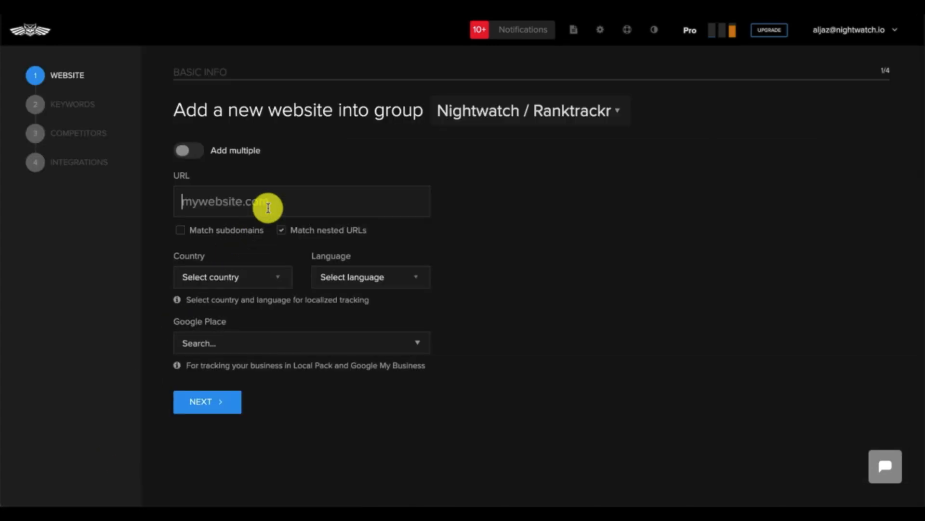
{"action": "type", "text": "multivans.com"}
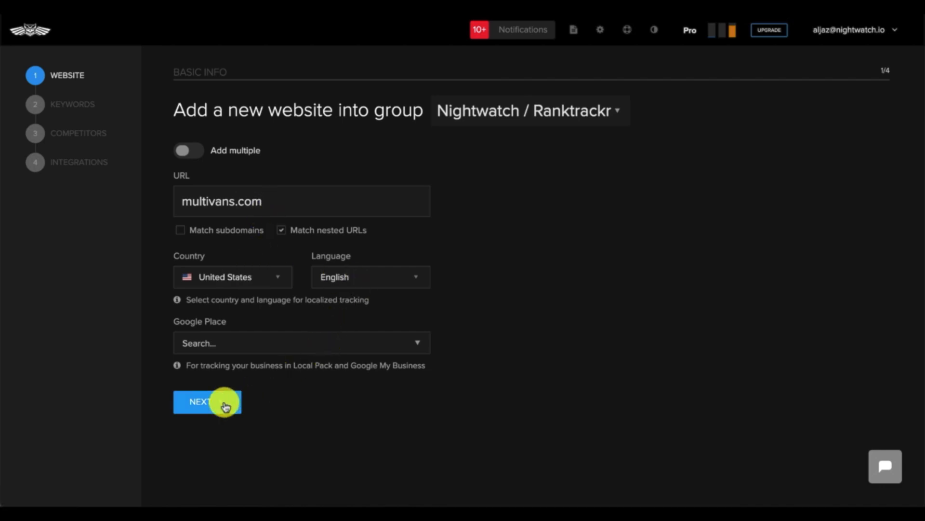
{"action": "left_click", "coordinate": [203, 402]}
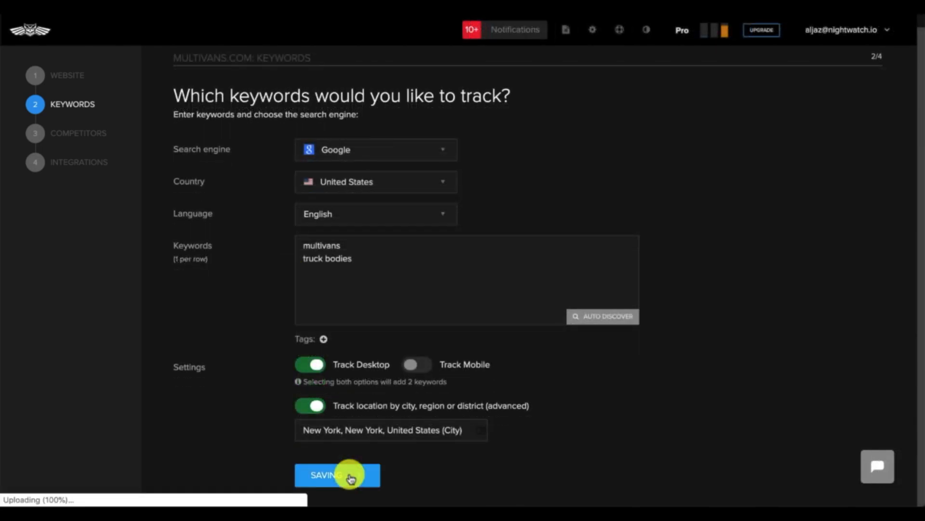
{"action": "left_click", "coordinate": [337, 474]}
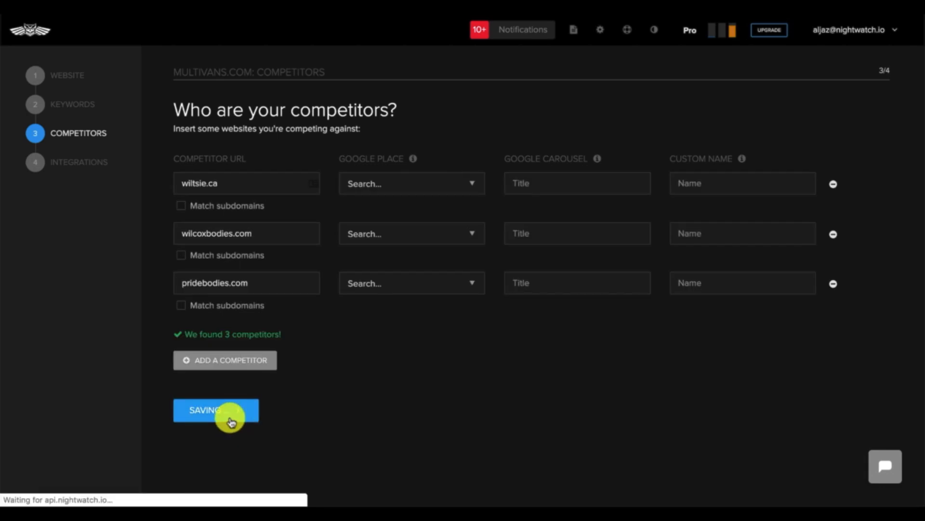
{"action": "left_click", "coordinate": [216, 410]}
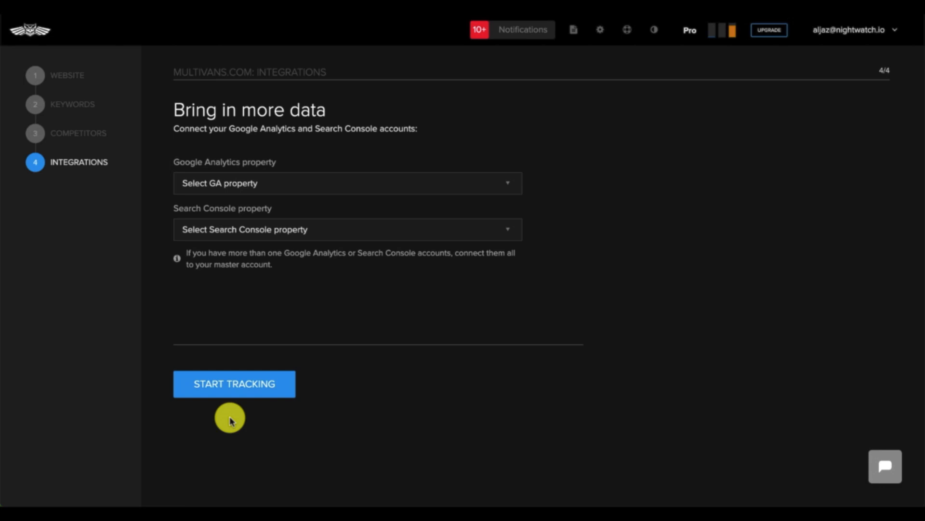
- Leave the setup for the Nightwatch.io dashboard and scroll through the sidebar sections
{"action": "left_click", "coordinate": [234, 384]}
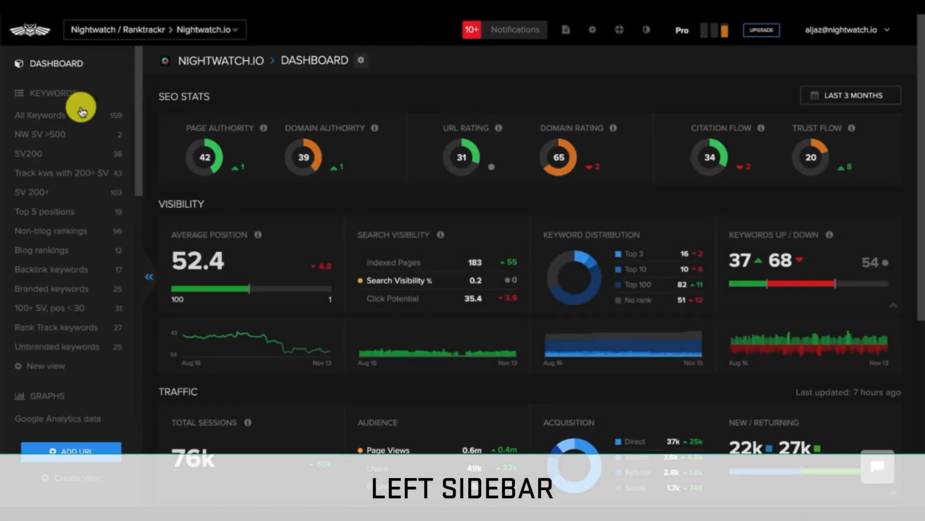
{"action": "mouse_move", "coordinate": [53, 93]}
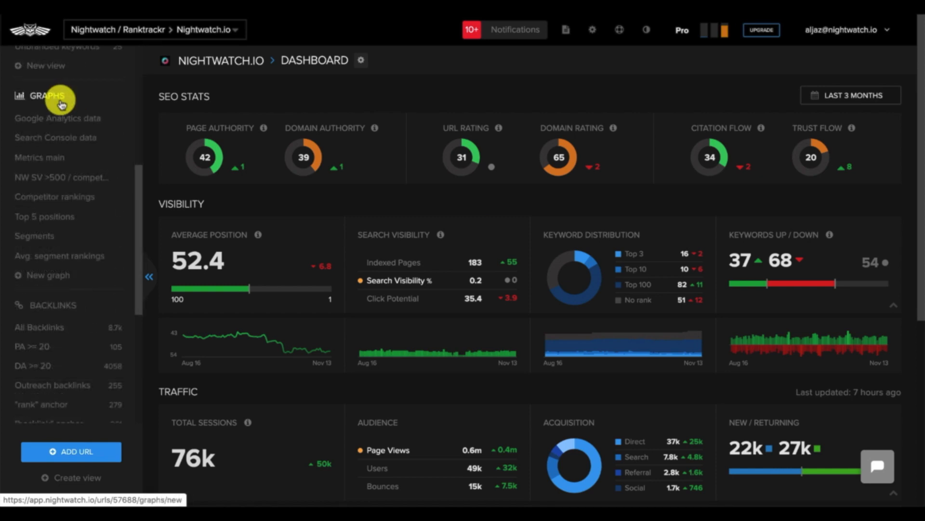
{"action": "scroll", "scroll_direction": "down", "scroll_amount": 3}
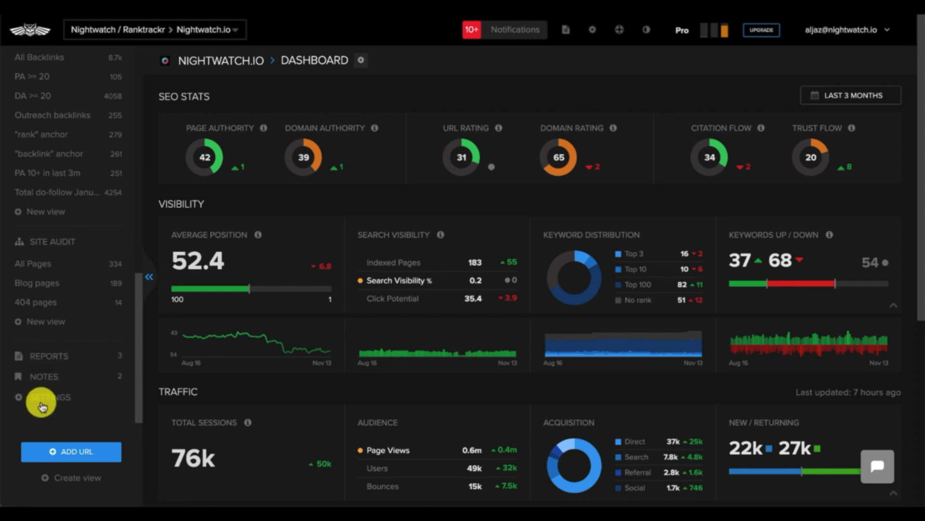
{"action": "mouse_move", "coordinate": [107, 226]}
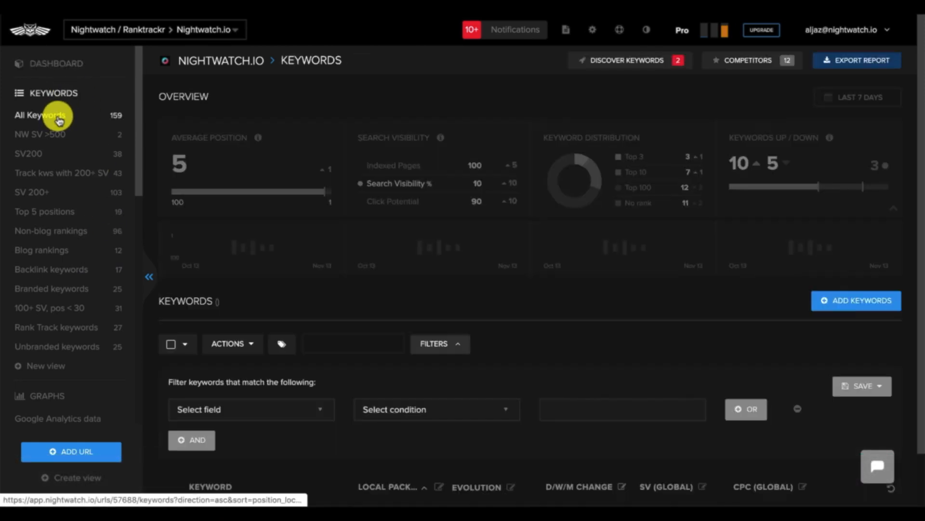
- Open Nightwatch.io's All Keywords and review average position 52.5, visibility, distribution and up/down widgets
{"action": "left_click", "coordinate": [41, 115]}
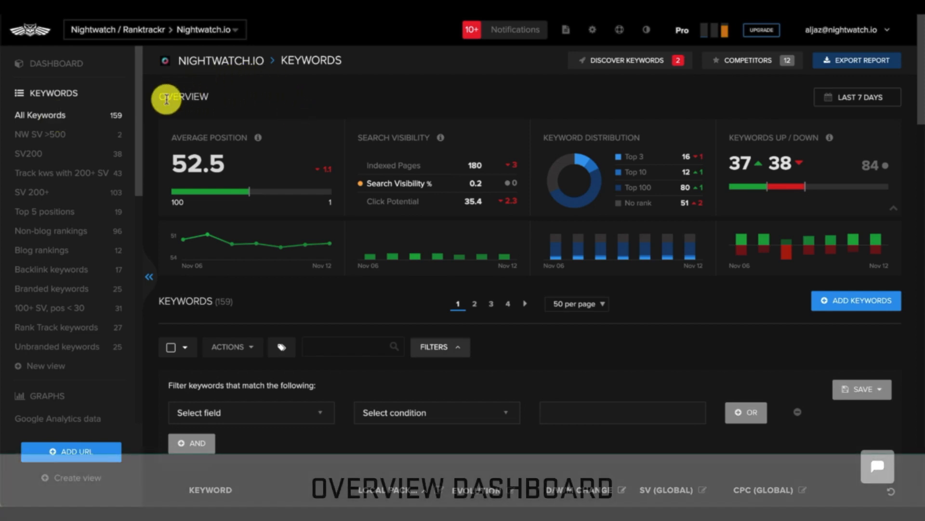
{"action": "mouse_move", "coordinate": [169, 192]}
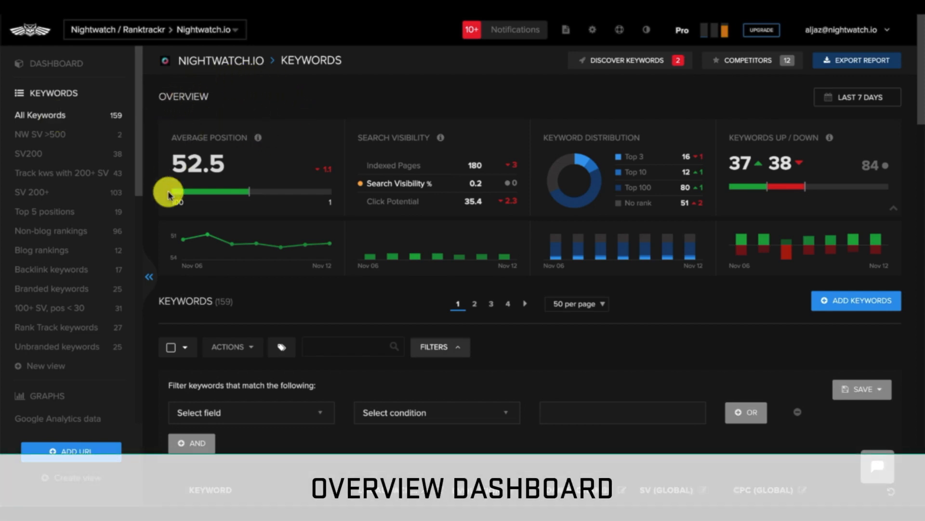
{"action": "mouse_move", "coordinate": [282, 275]}
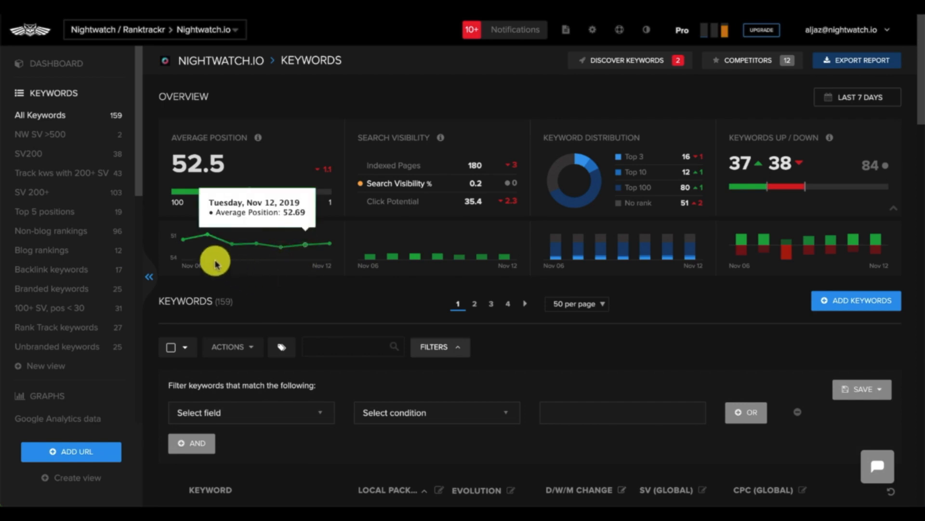
{"action": "mouse_move", "coordinate": [329, 245]}
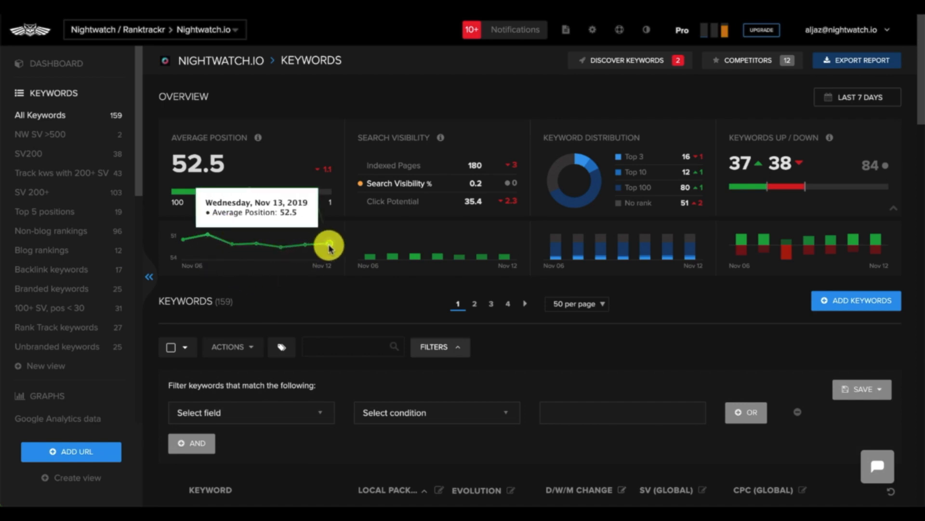
{"action": "mouse_move", "coordinate": [360, 216]}
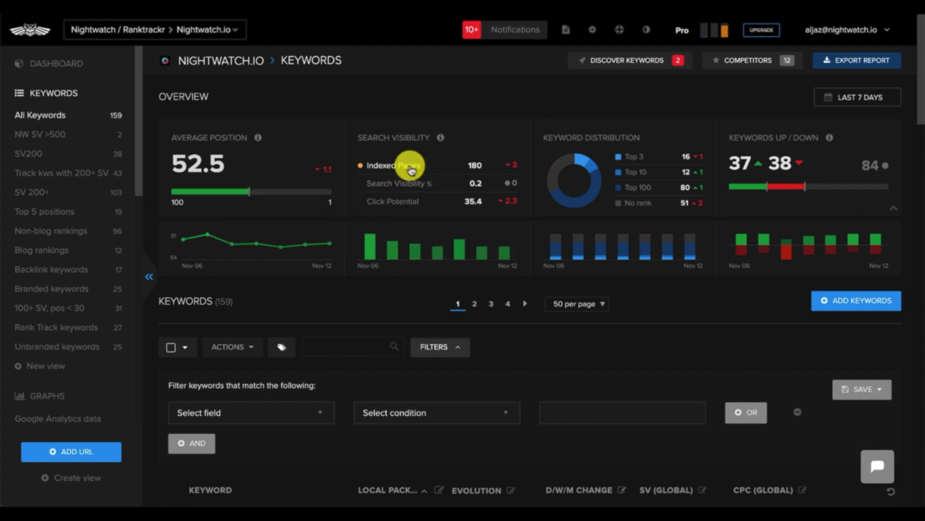
{"action": "mouse_move", "coordinate": [415, 186]}
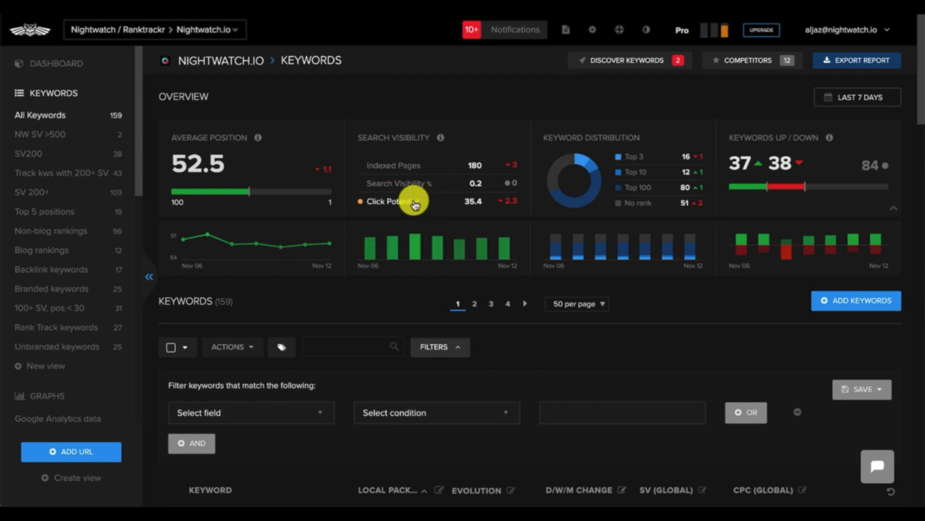
{"action": "mouse_move", "coordinate": [536, 180]}
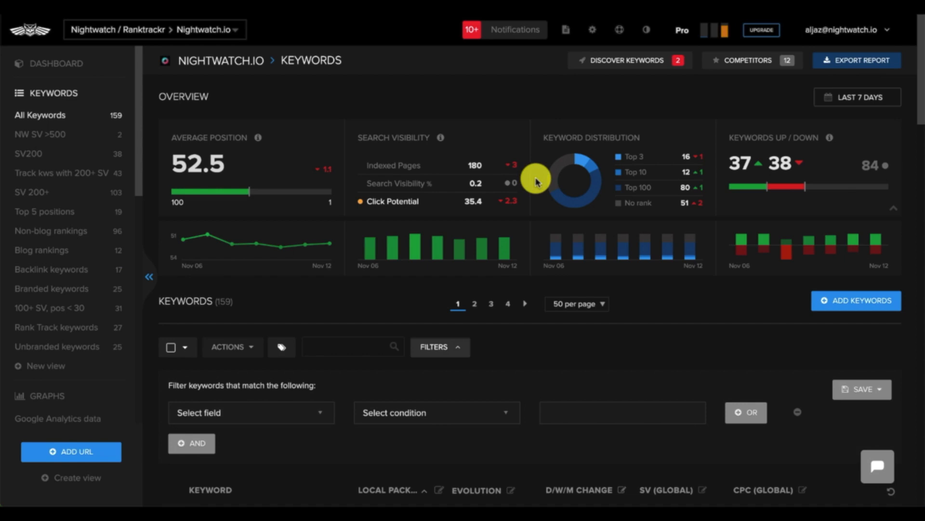
{"action": "mouse_move", "coordinate": [626, 189]}
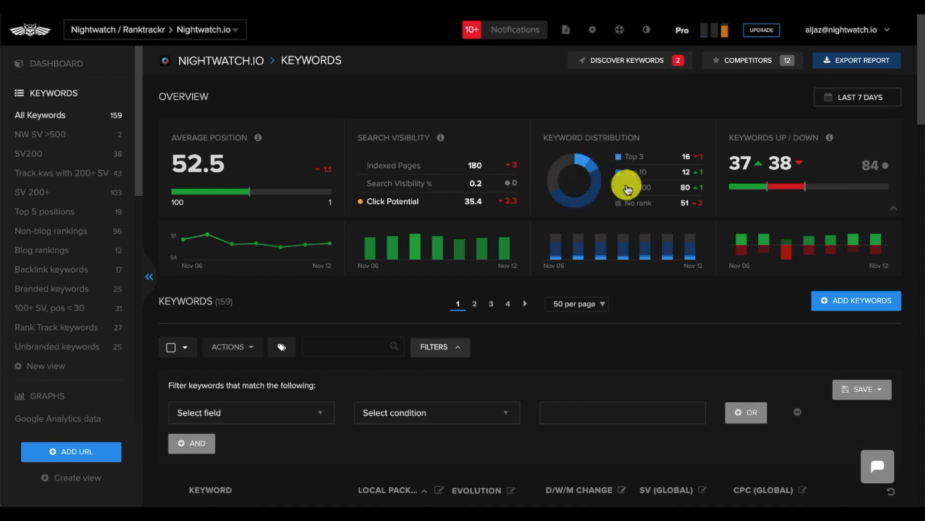
{"action": "mouse_move", "coordinate": [755, 147]}
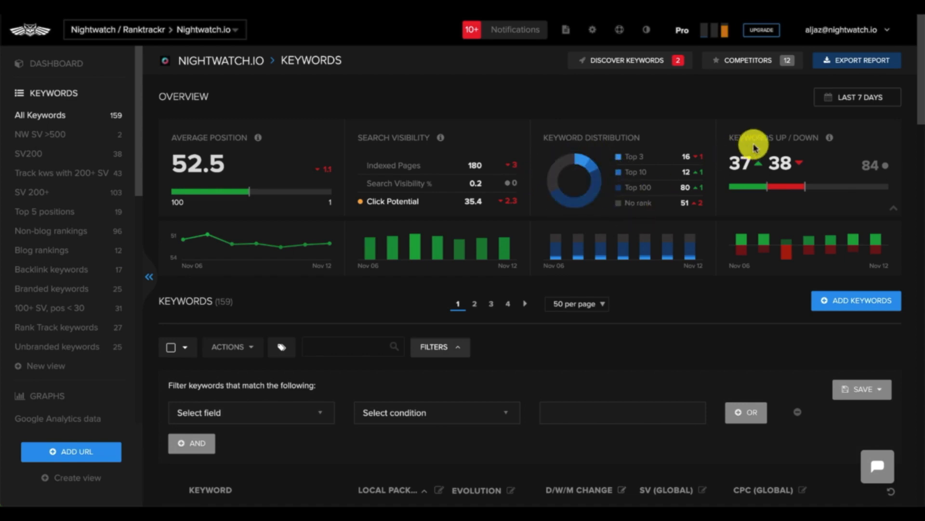
{"action": "mouse_move", "coordinate": [807, 185]}
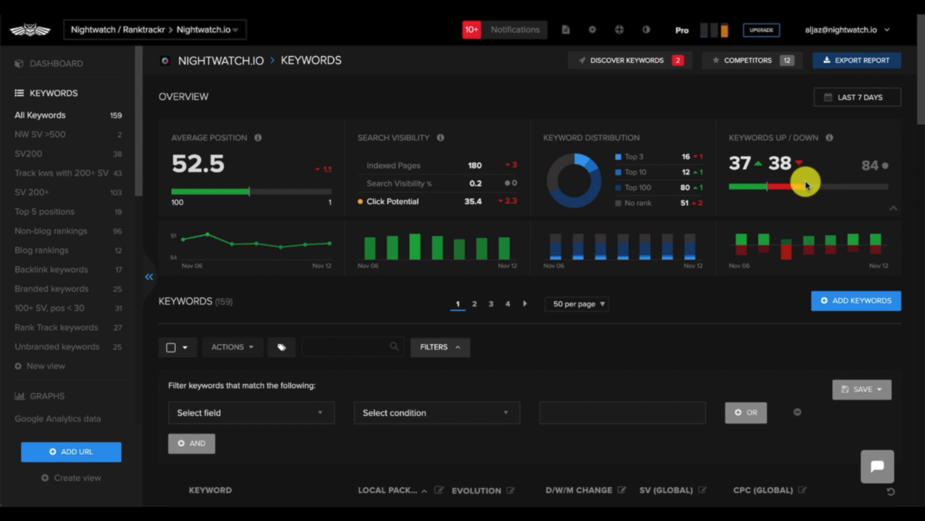
{"action": "left_click", "coordinate": [857, 97]}
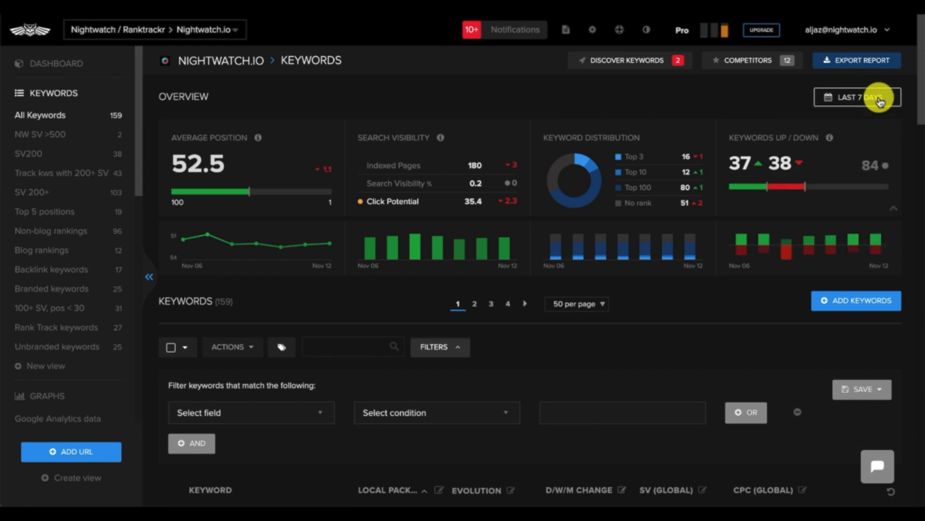
{"action": "scroll", "scroll_direction": "down", "scroll_amount": 3}
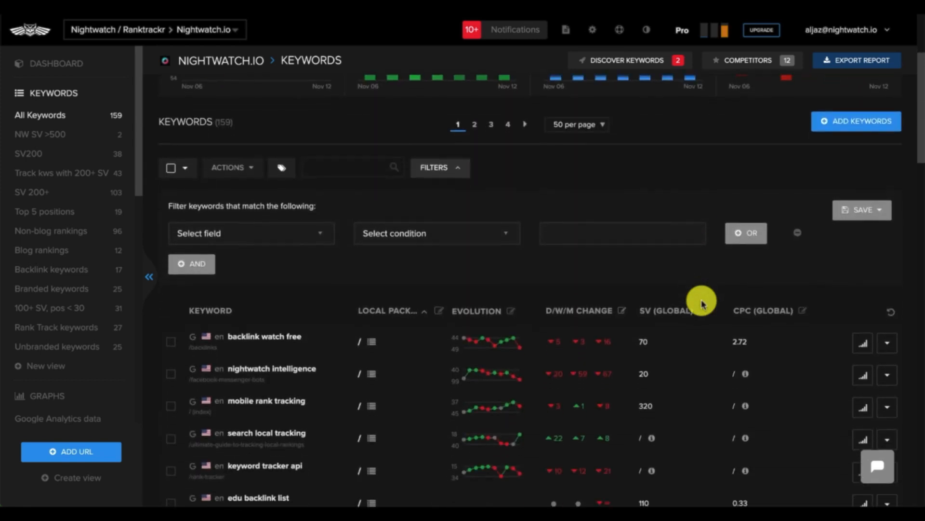
{"action": "scroll", "scroll_direction": "up", "scroll_amount": 3}
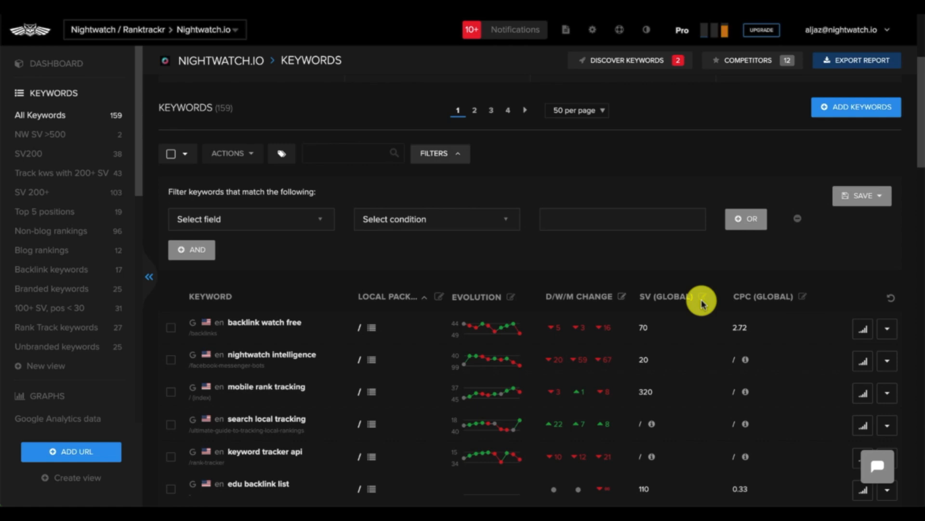
{"action": "mouse_move", "coordinate": [495, 298]}
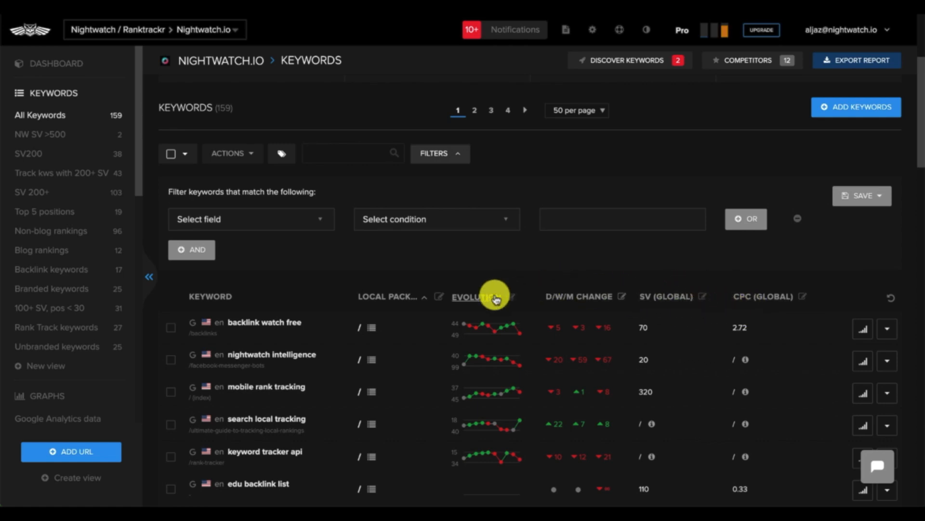
{"action": "mouse_move", "coordinate": [428, 300]}
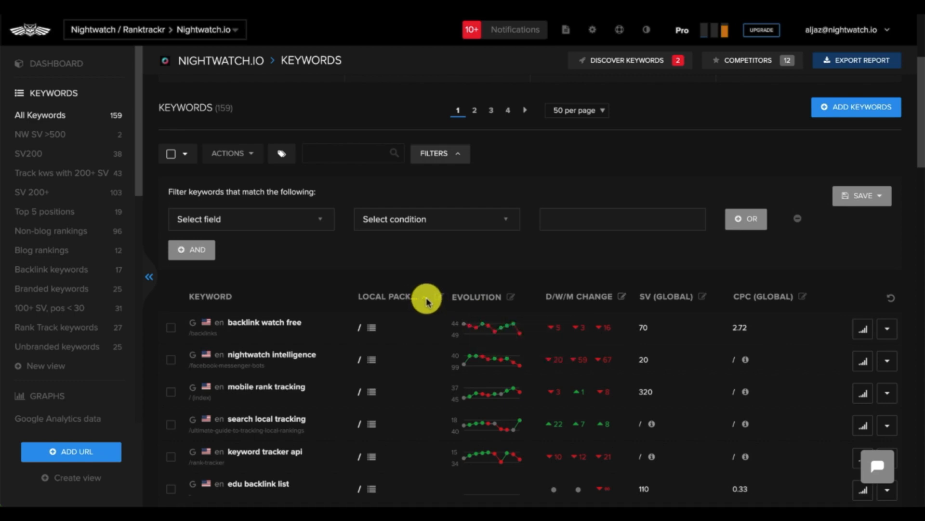
{"action": "left_click", "coordinate": [509, 296]}
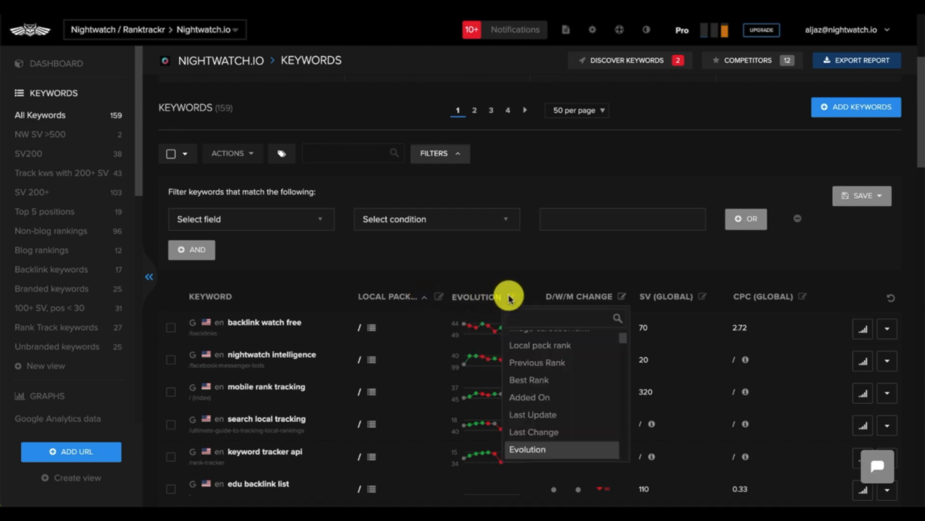
{"action": "type", "text": "orga"}
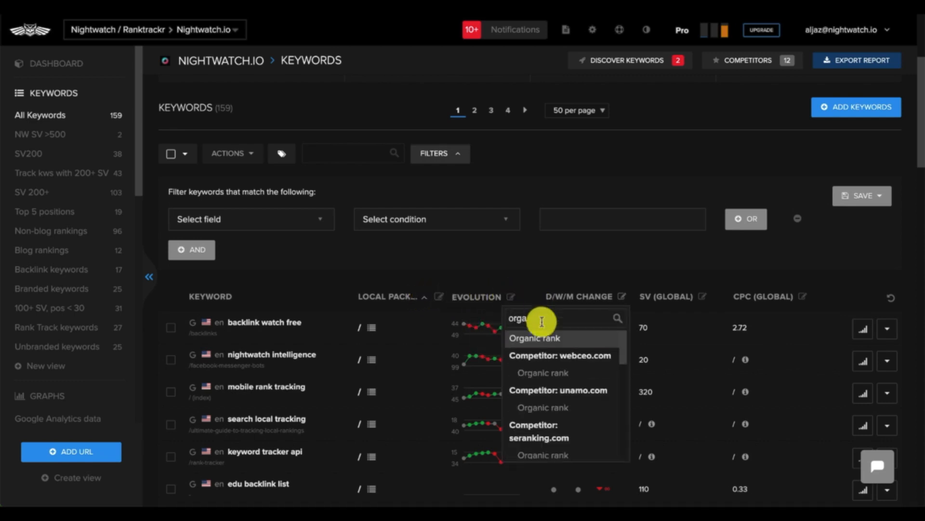
{"action": "left_click", "coordinate": [534, 338]}
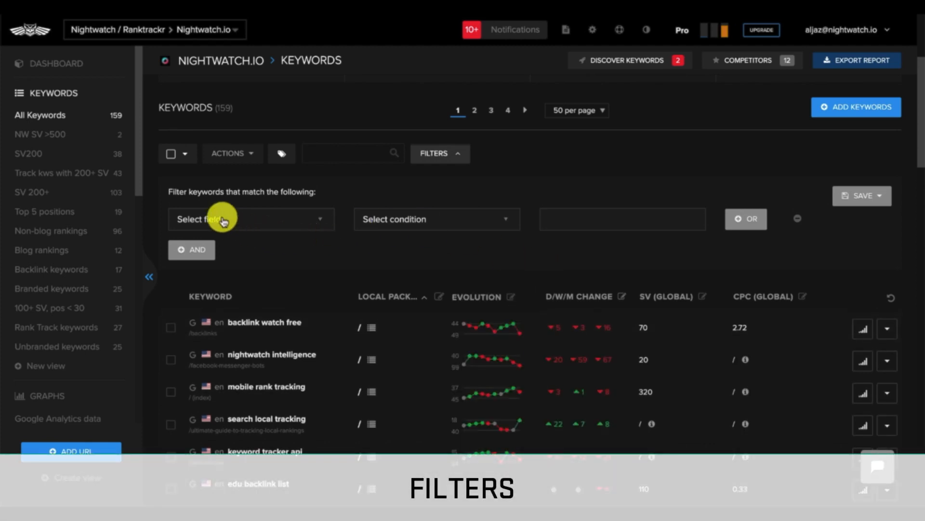
- Filter keywords to Search volume global greater than 200
{"action": "scroll", "scroll_direction": "up", "scroll_amount": 3}
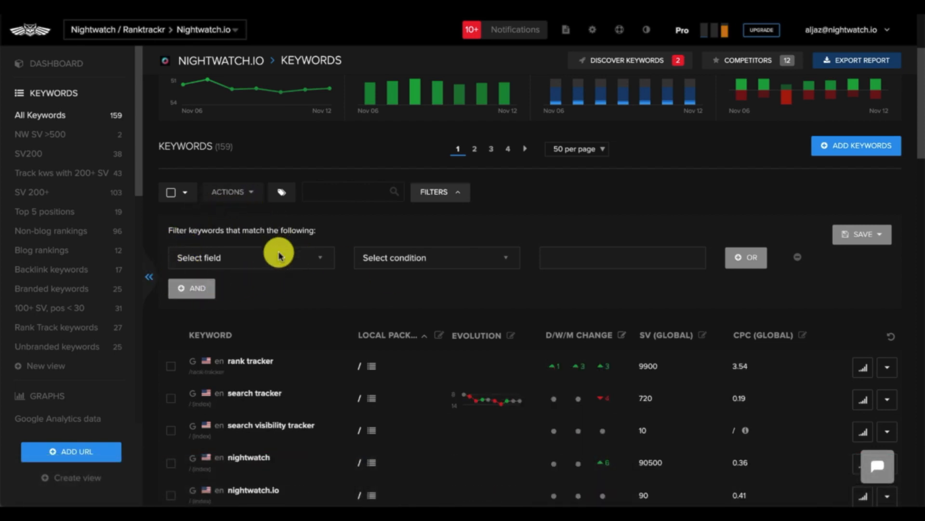
{"action": "type", "text": "sear"}
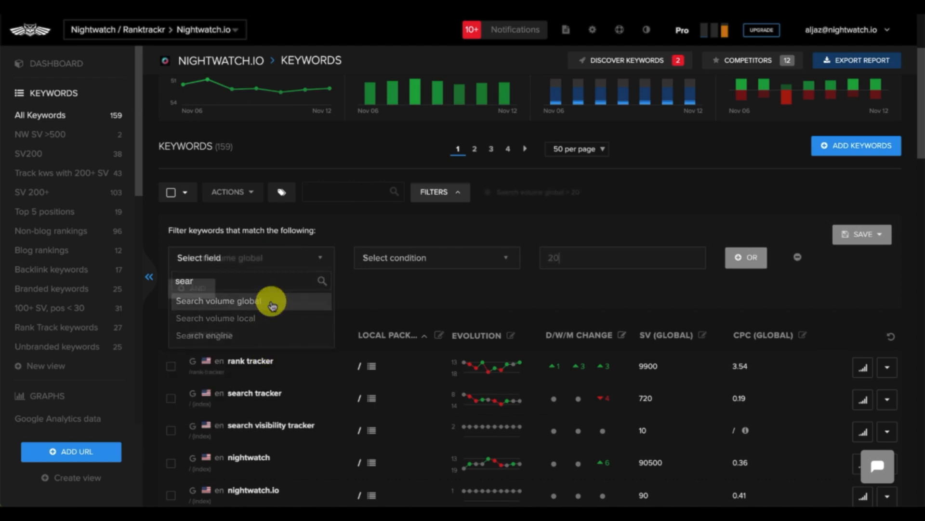
{"action": "left_click", "coordinate": [218, 301]}
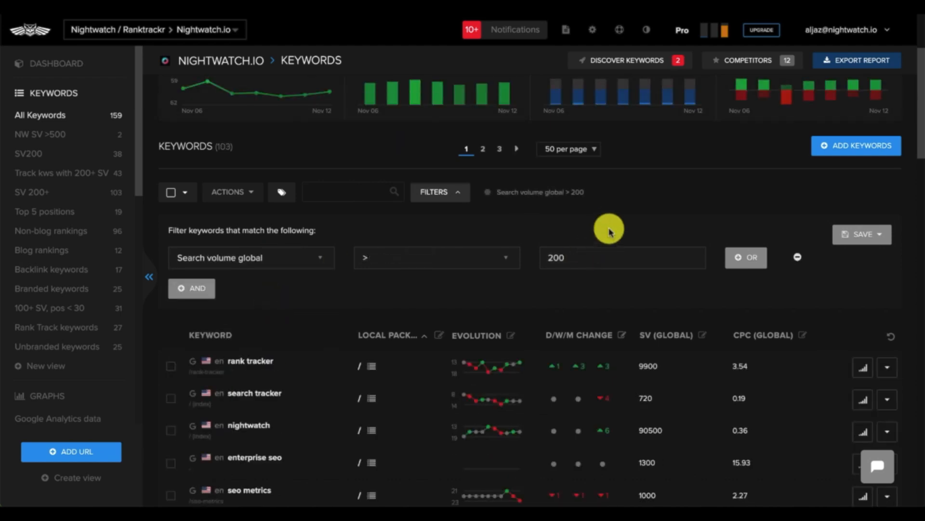
{"action": "mouse_move", "coordinate": [617, 223]}
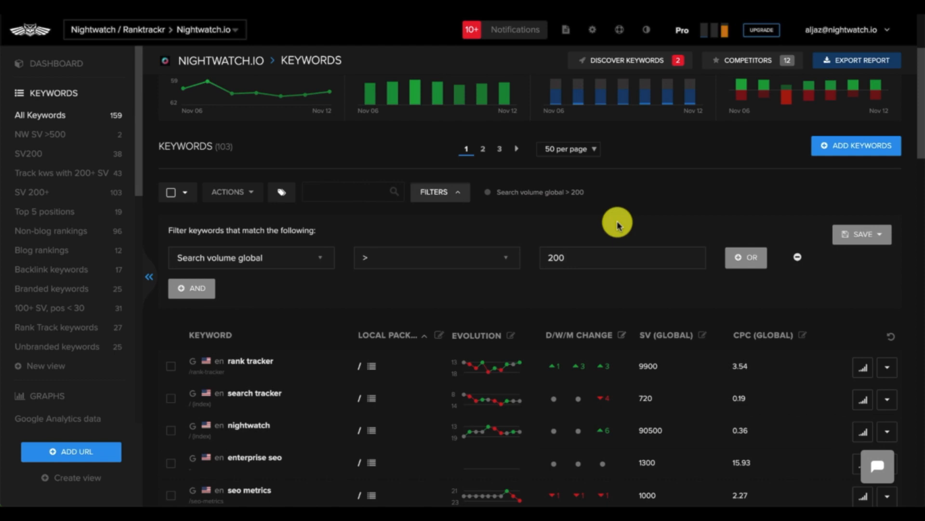
- Save the filter as the 'SV 200+' view and open it
{"action": "left_click", "coordinate": [878, 233]}
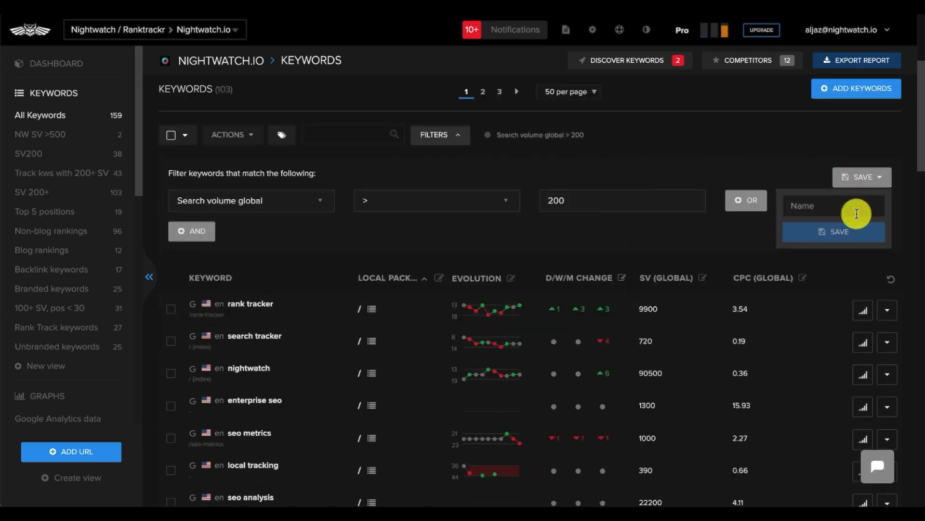
{"action": "type", "text": "s"}
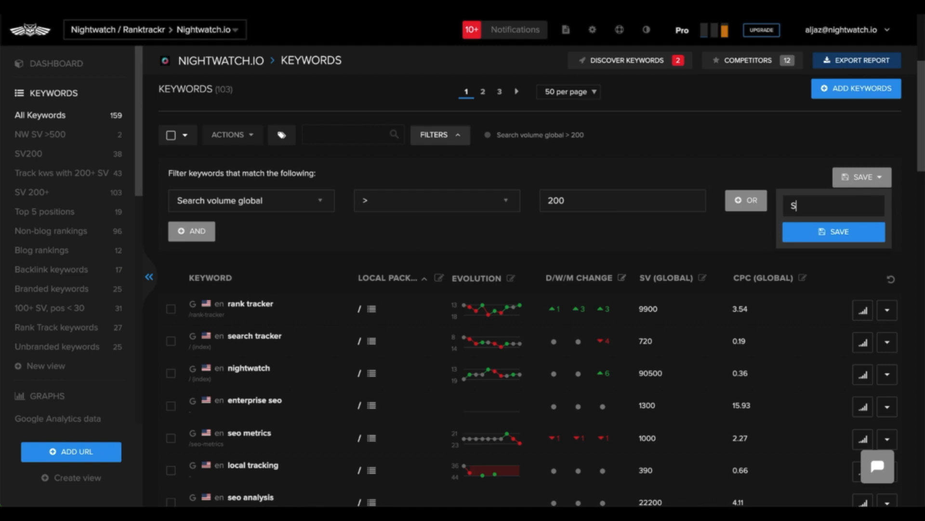
{"action": "type", "text": "V"}
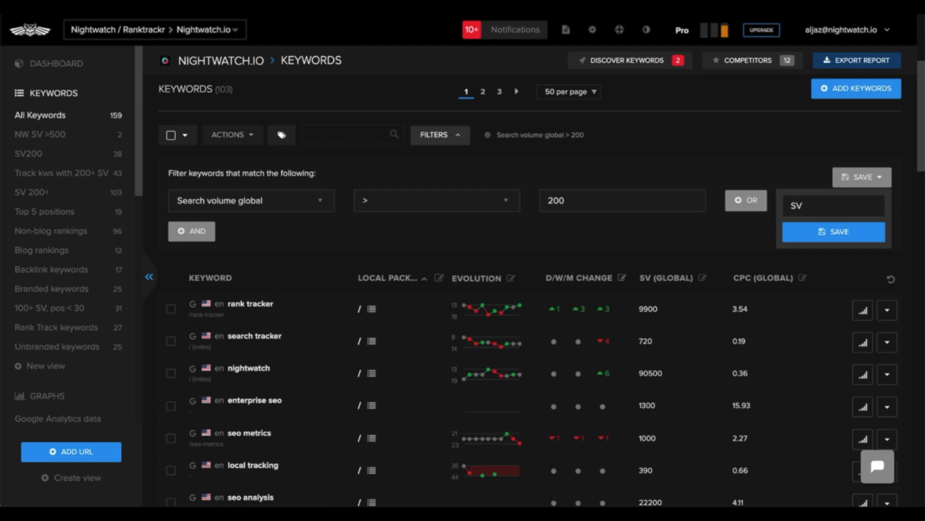
{"action": "type", "text": "200+"}
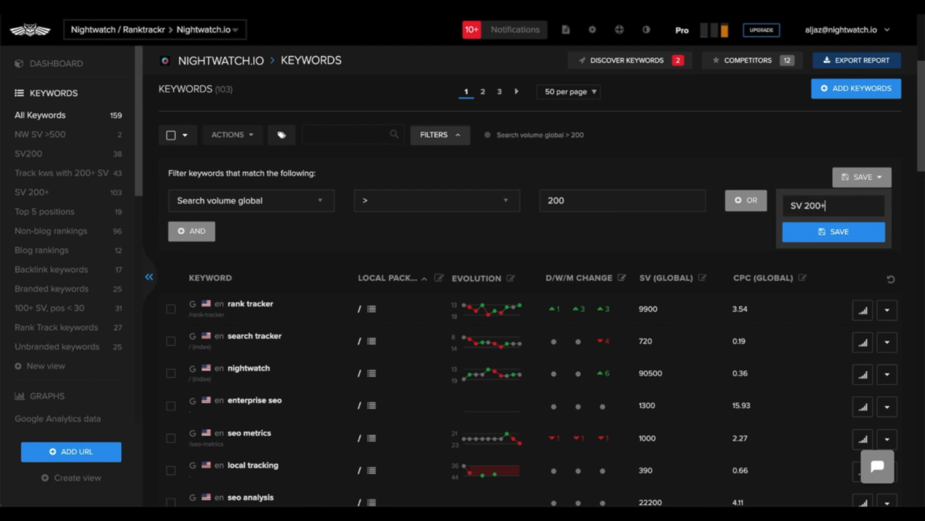
{"action": "mouse_move", "coordinate": [76, 193]}
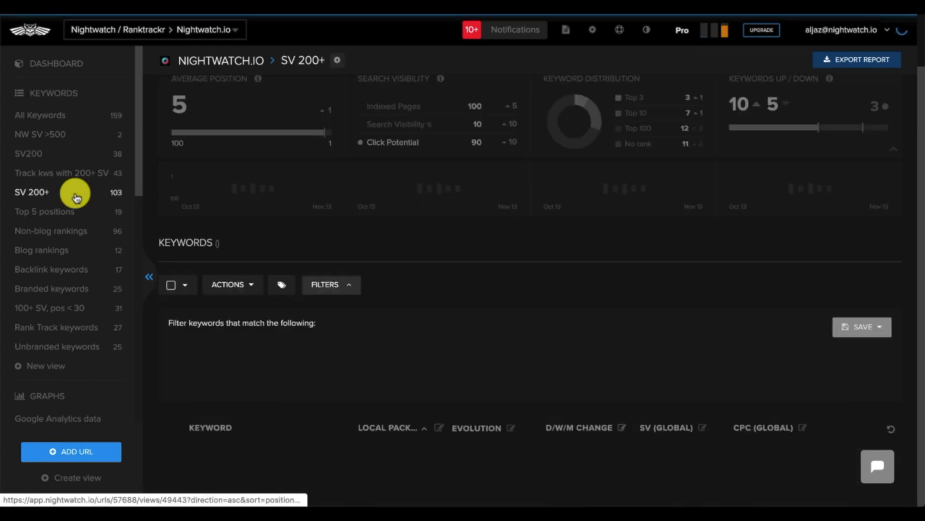
{"action": "left_click", "coordinate": [324, 284]}
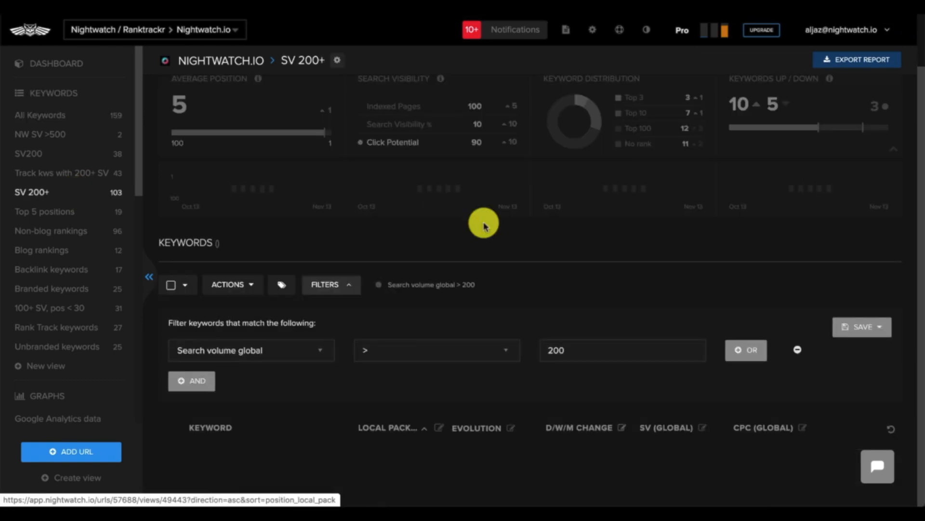
{"action": "left_click", "coordinate": [54, 93]}
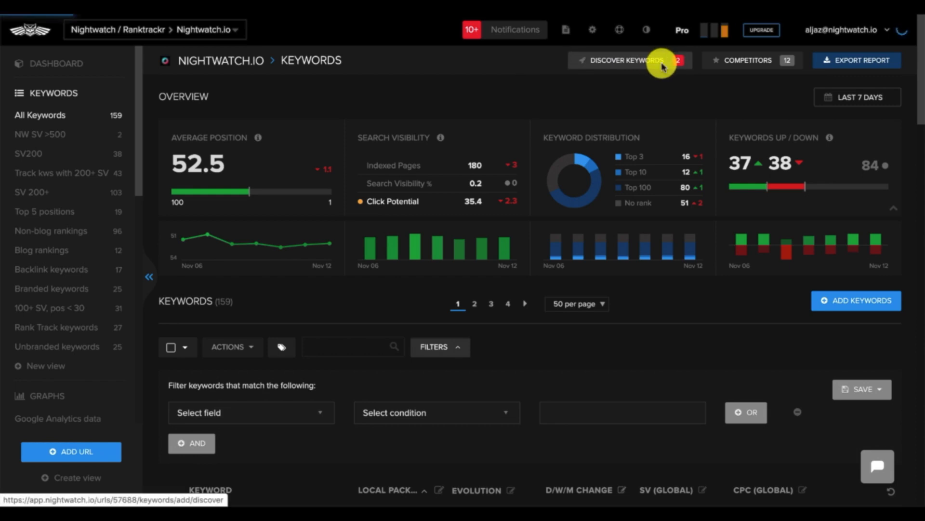
- Open Discover Keywords and copy the '+ rank tracker' suggestion into the keyword input
{"action": "left_click", "coordinate": [626, 61]}
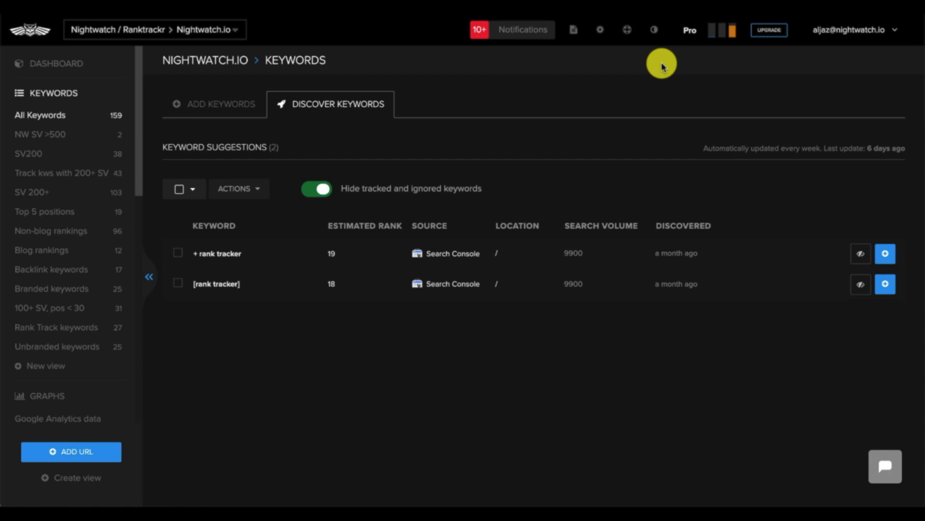
{"action": "mouse_move", "coordinate": [885, 253]}
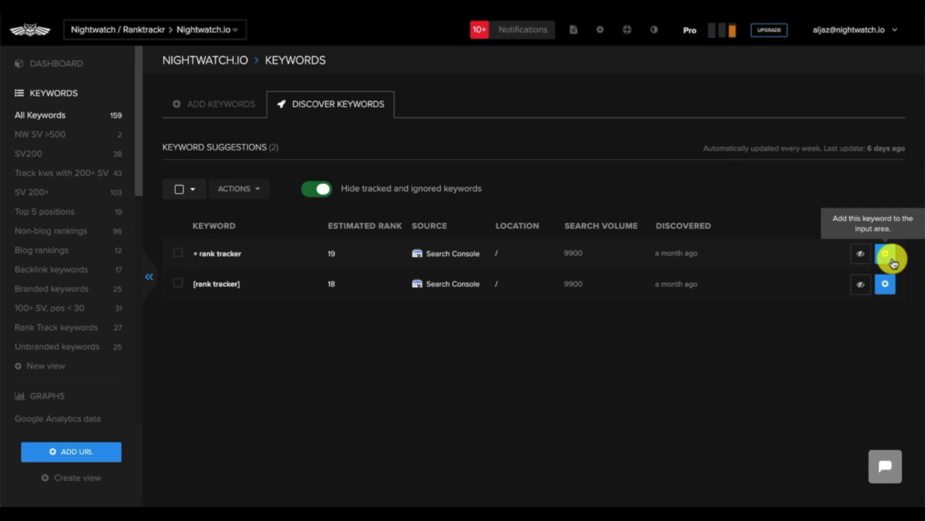
{"action": "left_click", "coordinate": [884, 258]}
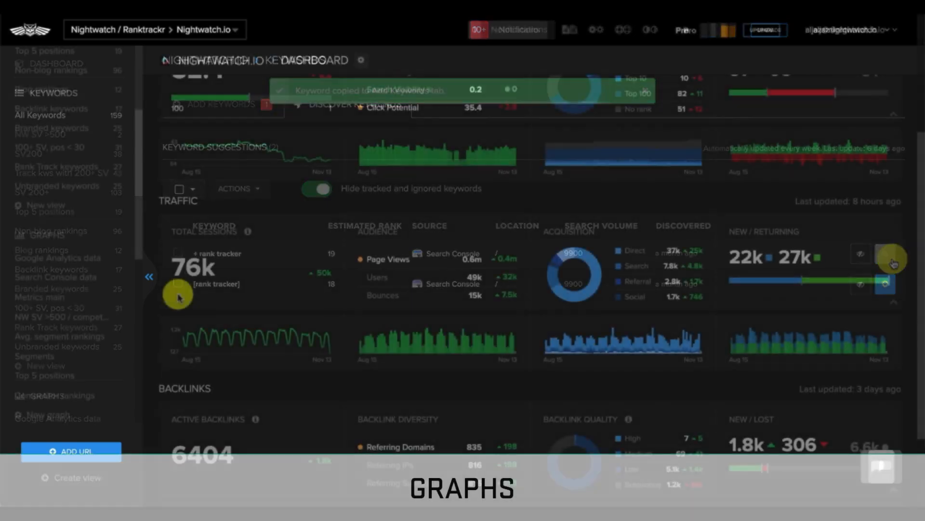
- Open the Competitor rankings graph and read nightwatch.io's average position against twelve competitors
{"action": "left_click", "coordinate": [50, 236]}
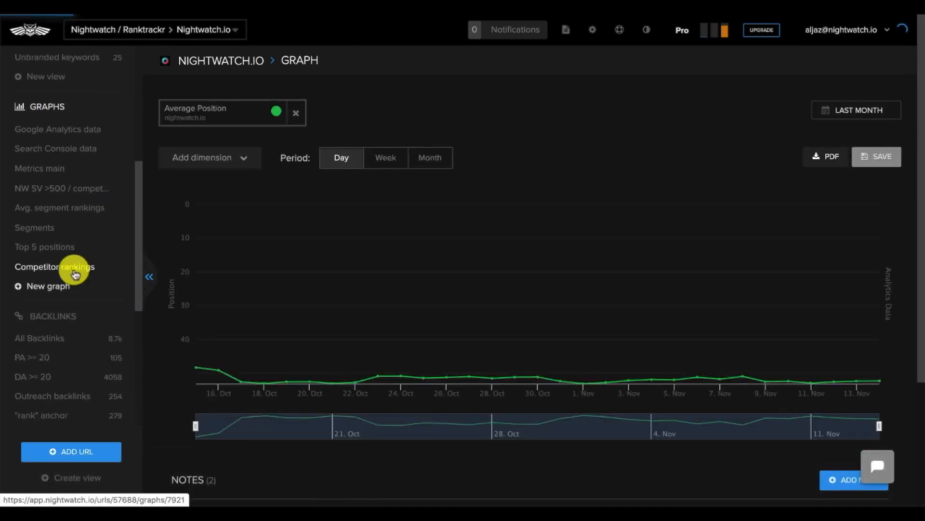
{"action": "left_click", "coordinate": [55, 266]}
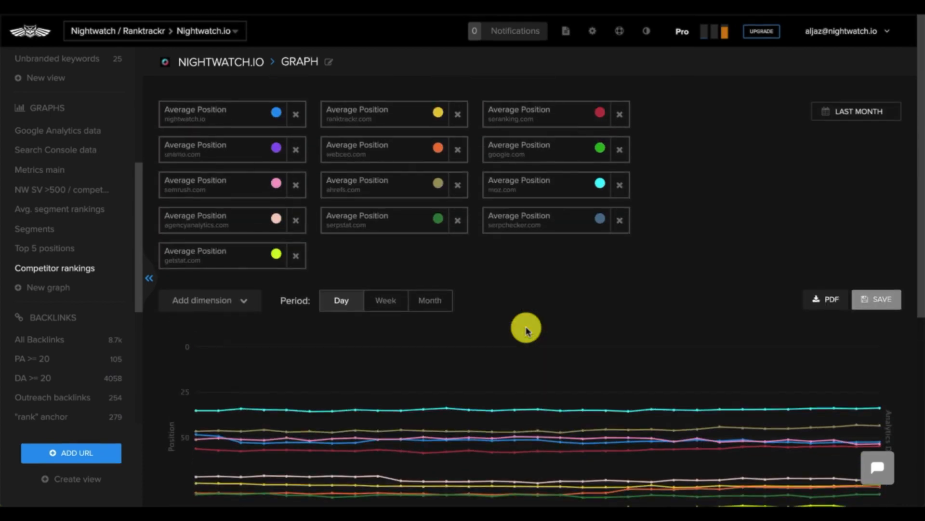
{"action": "scroll", "scroll_direction": "down", "scroll_amount": 3}
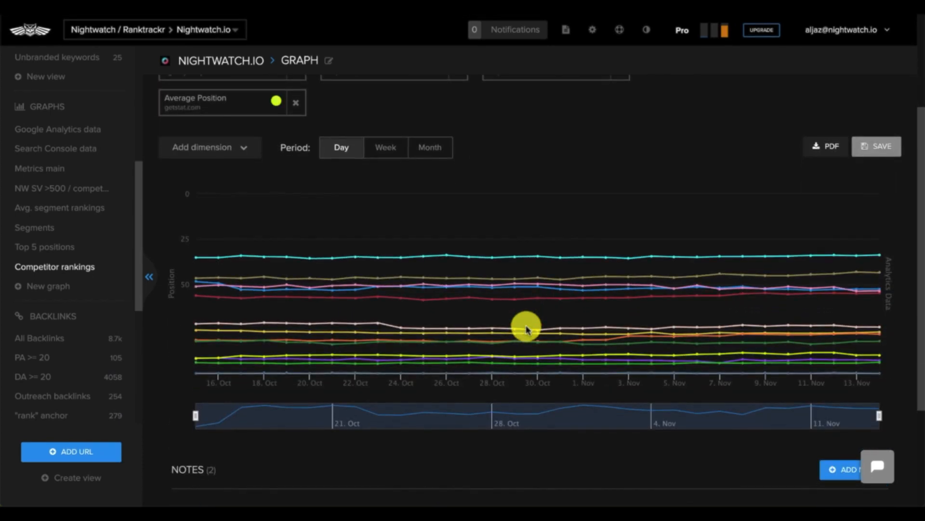
{"action": "mouse_move", "coordinate": [564, 295]}
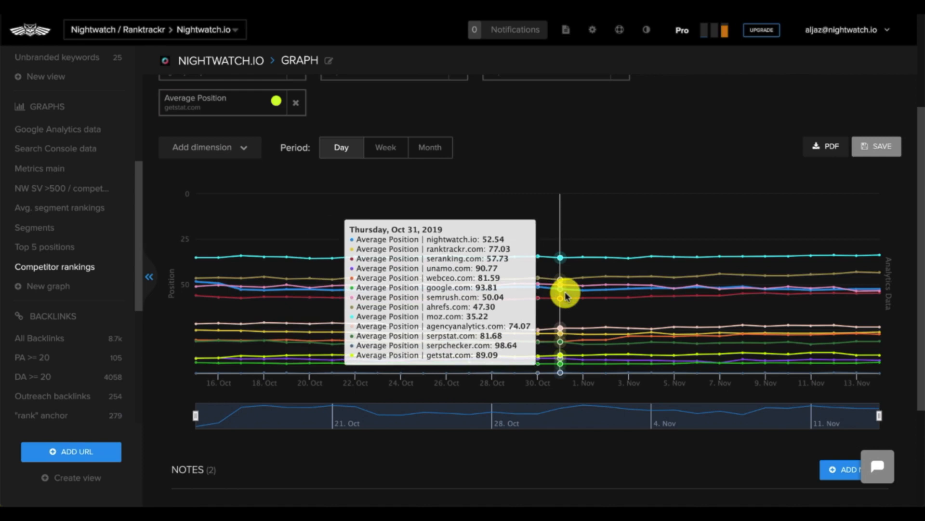
{"action": "mouse_move", "coordinate": [904, 317]}
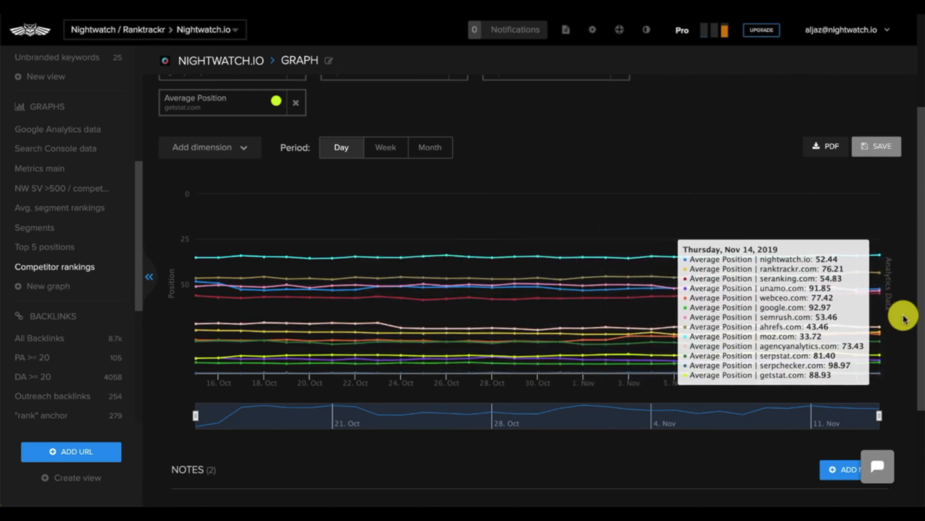
{"action": "left_click", "coordinate": [40, 115]}
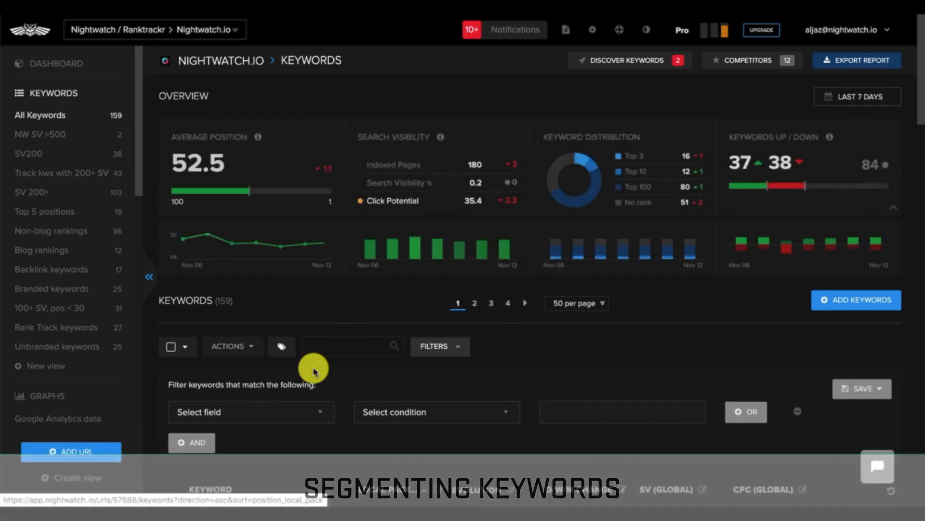
- Scroll through the 159-keyword list below the empty filter builder
{"action": "scroll", "scroll_direction": "down", "scroll_amount": 3}
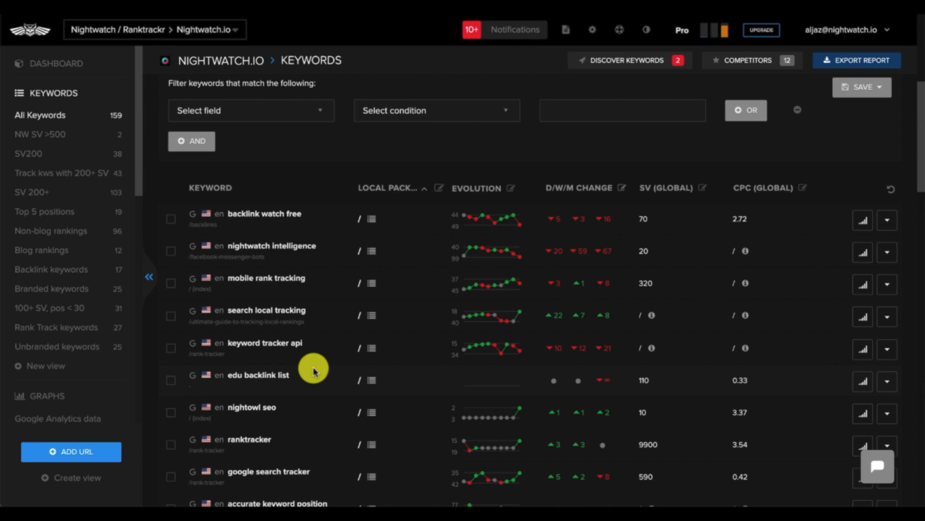
{"action": "mouse_move", "coordinate": [124, 295]}
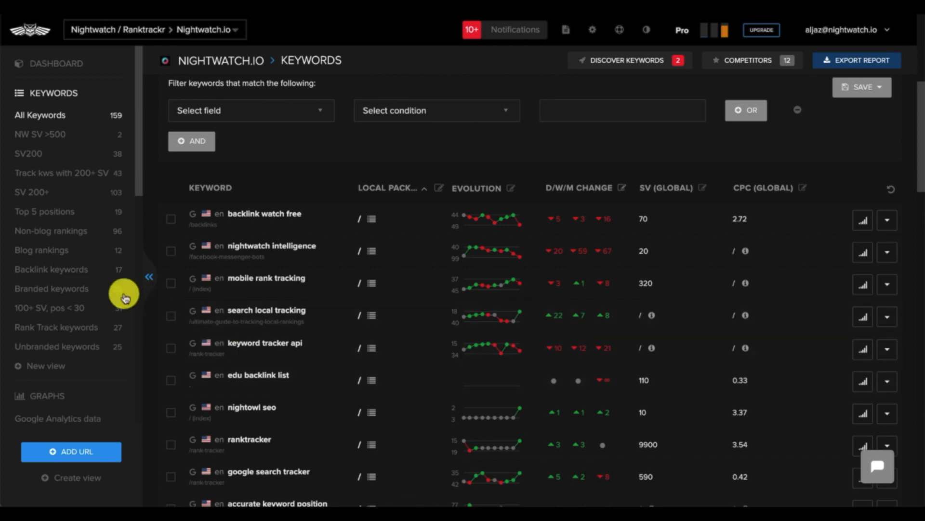
- Inspect the Branded keywords view, then the 17-keyword Backlink keywords view
{"action": "left_click", "coordinate": [52, 288]}
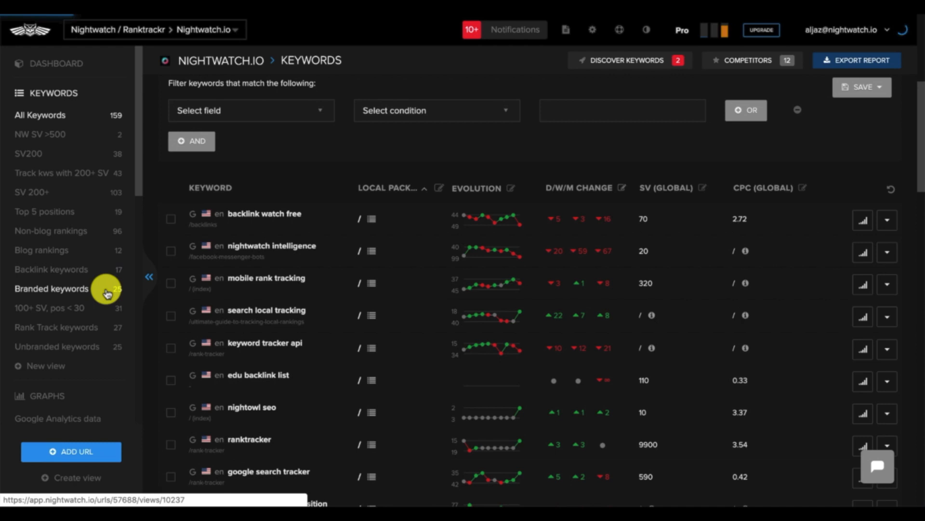
{"action": "left_click", "coordinate": [52, 288]}
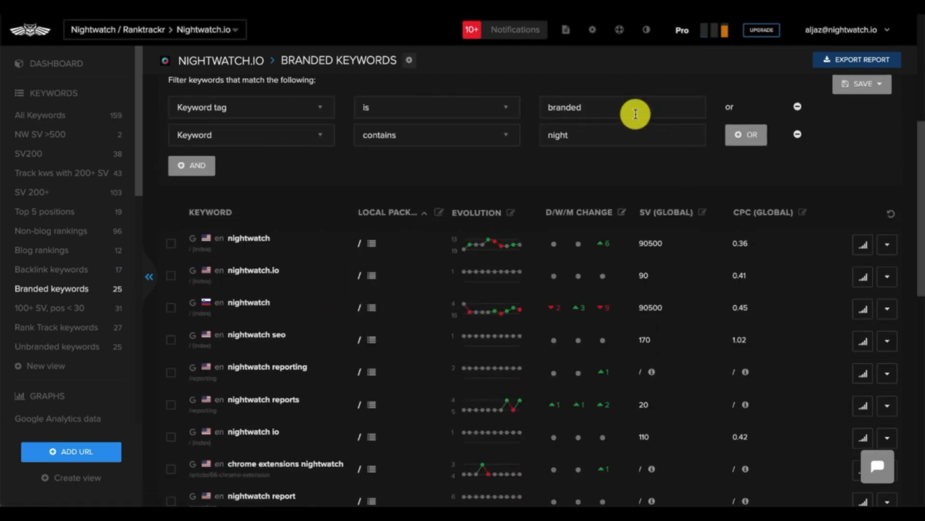
{"action": "mouse_move", "coordinate": [622, 138]}
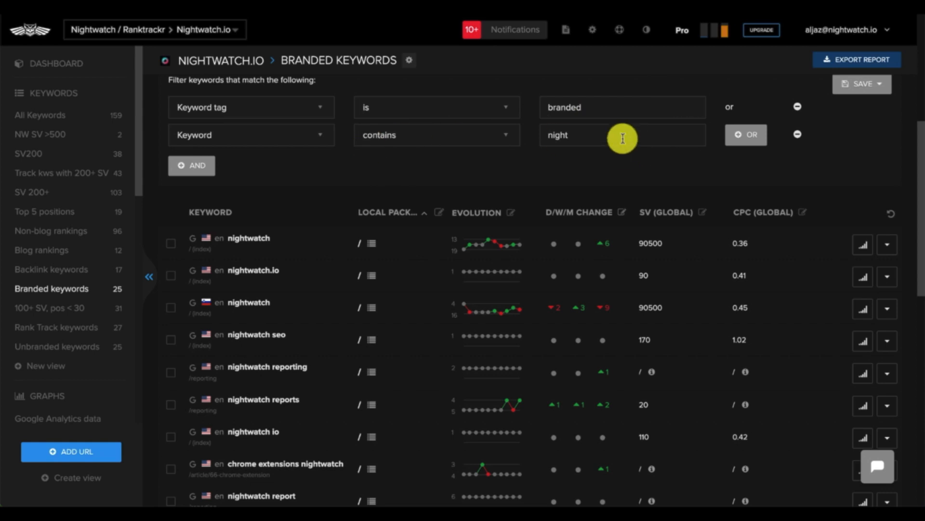
{"action": "mouse_move", "coordinate": [108, 276]}
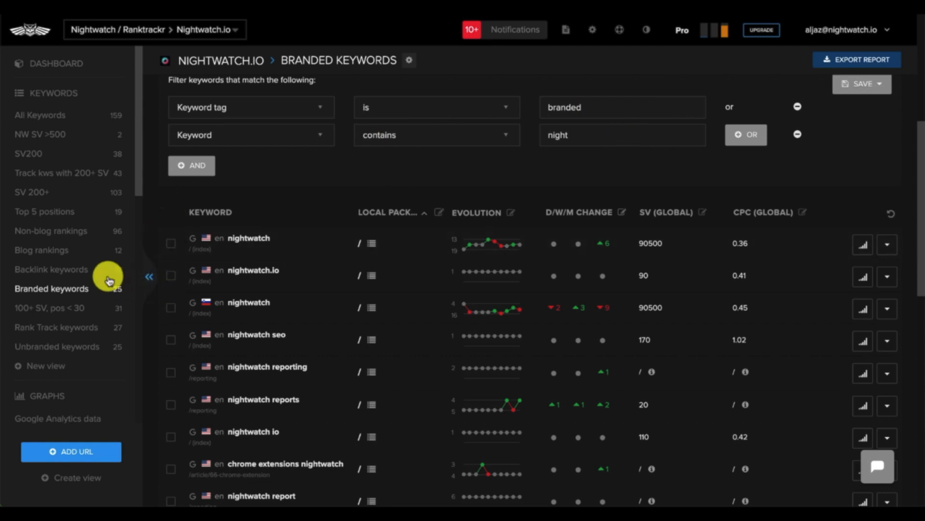
{"action": "left_click", "coordinate": [51, 269]}
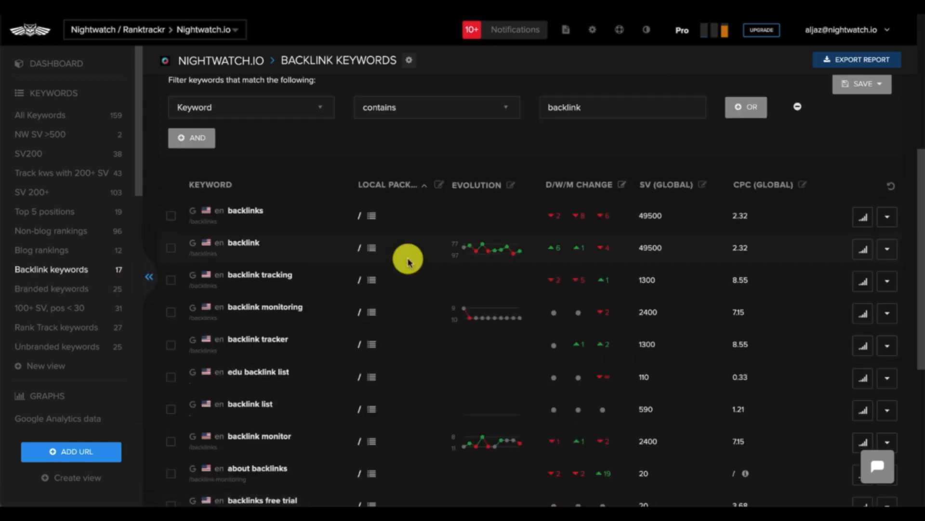
{"action": "mouse_move", "coordinate": [312, 134]}
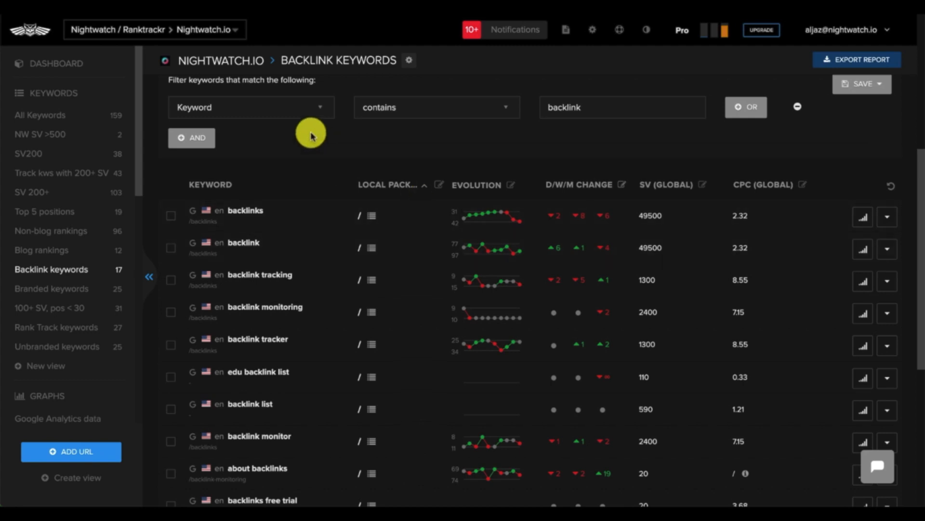
{"action": "mouse_move", "coordinate": [481, 115]}
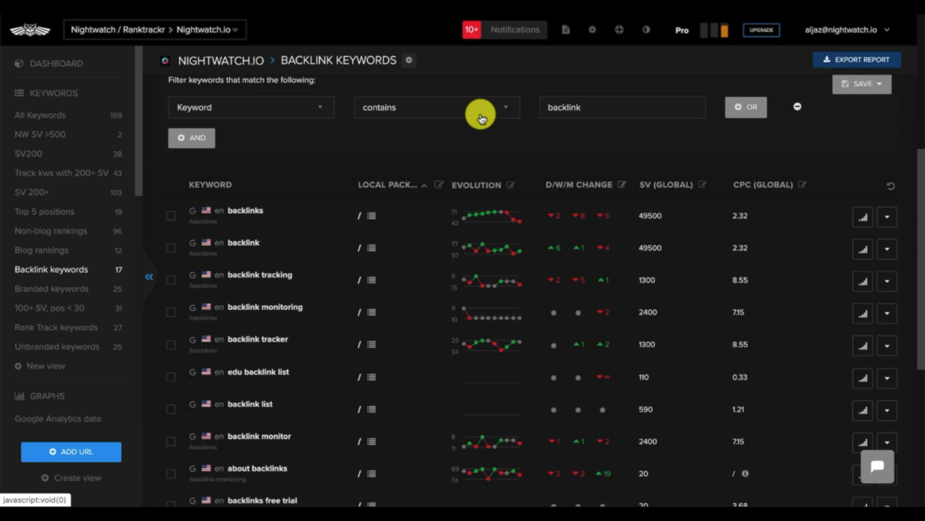
{"action": "mouse_move", "coordinate": [51, 230]}
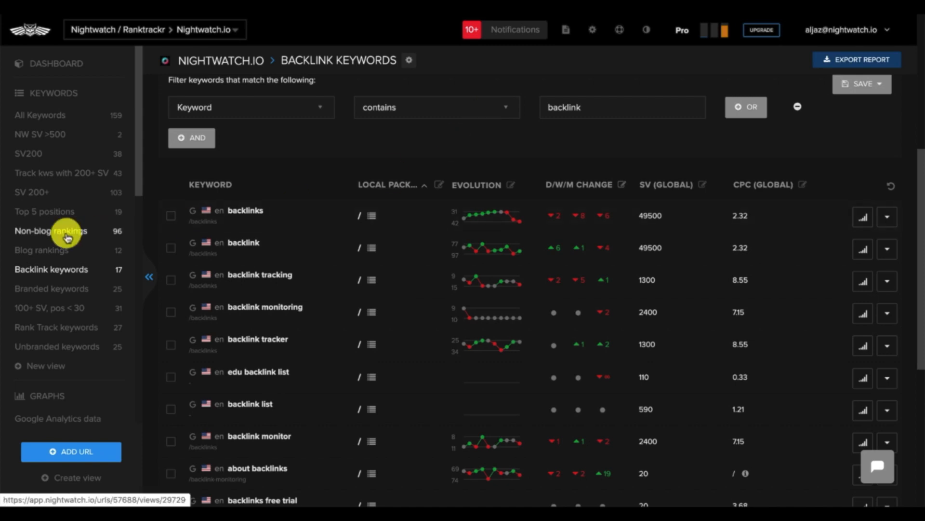
- Open the Segments graph and read its three-month average positions and total backlinks
{"action": "scroll", "scroll_direction": "down", "scroll_amount": 3}
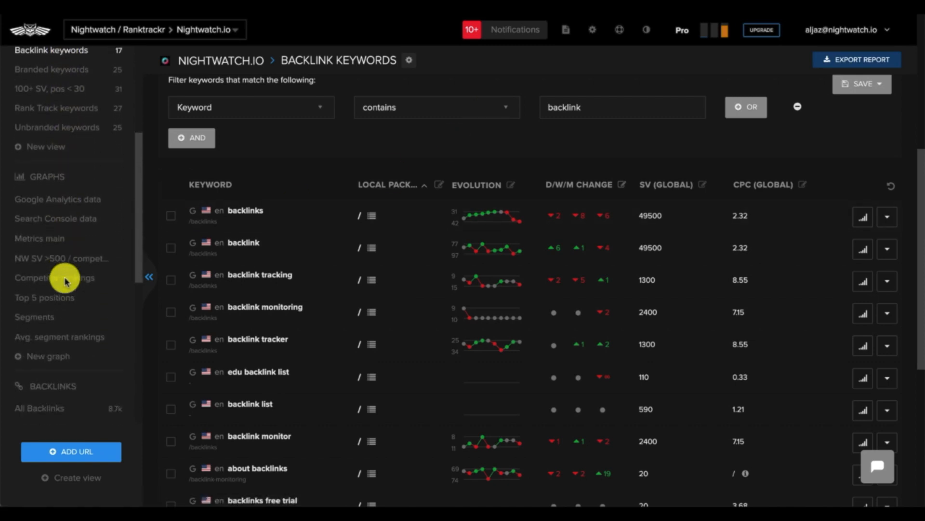
{"action": "scroll", "scroll_direction": "down", "scroll_amount": 3}
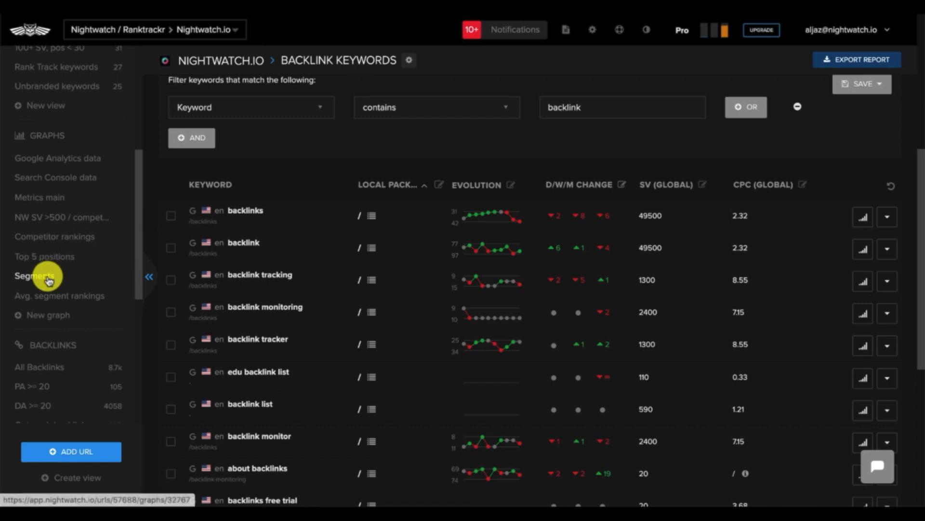
{"action": "left_click", "coordinate": [34, 276]}
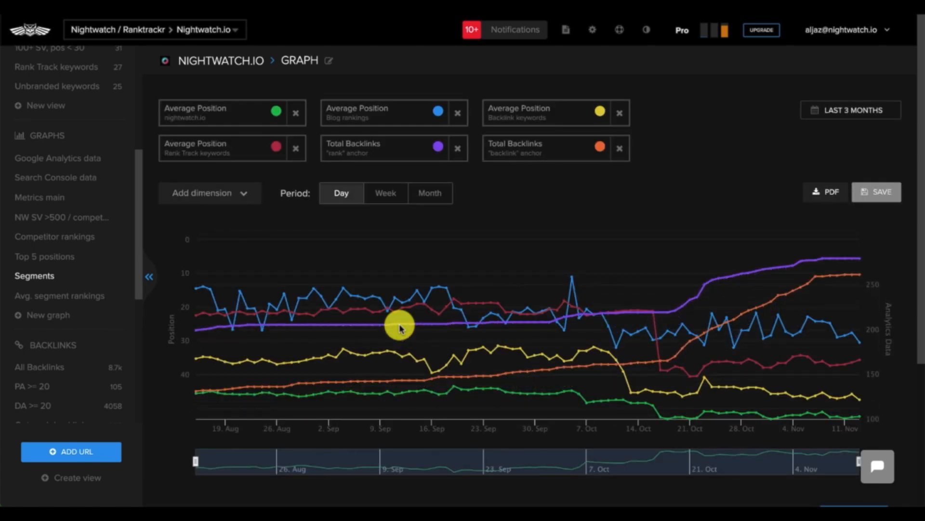
{"action": "mouse_move", "coordinate": [486, 387]}
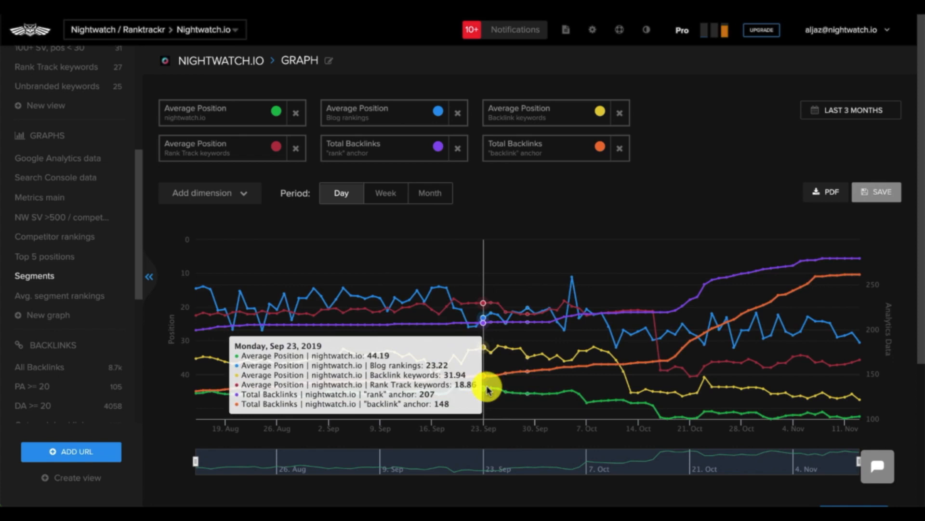
{"action": "mouse_move", "coordinate": [581, 403]}
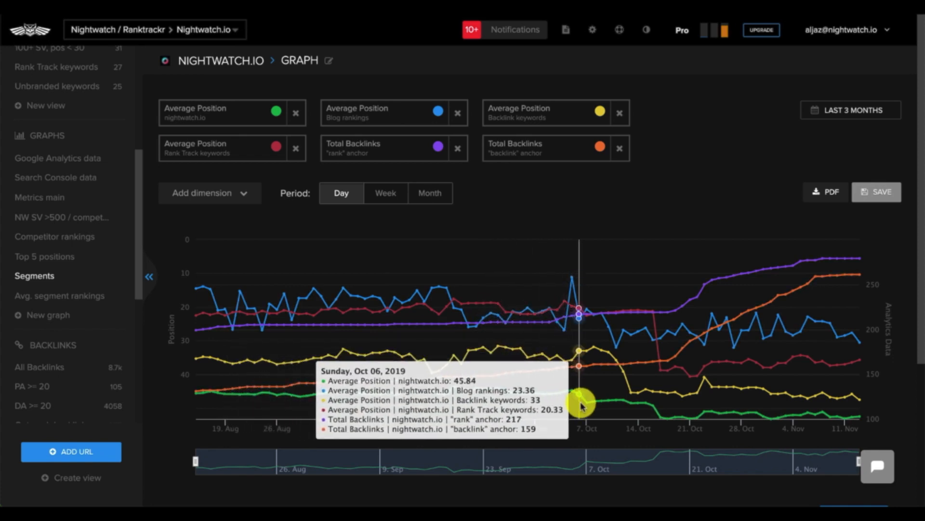
{"action": "mouse_move", "coordinate": [573, 178]}
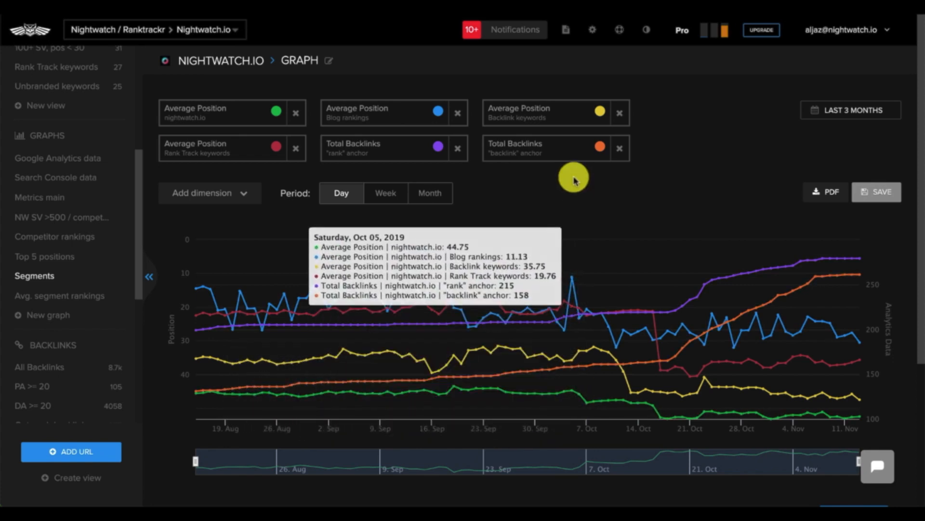
{"action": "mouse_move", "coordinate": [572, 177]}
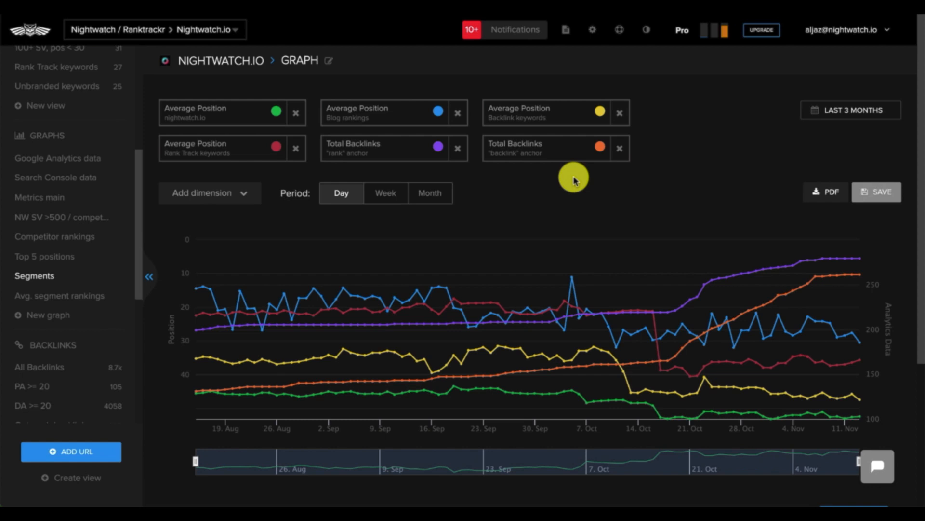
{"action": "scroll", "scroll_direction": "down", "scroll_amount": 3}
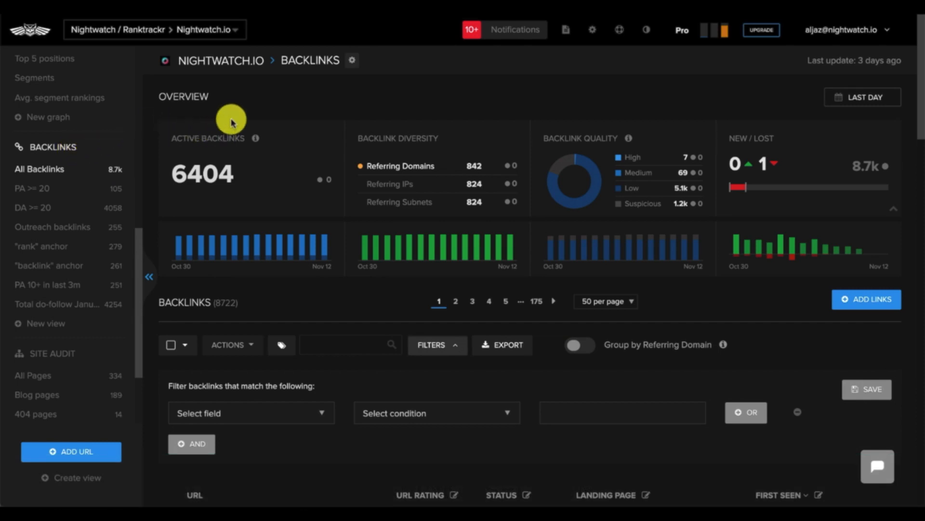
{"action": "mouse_move", "coordinate": [810, 368]}
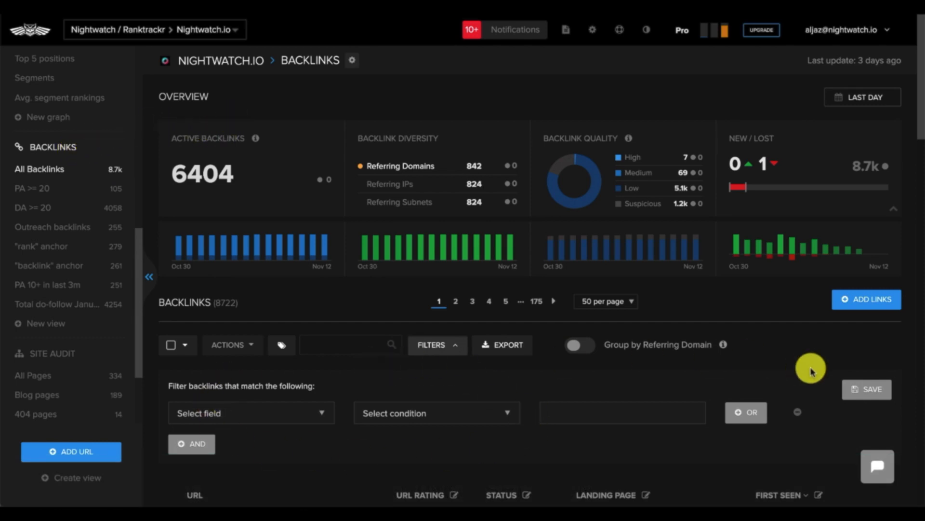
{"action": "mouse_move", "coordinate": [862, 97]}
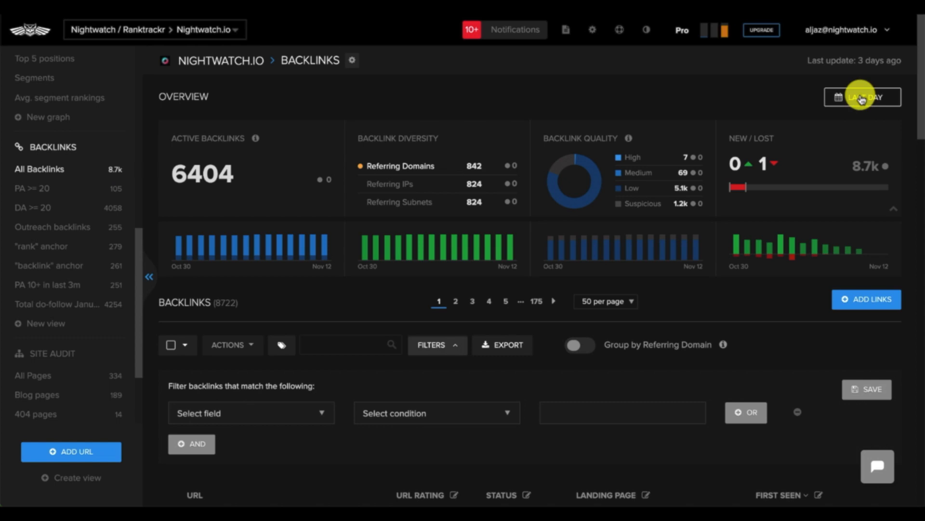
{"action": "mouse_move", "coordinate": [797, 323]}
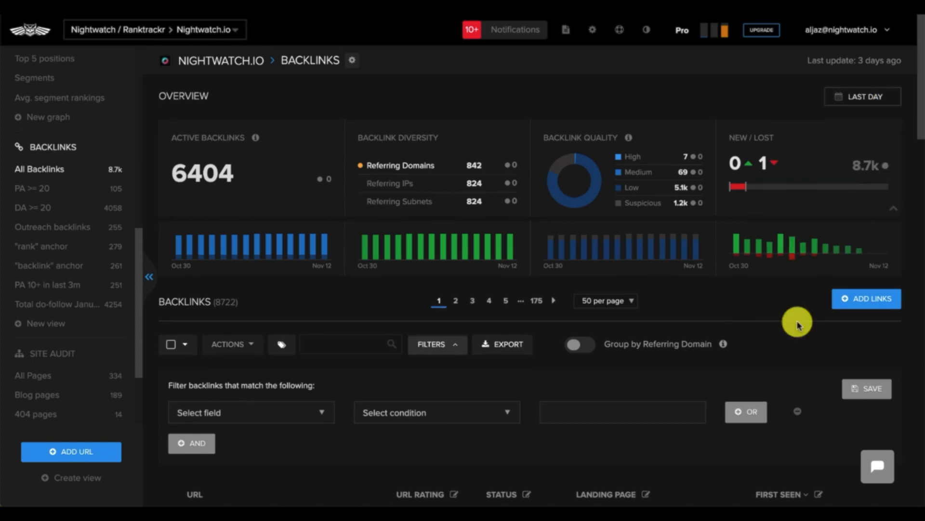
- Filter backlinks to anchor text containing 'rank' and save the view as 'rank' anchor
{"action": "scroll", "scroll_direction": "down", "scroll_amount": 3}
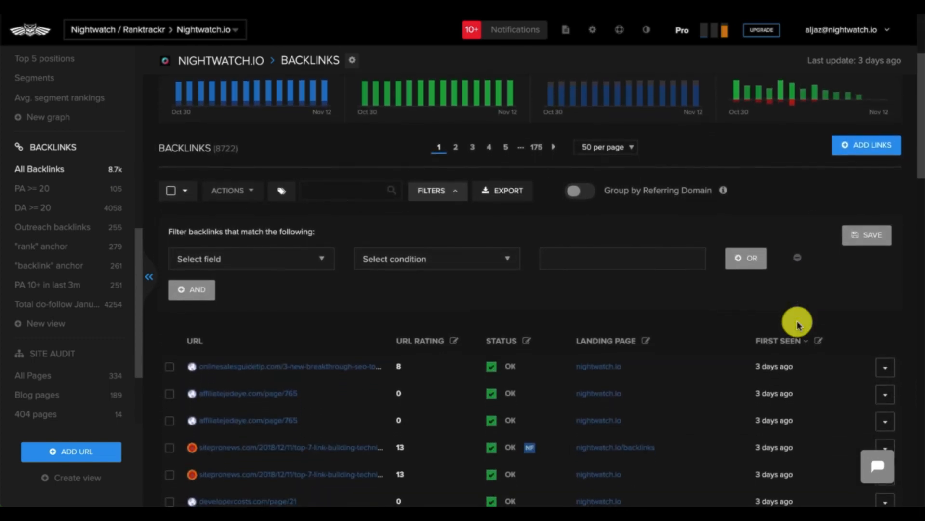
{"action": "mouse_move", "coordinate": [318, 258]}
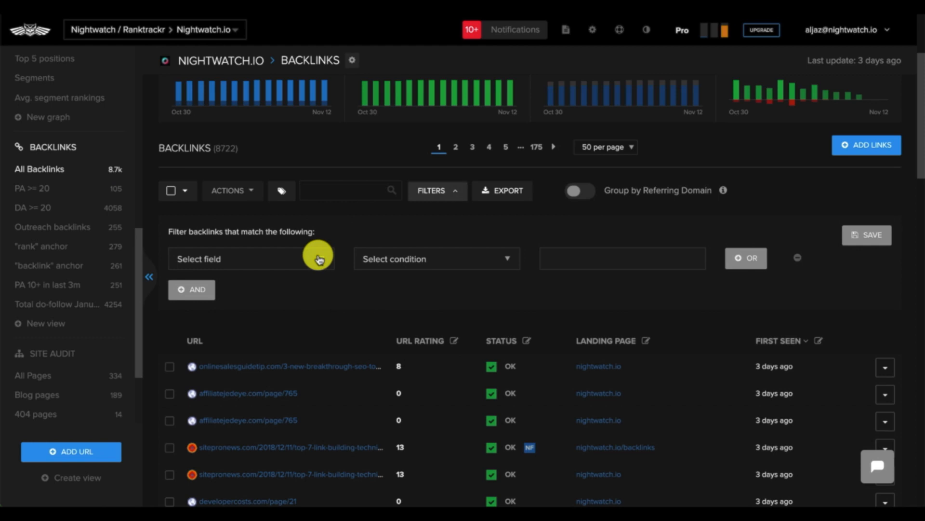
{"action": "left_click", "coordinate": [250, 259]}
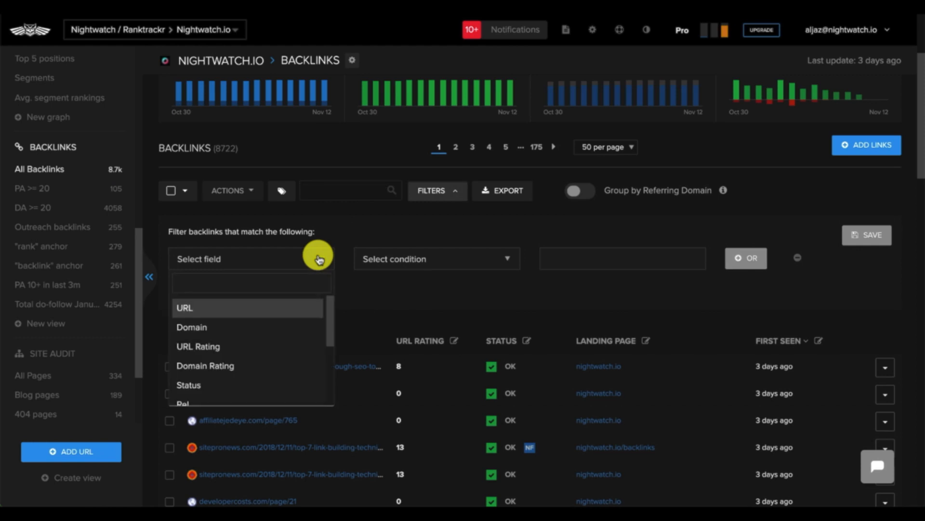
{"action": "type", "text": "anc"}
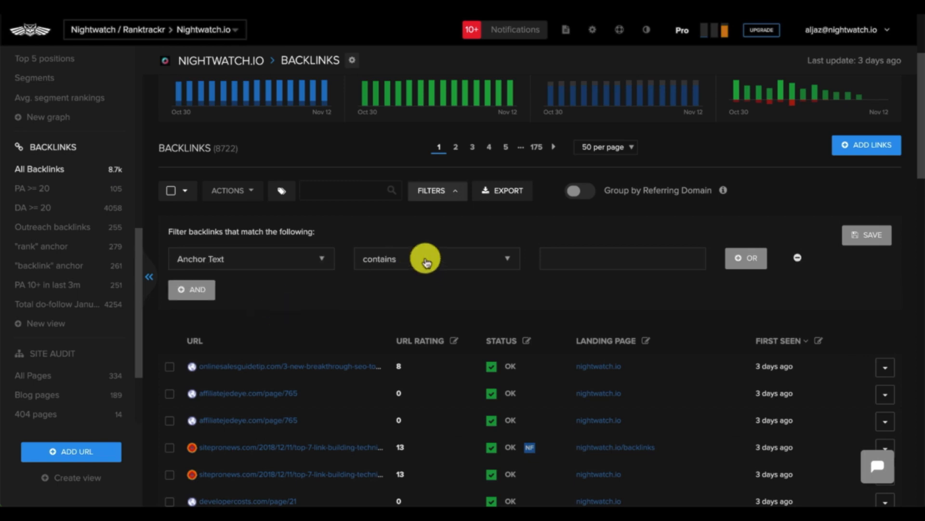
{"action": "type", "text": "rank"}
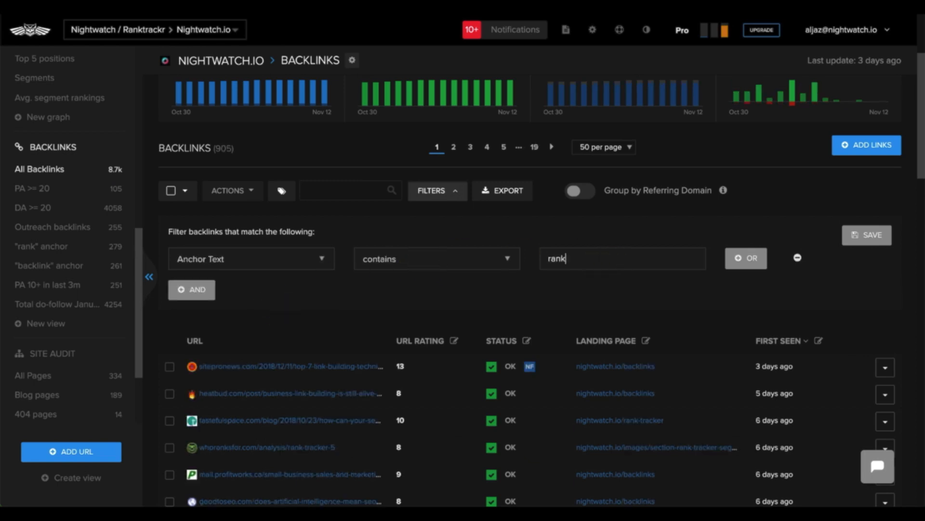
{"action": "key", "text": "Return"}
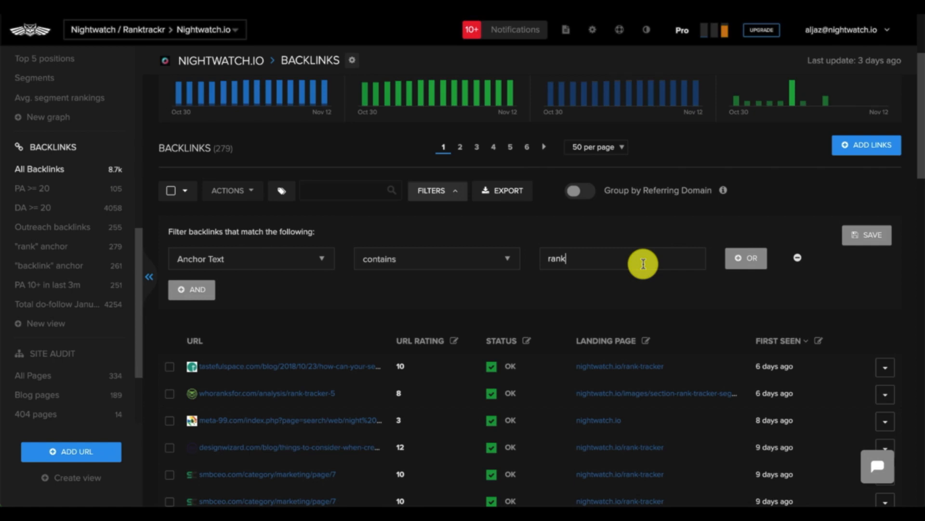
{"action": "mouse_move", "coordinate": [447, 336]}
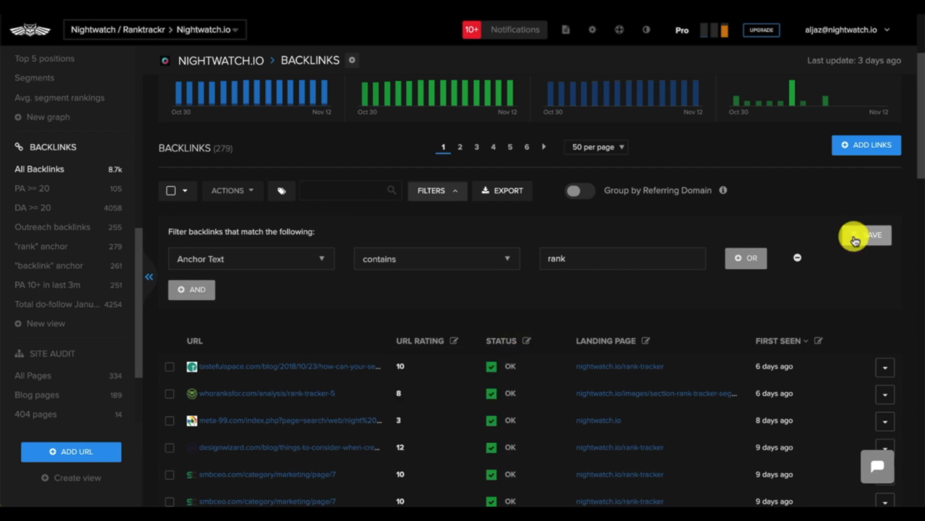
{"action": "left_click", "coordinate": [867, 234]}
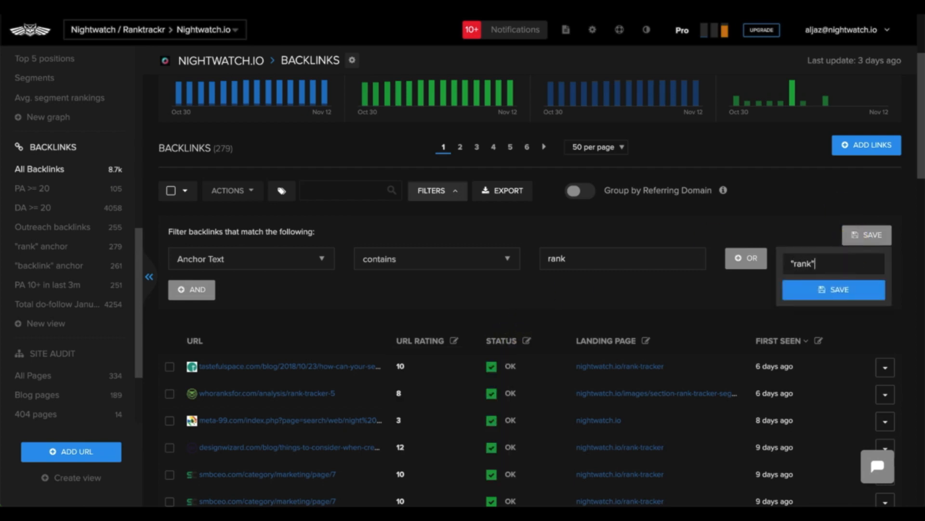
{"action": "type", "text": "anchor"}
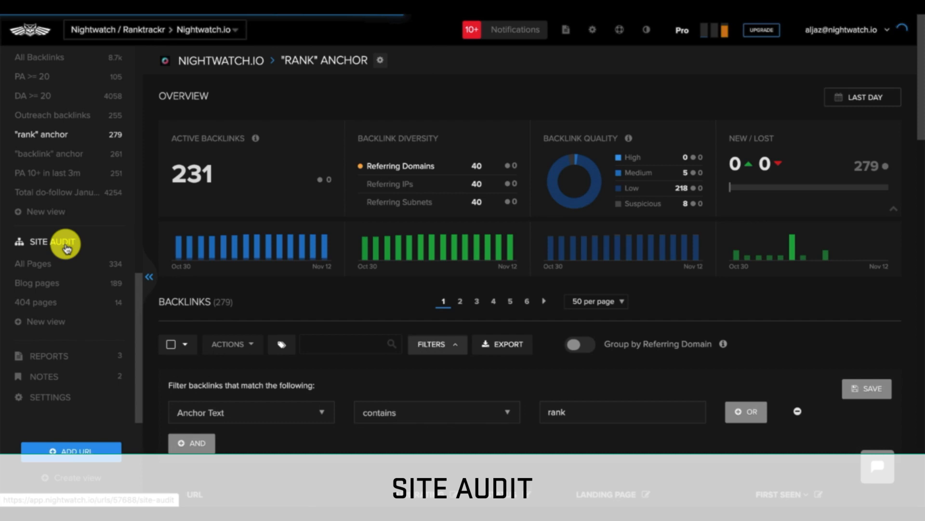
- Open the Nightwatch.io Site Audit overview and scroll toward the crawled pages table
{"action": "left_click", "coordinate": [55, 242]}
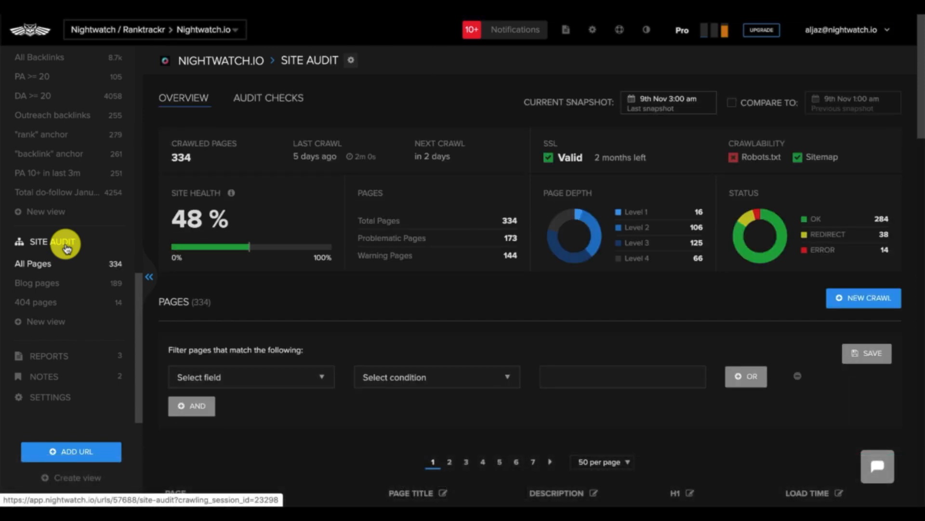
{"action": "mouse_move", "coordinate": [273, 50]}
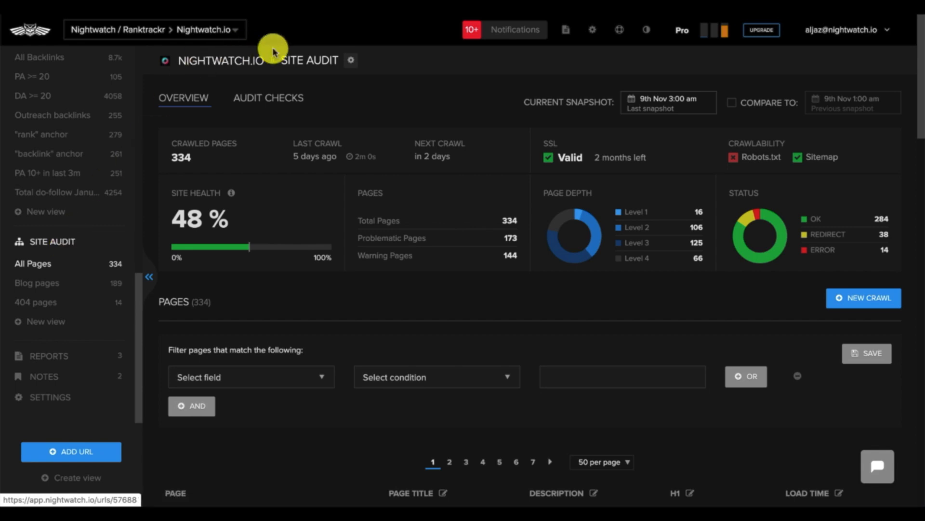
{"action": "mouse_move", "coordinate": [234, 155]}
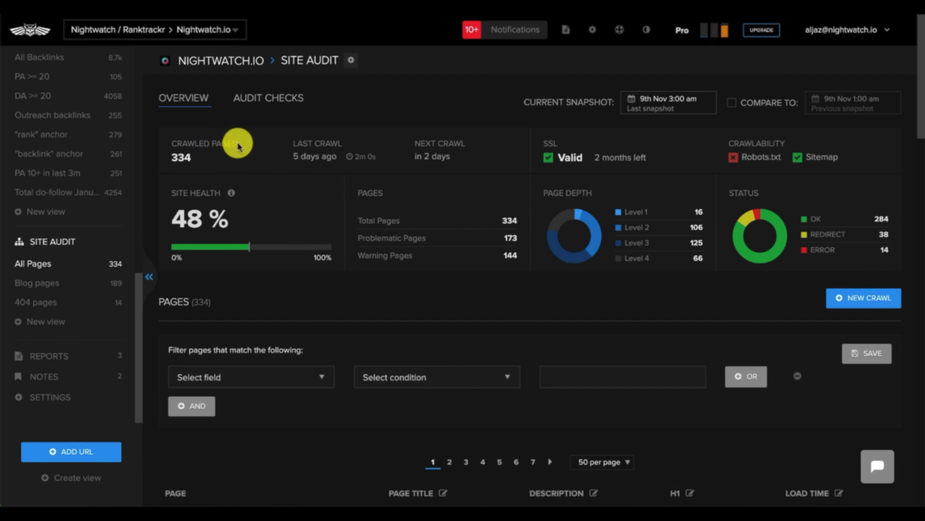
{"action": "mouse_move", "coordinate": [365, 140]}
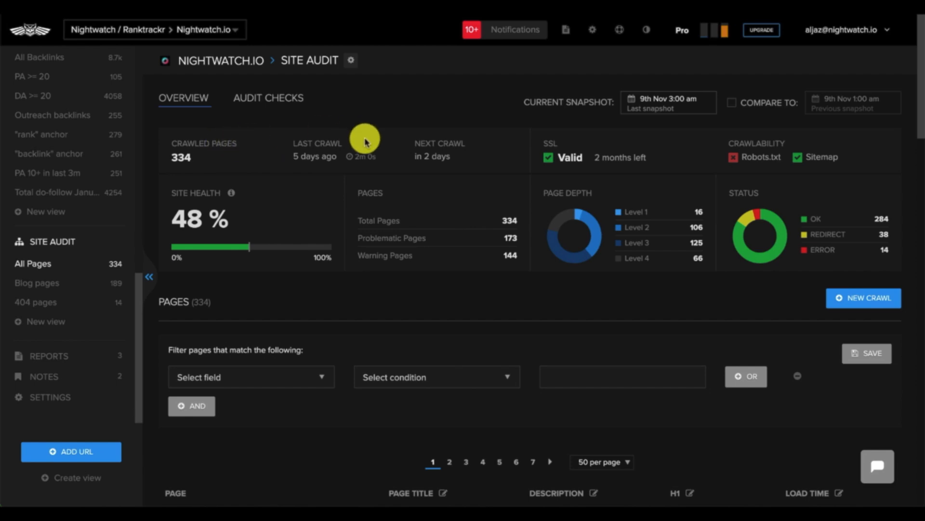
{"action": "mouse_move", "coordinate": [471, 145]}
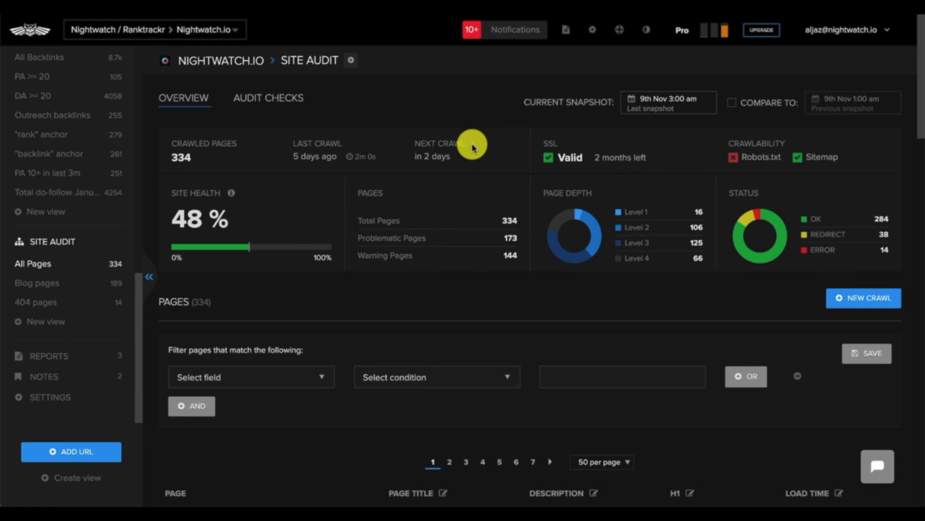
{"action": "mouse_move", "coordinate": [426, 183]}
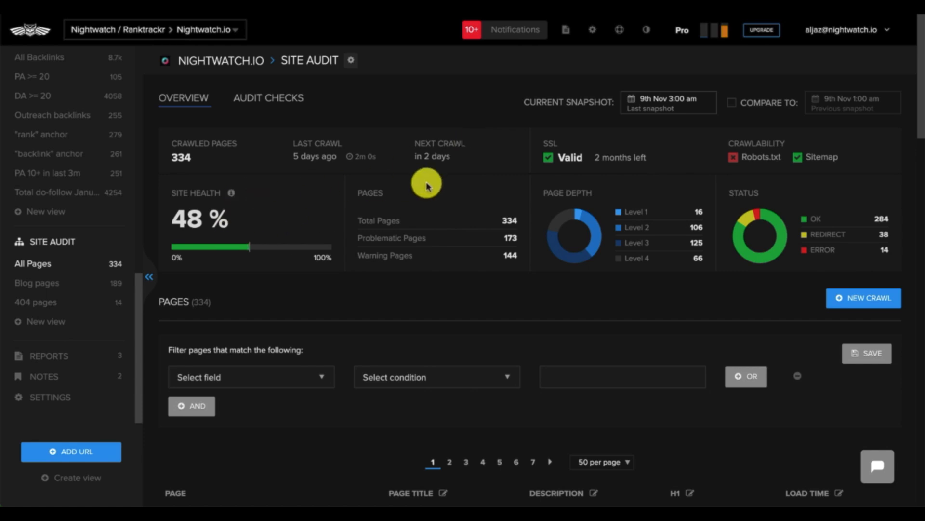
{"action": "mouse_move", "coordinate": [625, 136]}
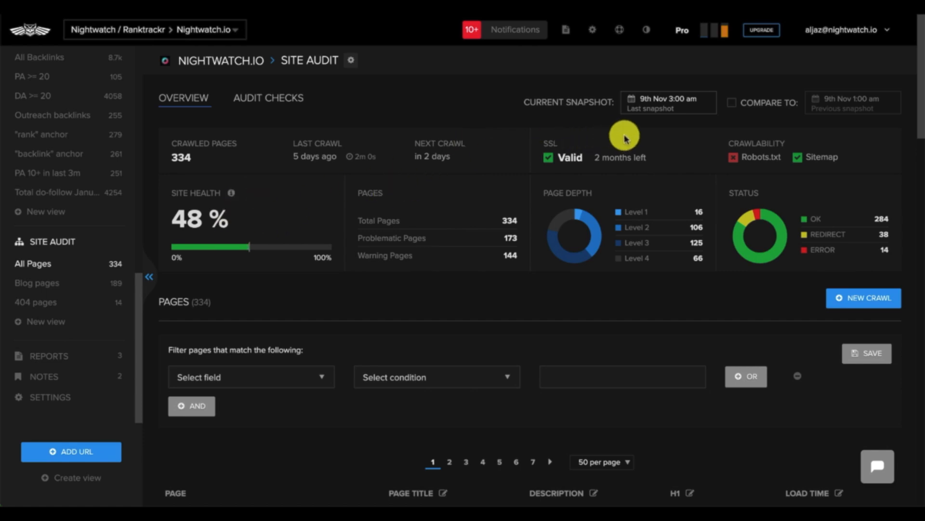
{"action": "mouse_move", "coordinate": [797, 145]}
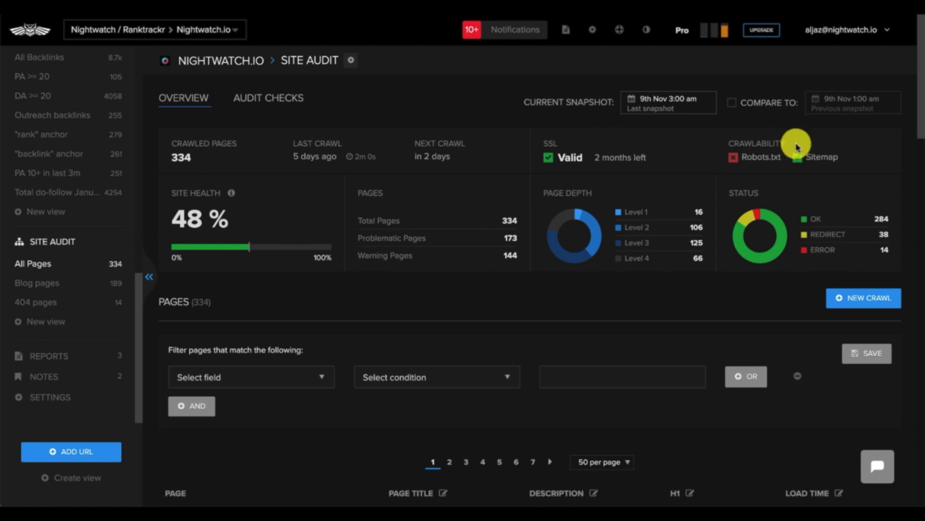
{"action": "mouse_move", "coordinate": [637, 199]}
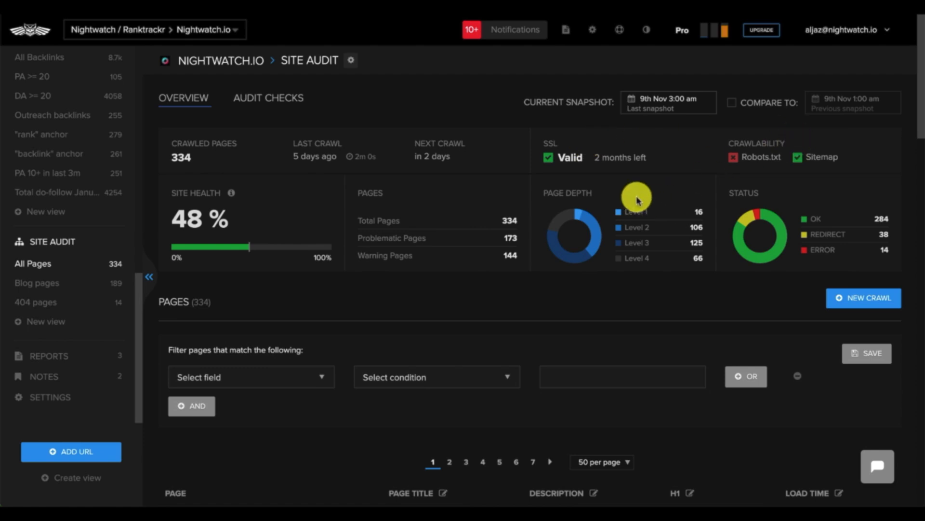
{"action": "mouse_move", "coordinate": [786, 192]}
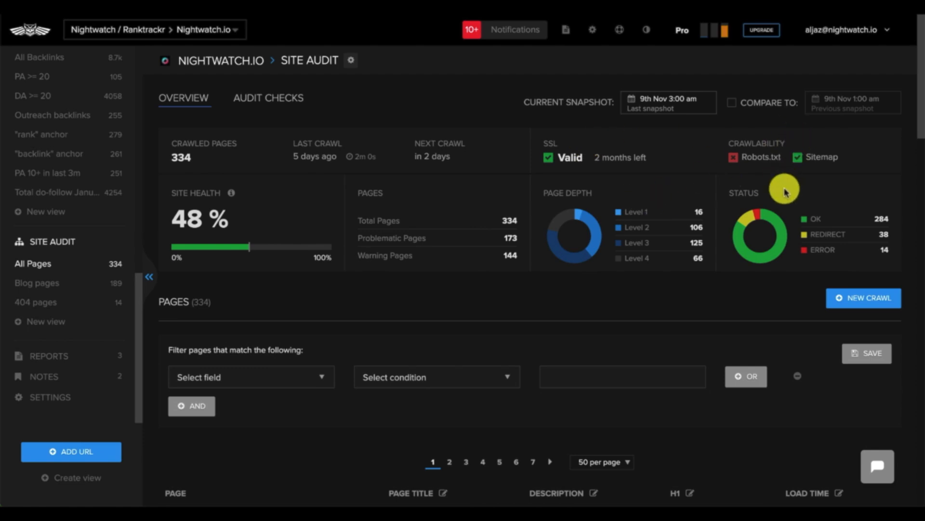
{"action": "scroll", "scroll_direction": "down", "scroll_amount": 3}
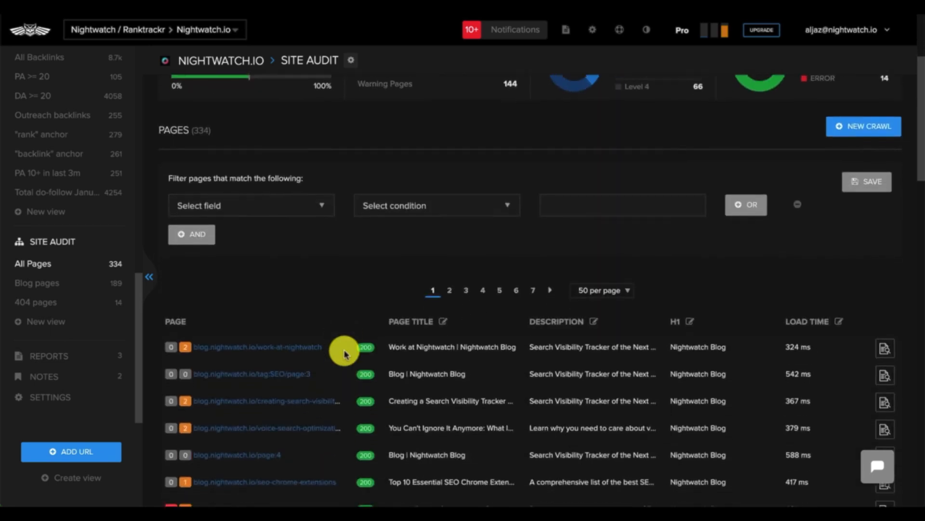
{"action": "scroll", "scroll_direction": "up", "scroll_amount": 3}
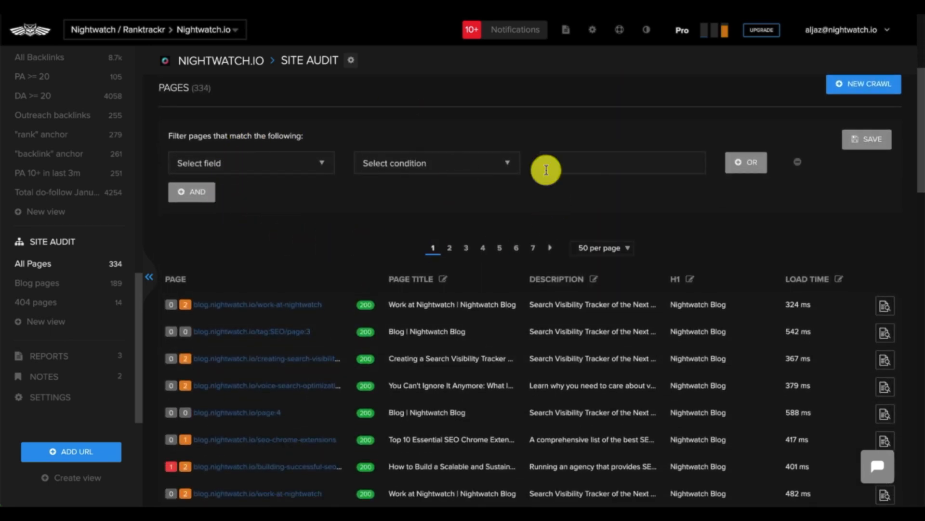
{"action": "scroll", "scroll_direction": "down", "scroll_amount": 3}
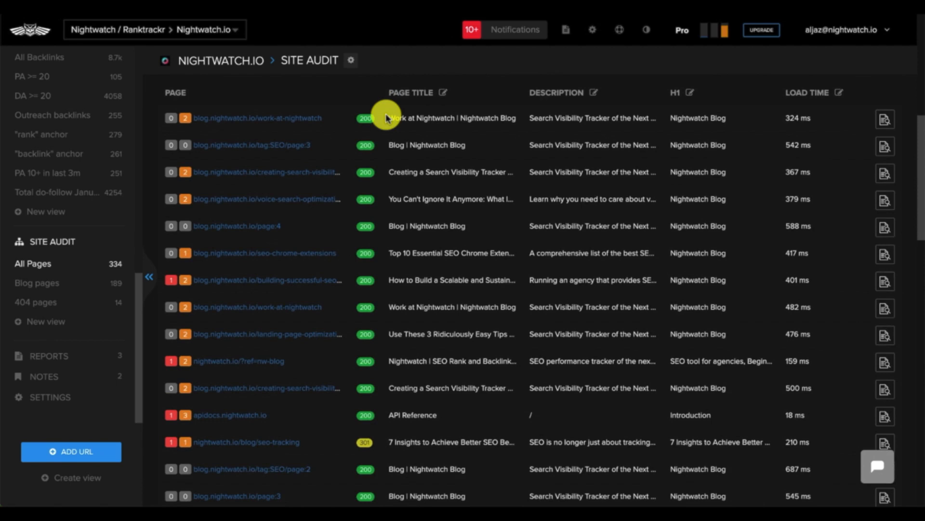
{"action": "mouse_move", "coordinate": [214, 294]}
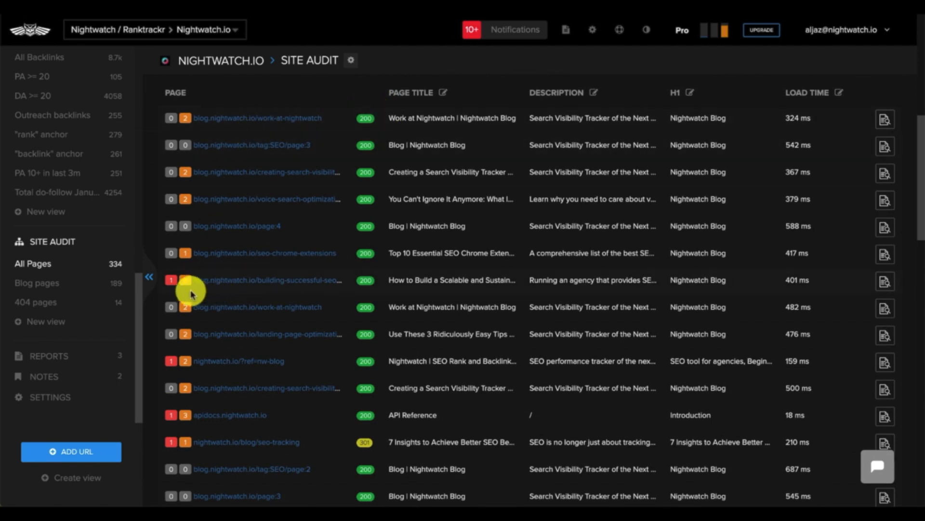
{"action": "mouse_move", "coordinate": [170, 360]}
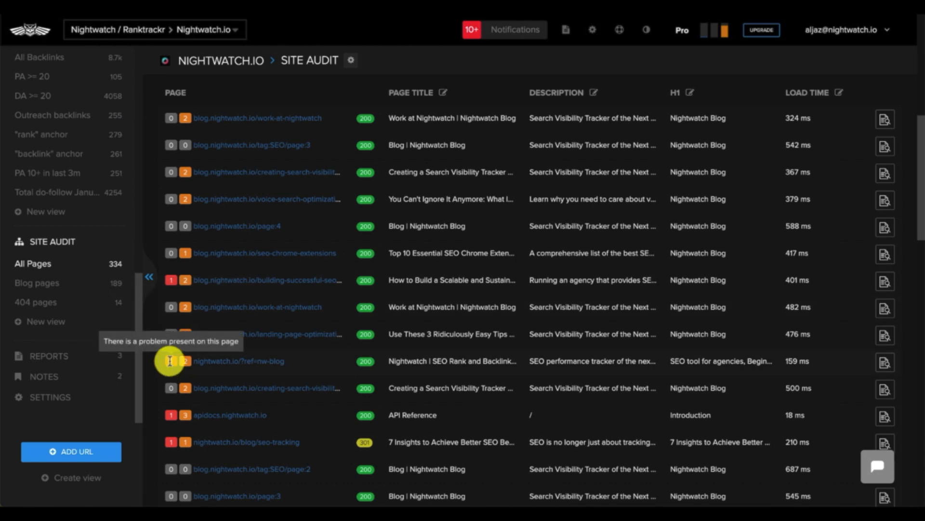
{"action": "mouse_move", "coordinate": [180, 360]}
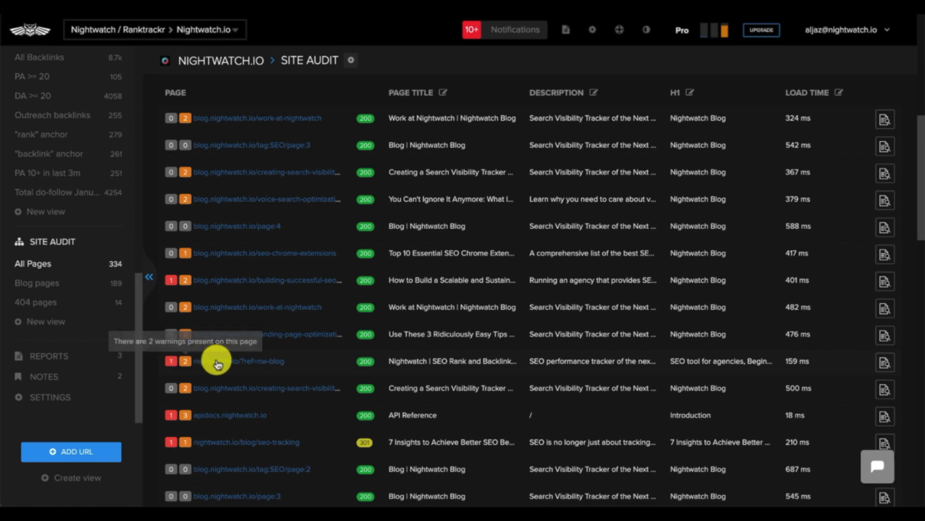
{"action": "mouse_move", "coordinate": [370, 360]}
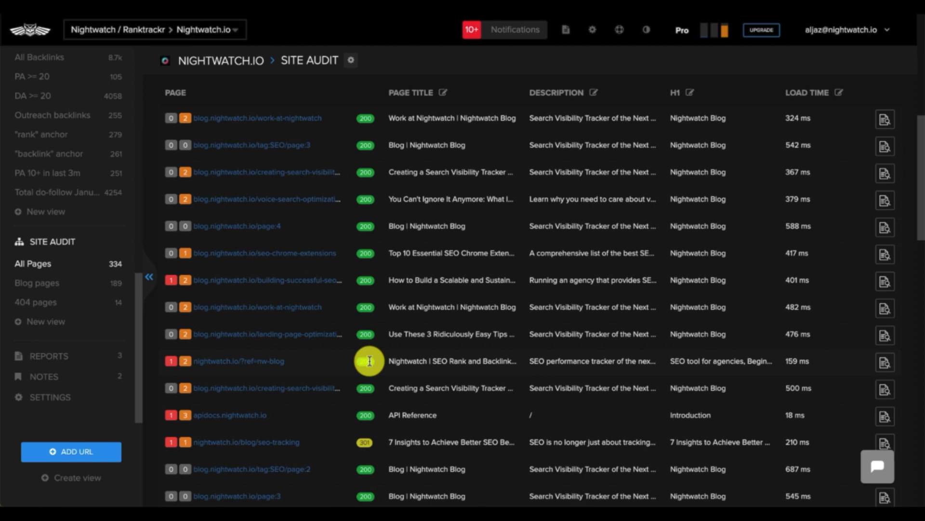
{"action": "mouse_move", "coordinate": [373, 364]}
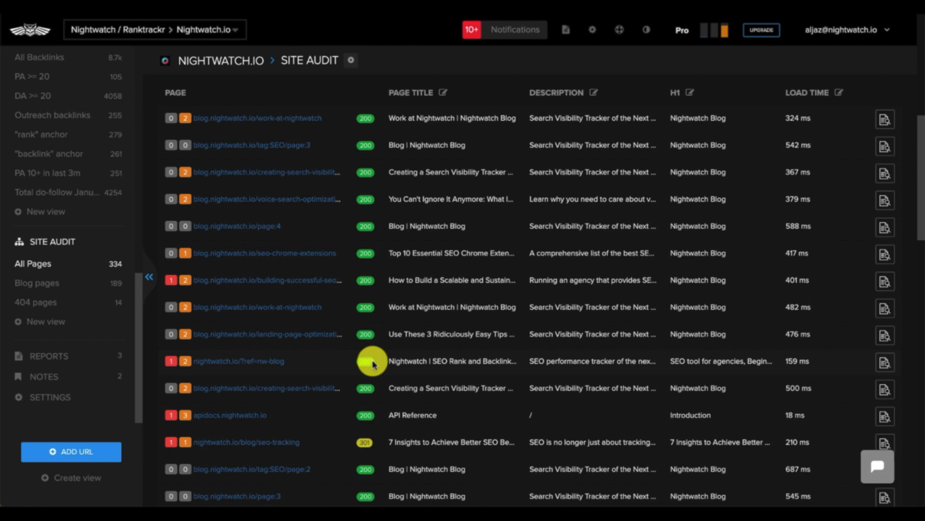
- Open the ?ref=nw-blog page health report, review its problems, and close it
{"action": "left_click", "coordinate": [886, 363]}
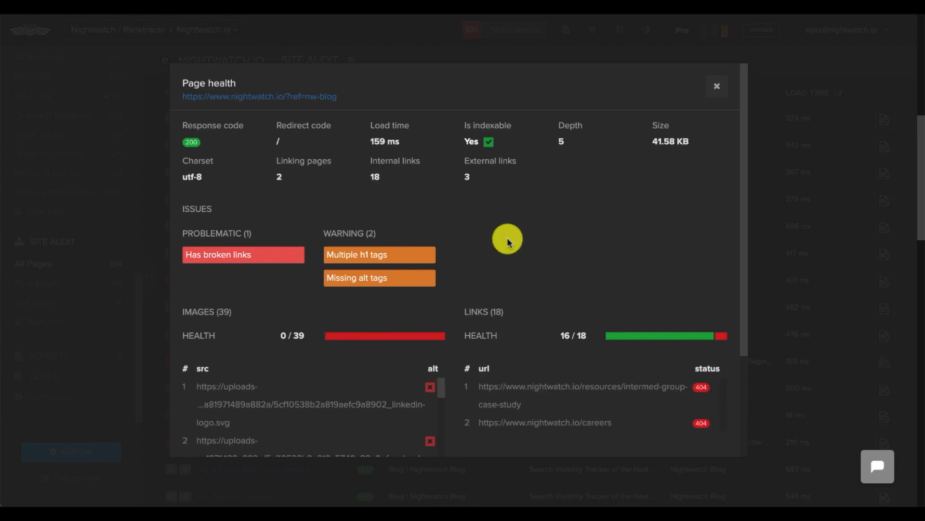
{"action": "mouse_move", "coordinate": [404, 251]}
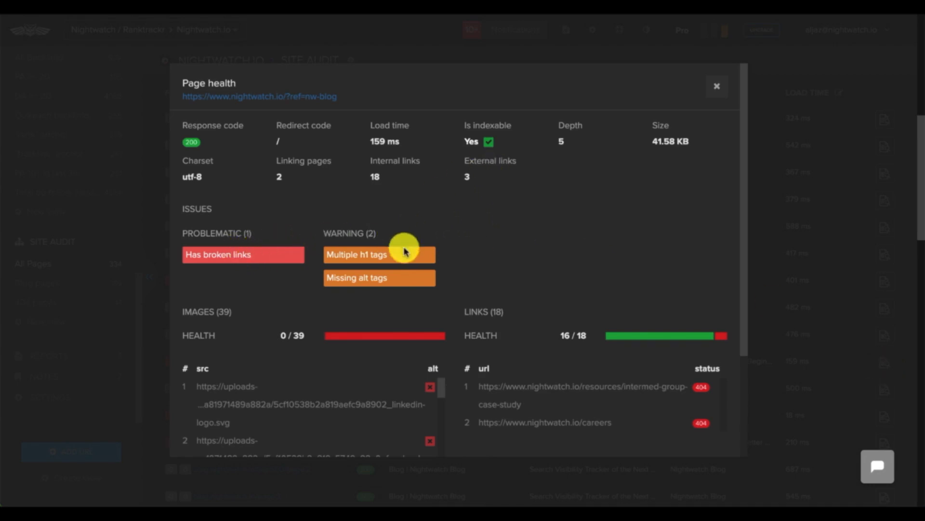
{"action": "mouse_move", "coordinate": [750, 256]}
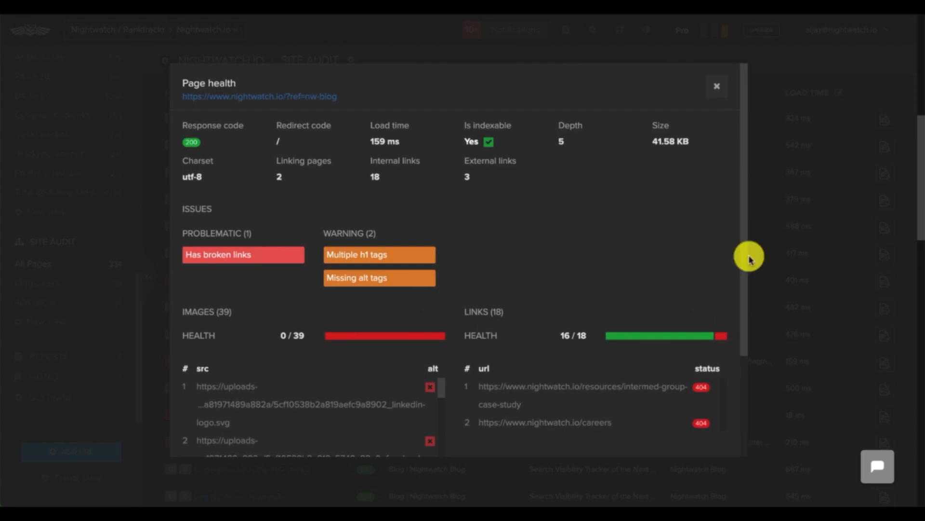
{"action": "left_click", "coordinate": [717, 86]}
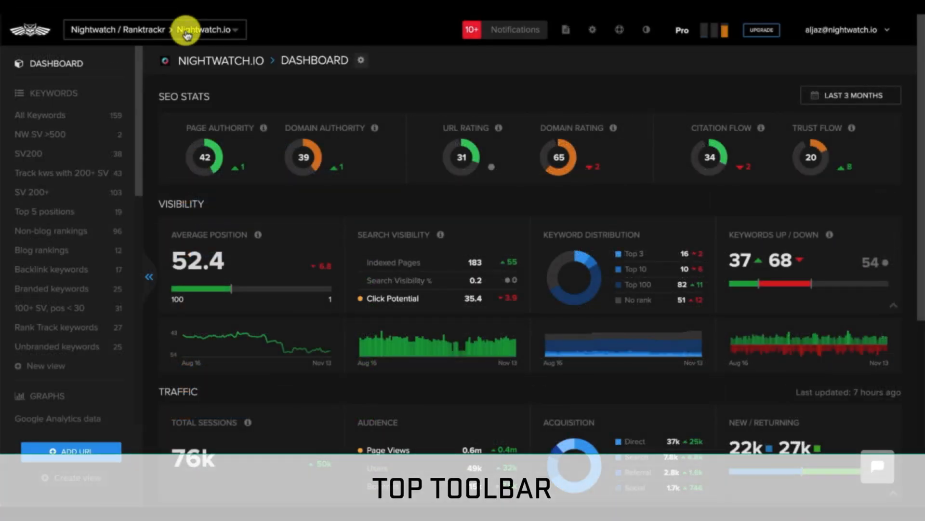
- Search the site switcher dropdown for 'remote'
{"action": "left_click", "coordinate": [212, 29]}
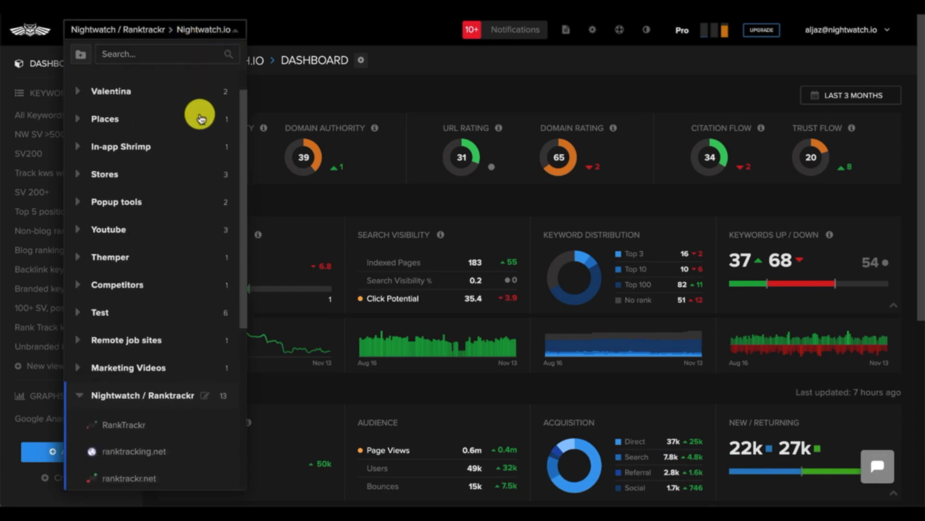
{"action": "scroll", "scroll_direction": "down", "scroll_amount": 3}
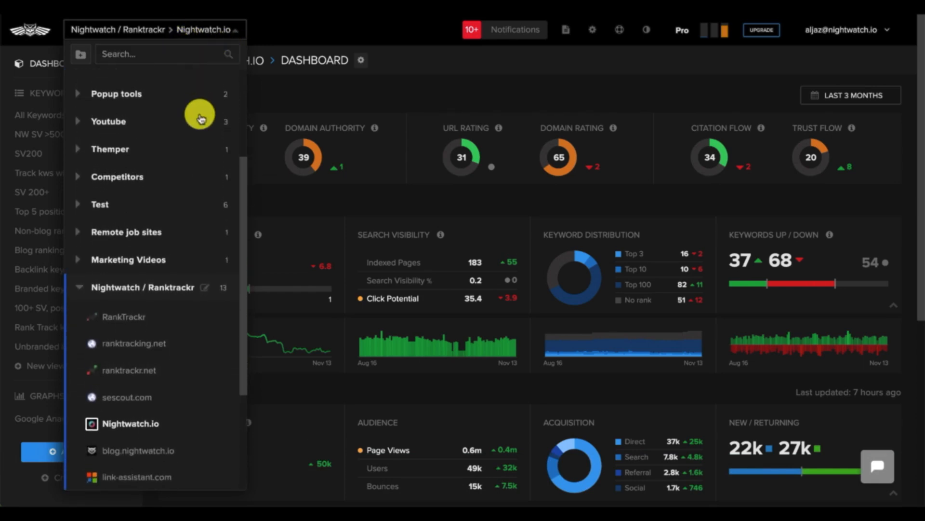
{"action": "type", "text": "r"}
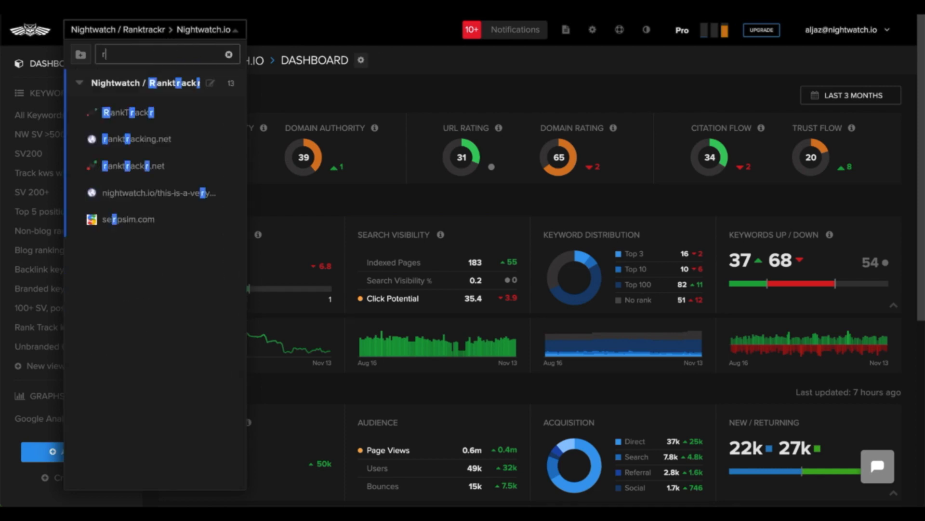
{"action": "type", "text": "emote"}
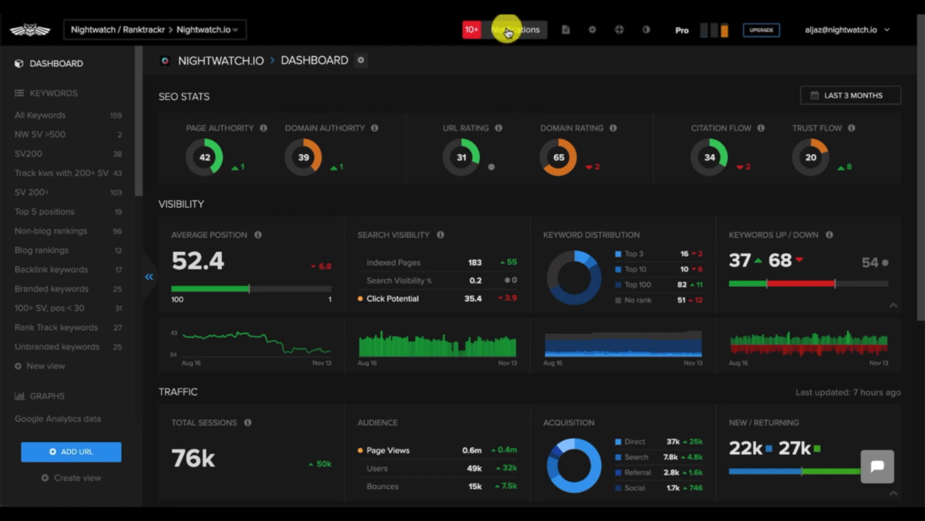
- Review the new-backlink and keyword-suggestion notifications, then go to Nightwatch.io settings
{"action": "left_click", "coordinate": [504, 29]}
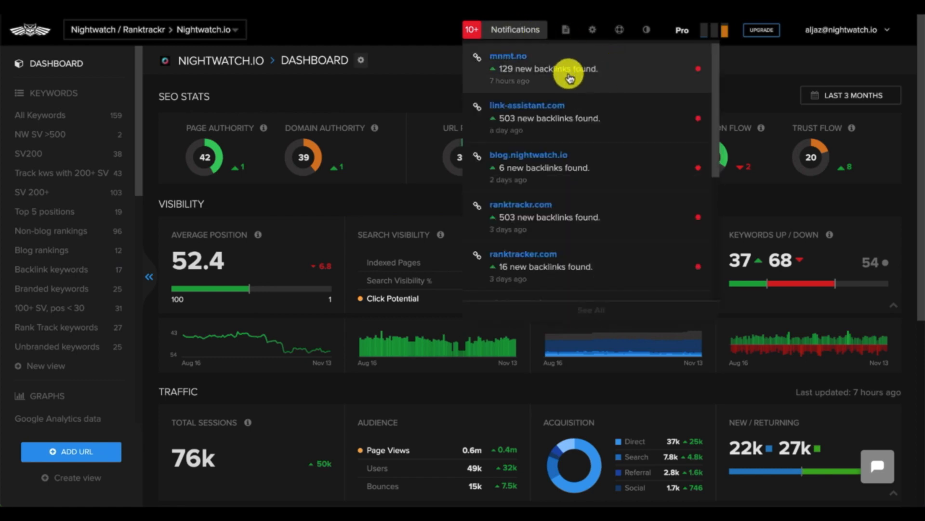
{"action": "scroll", "scroll_direction": "down", "scroll_amount": 3}
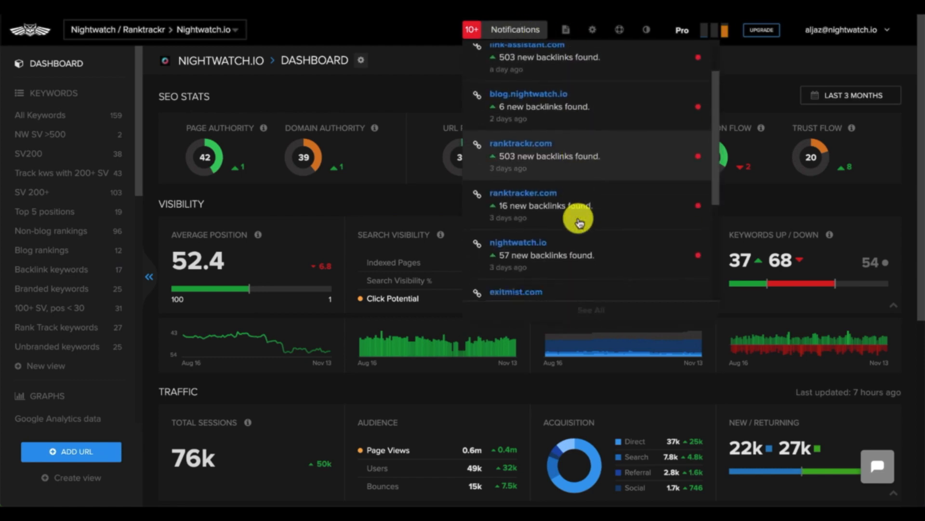
{"action": "scroll", "scroll_direction": "down", "scroll_amount": 3}
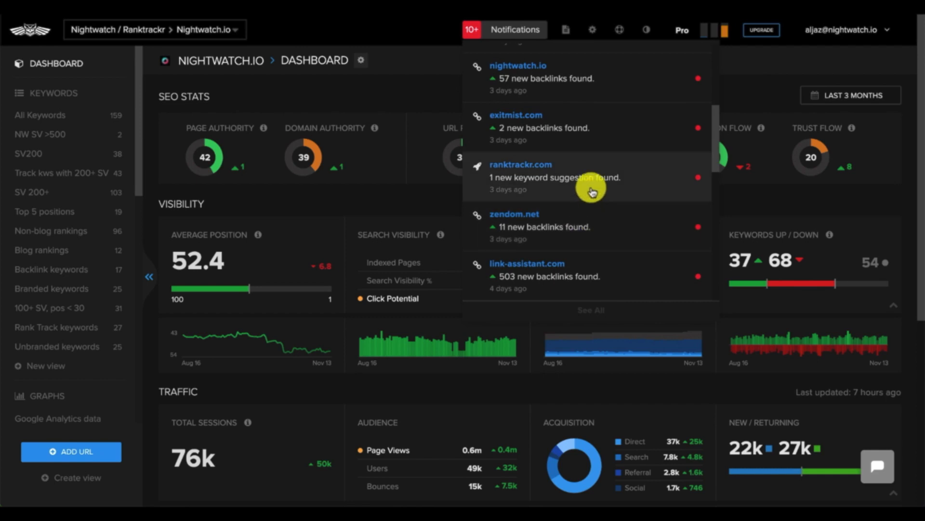
{"action": "left_click", "coordinate": [418, 77]}
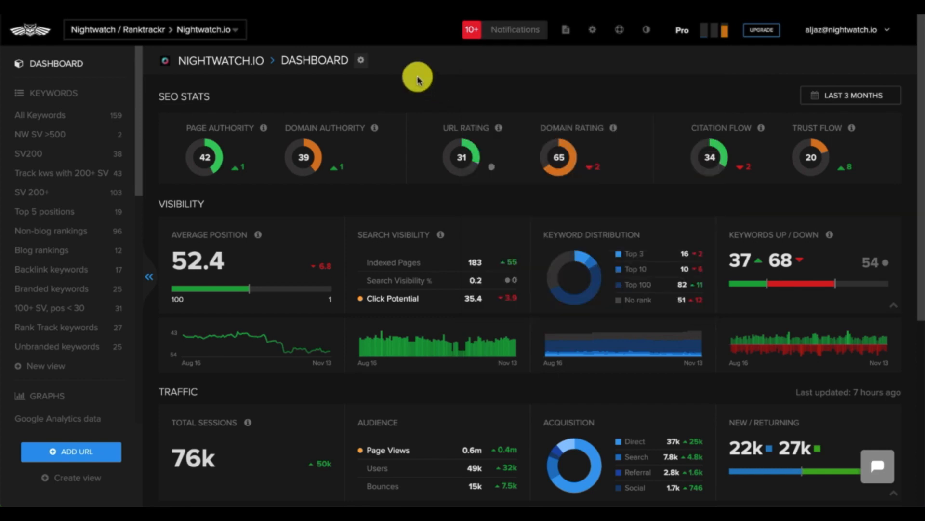
{"action": "scroll", "scroll_direction": "down", "scroll_amount": 3}
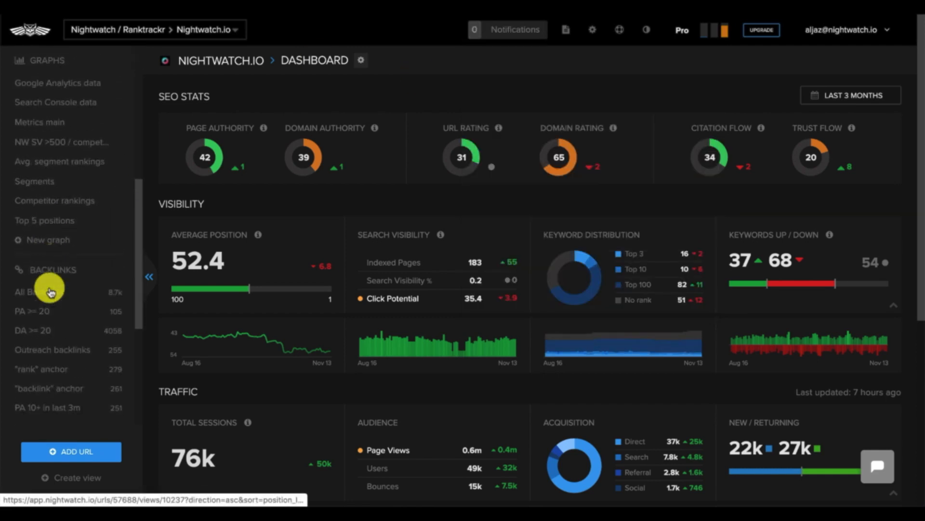
{"action": "scroll", "scroll_direction": "down", "scroll_amount": 3}
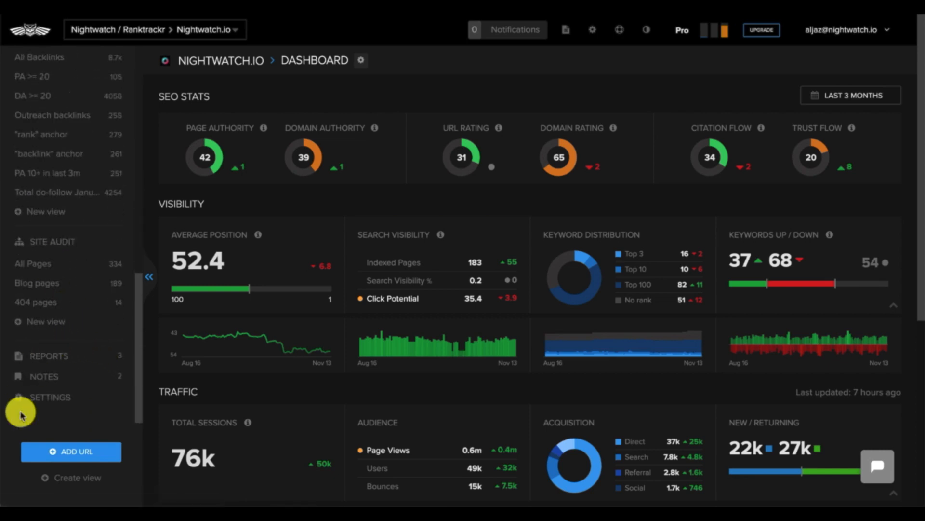
{"action": "left_click", "coordinate": [50, 397]}
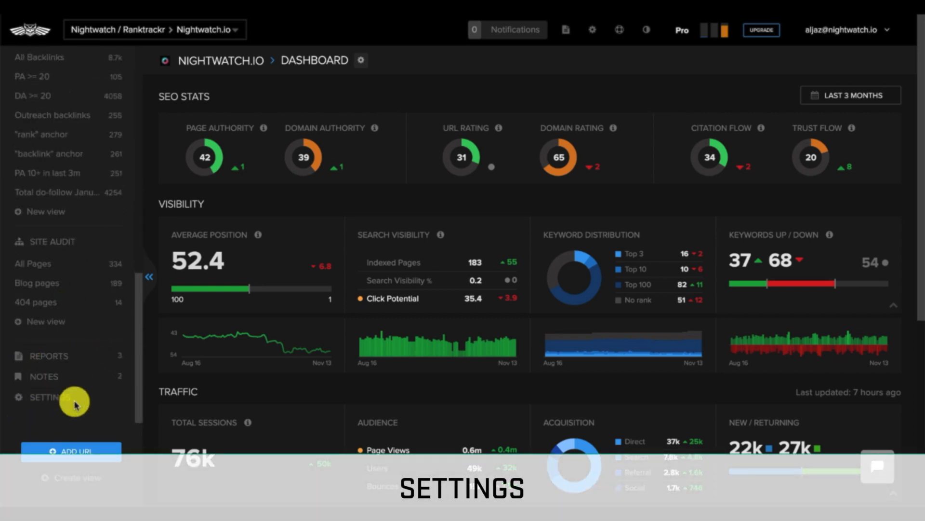
- In backlink settings, enable Minimum URL Rating at 3, then open the site's Notes
{"action": "left_click", "coordinate": [47, 397]}
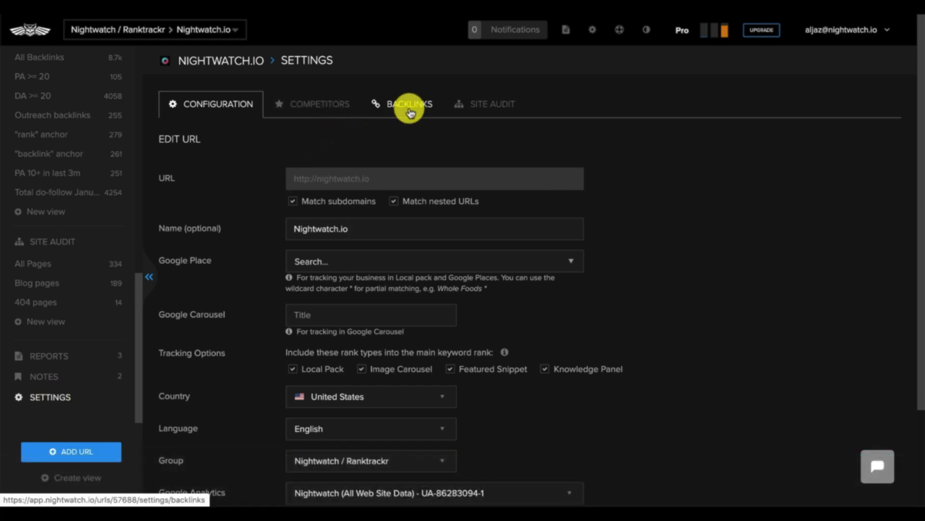
{"action": "left_click", "coordinate": [410, 105]}
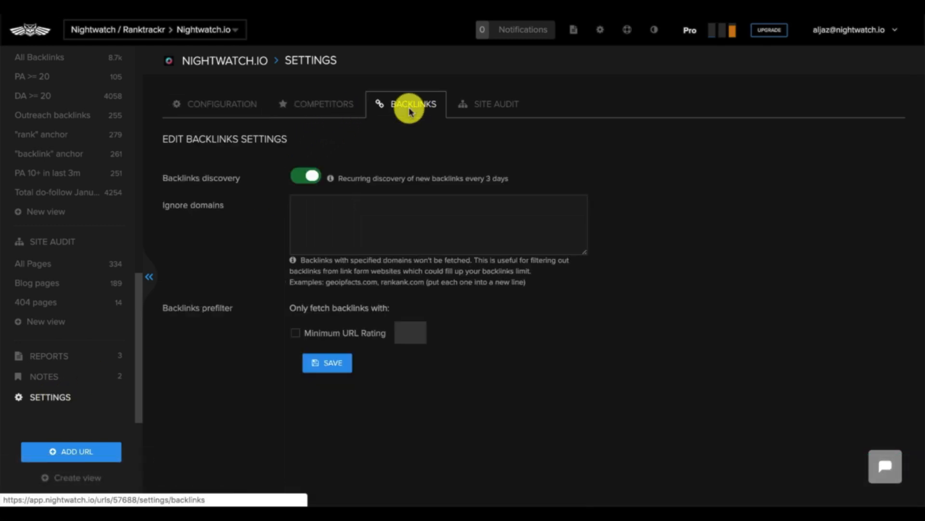
{"action": "mouse_move", "coordinate": [361, 189]}
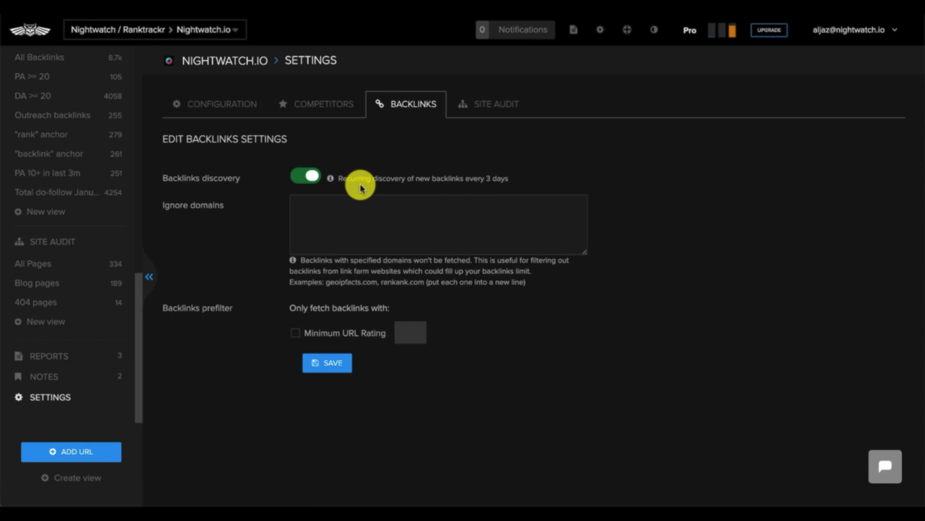
{"action": "left_click", "coordinate": [413, 224]}
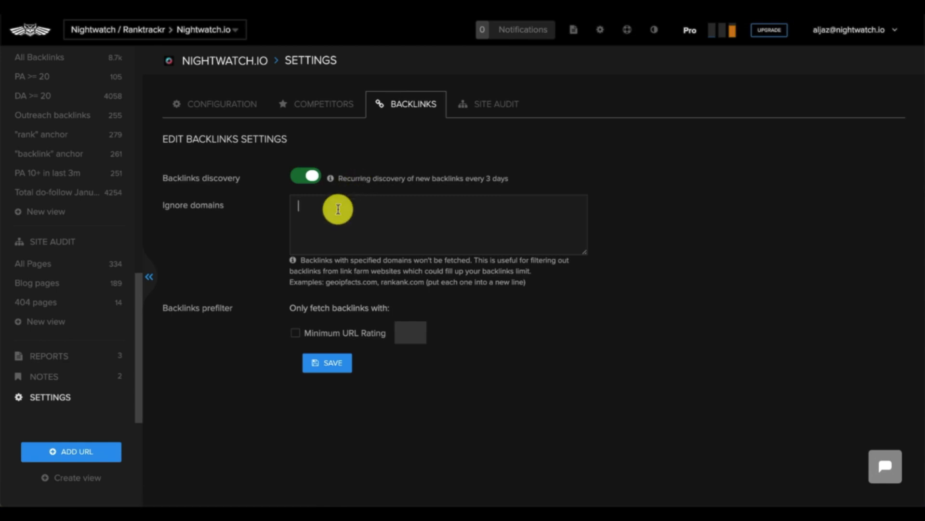
{"action": "mouse_move", "coordinate": [294, 334]}
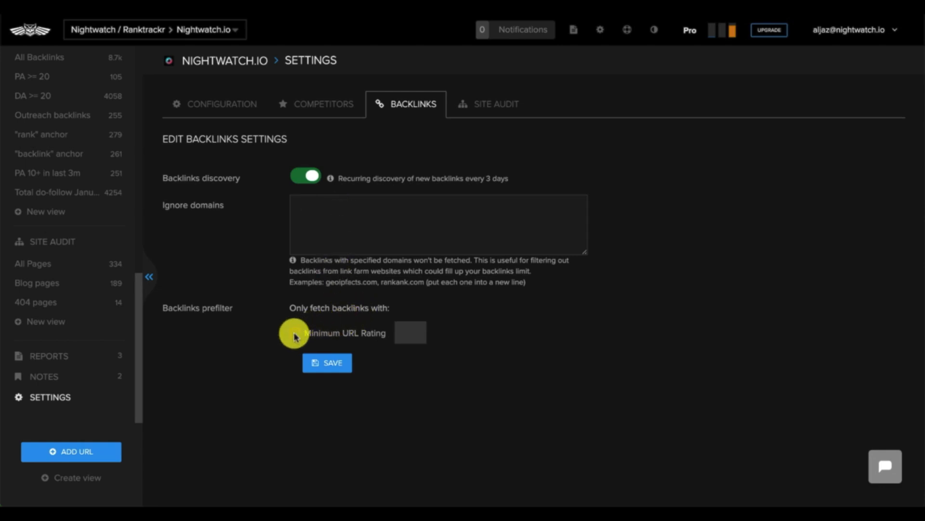
{"action": "left_click", "coordinate": [295, 332]}
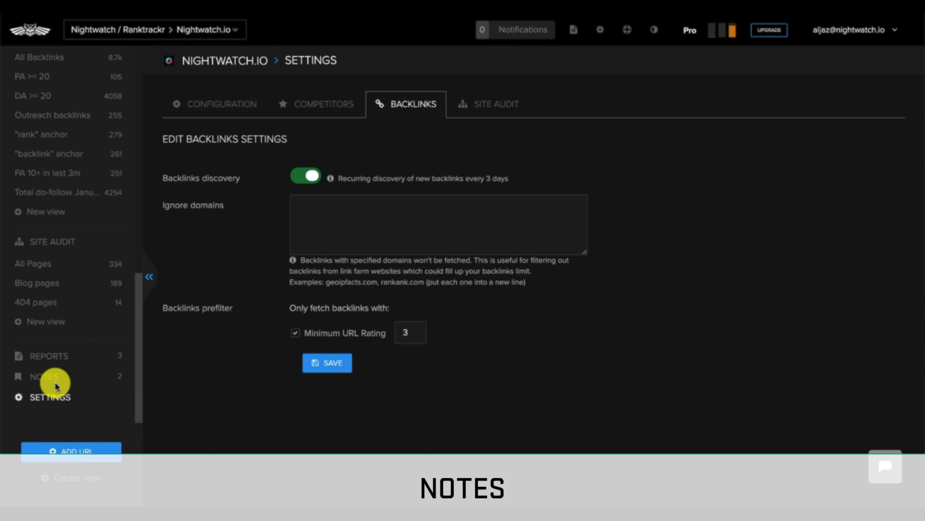
{"action": "left_click", "coordinate": [44, 376]}
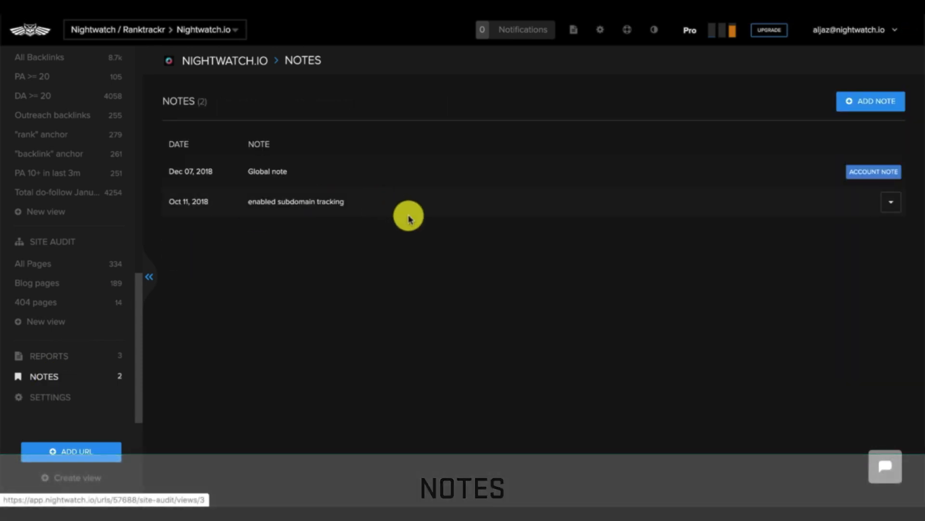
{"action": "mouse_move", "coordinate": [58, 357]}
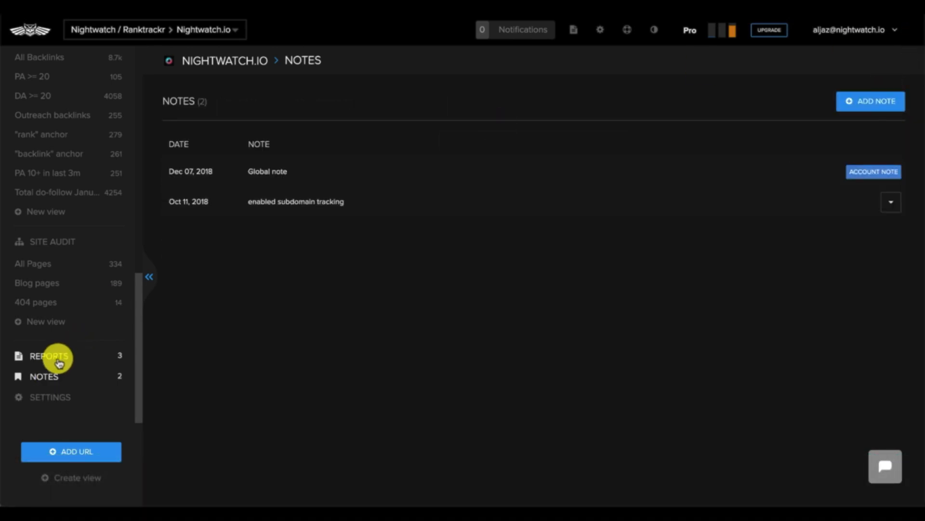
- Start a new nightwatch.io report from Reports and open the Add Element dropdown
{"action": "left_click", "coordinate": [48, 355]}
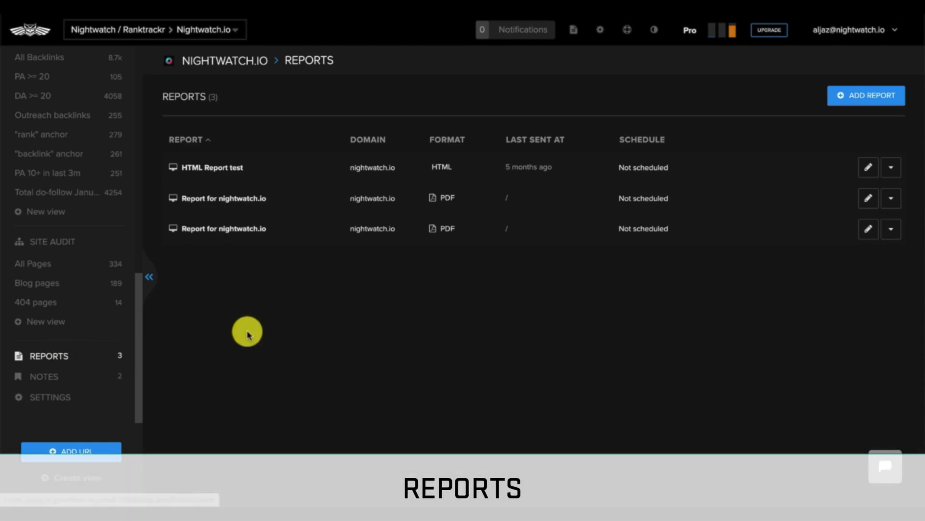
{"action": "mouse_move", "coordinate": [847, 82]}
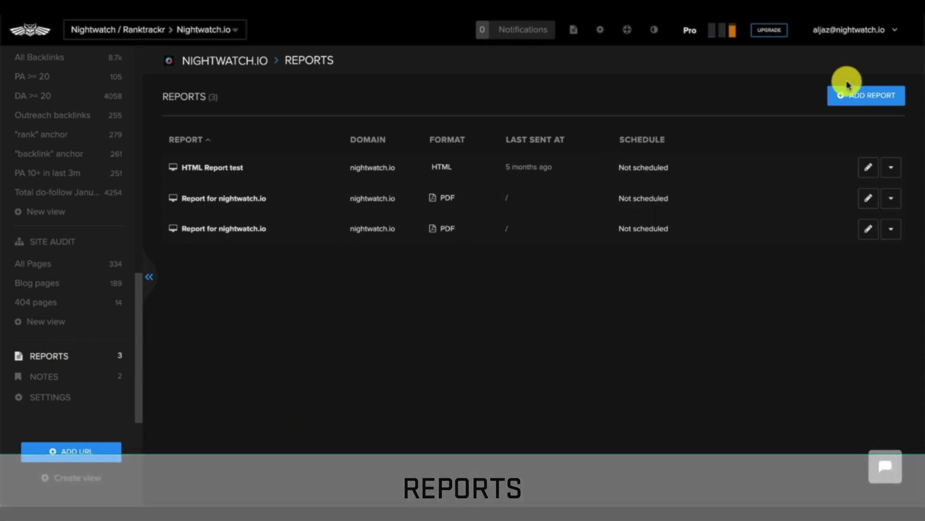
{"action": "mouse_move", "coordinate": [891, 97]}
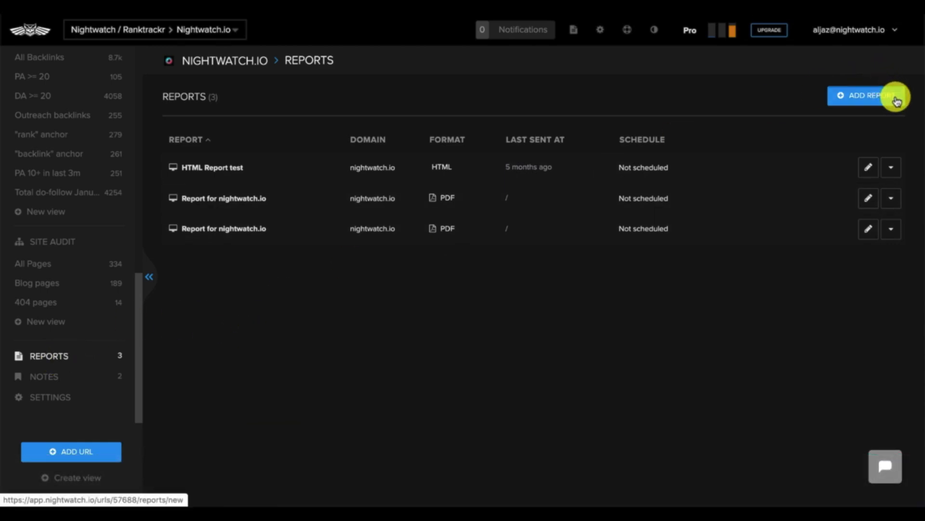
{"action": "left_click", "coordinate": [865, 96]}
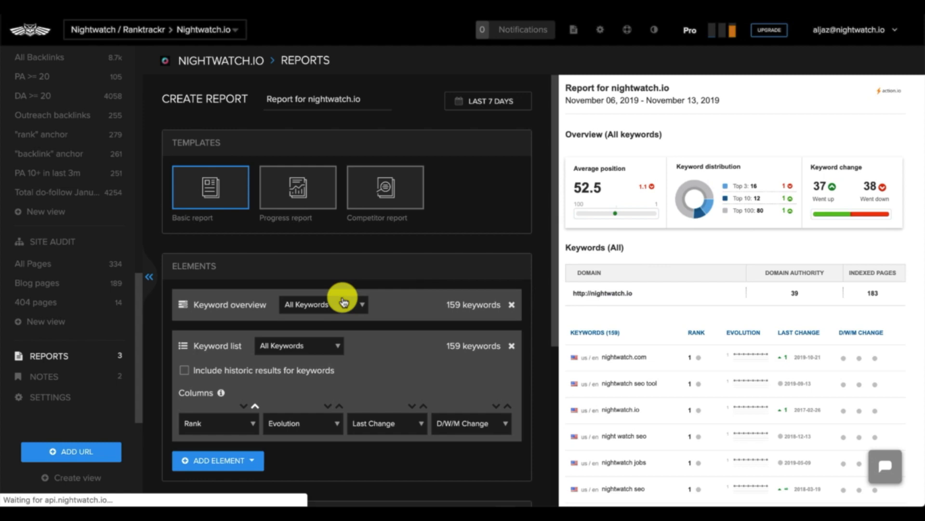
{"action": "mouse_move", "coordinate": [295, 371]}
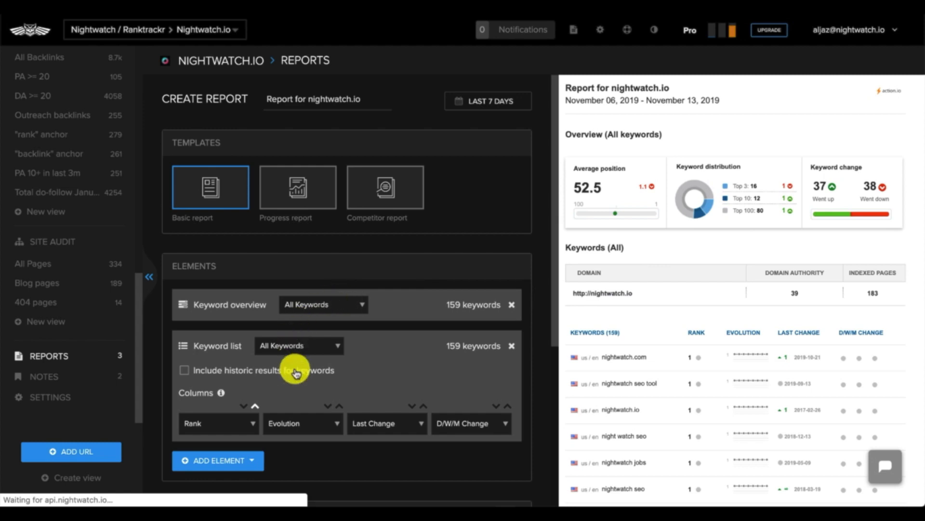
{"action": "scroll", "scroll_direction": "down", "scroll_amount": 3}
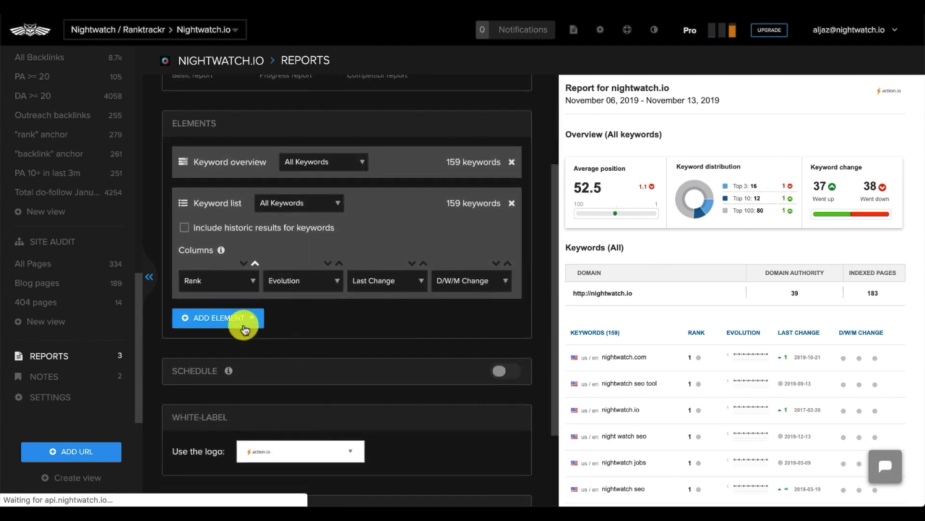
{"action": "left_click", "coordinate": [217, 317]}
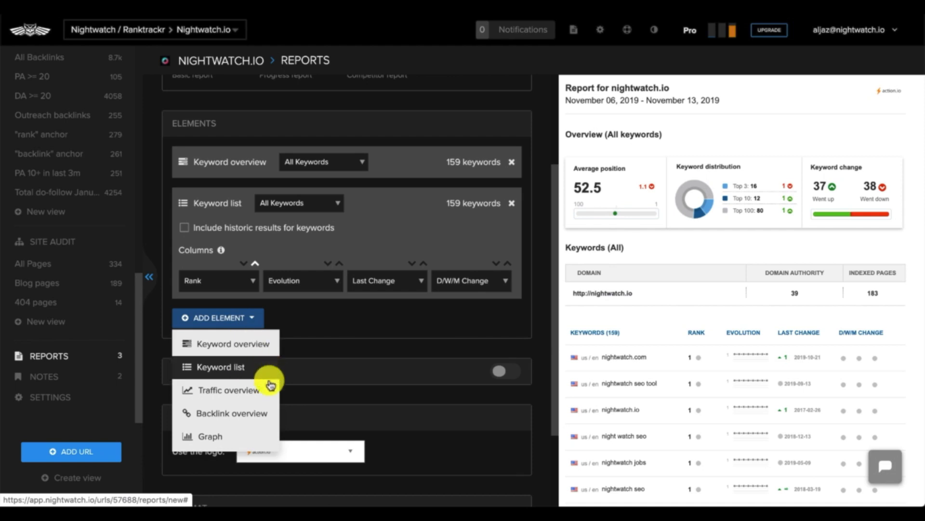
{"action": "mouse_move", "coordinate": [264, 440]}
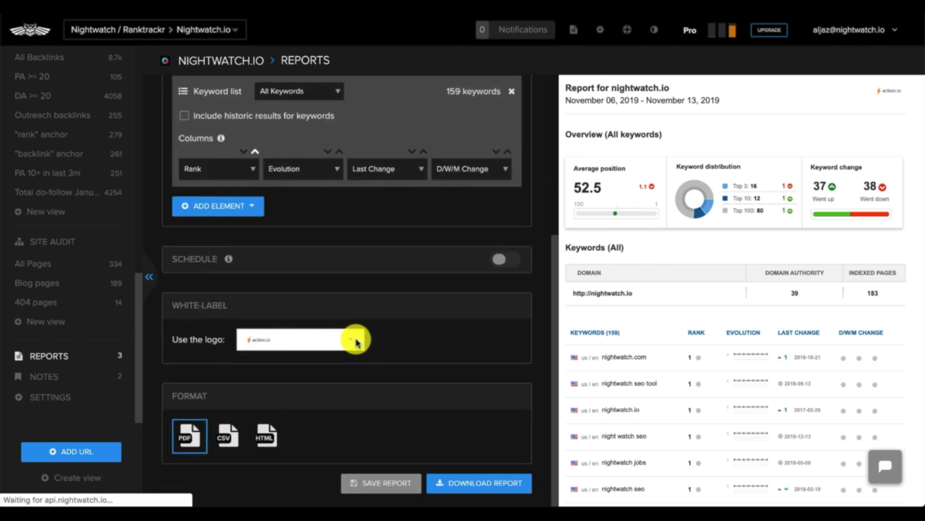
- Schedule the report to send weekly on Sunday at 12:00 PM
{"action": "left_click", "coordinate": [504, 259]}
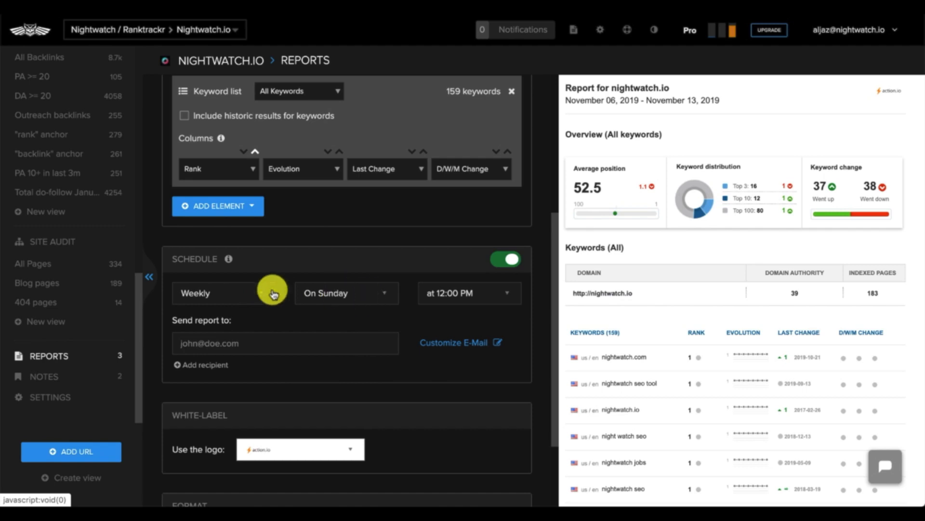
{"action": "left_click", "coordinate": [218, 292]}
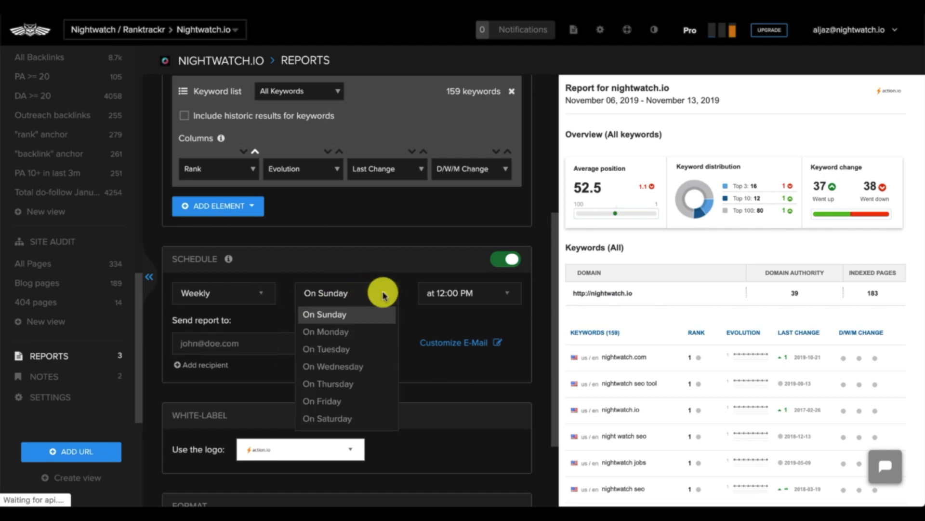
{"action": "left_click", "coordinate": [468, 293]}
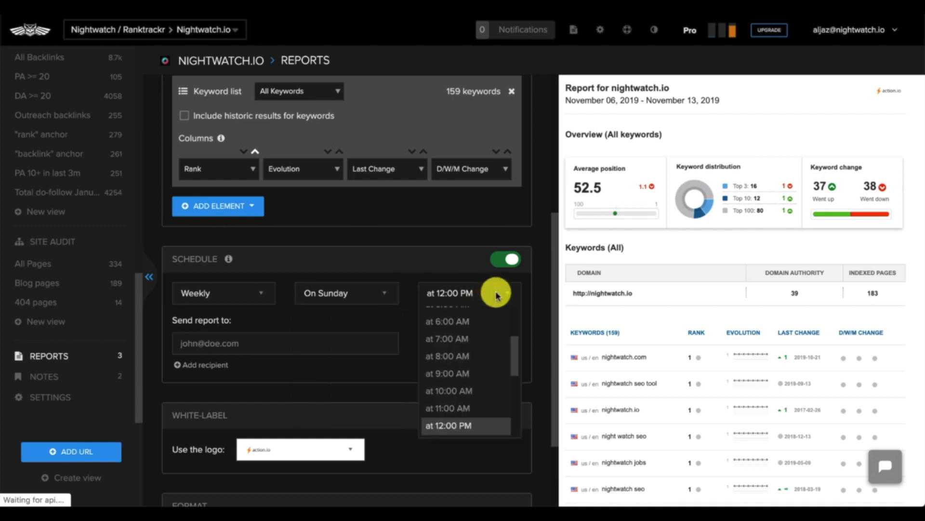
{"action": "left_click", "coordinate": [450, 425]}
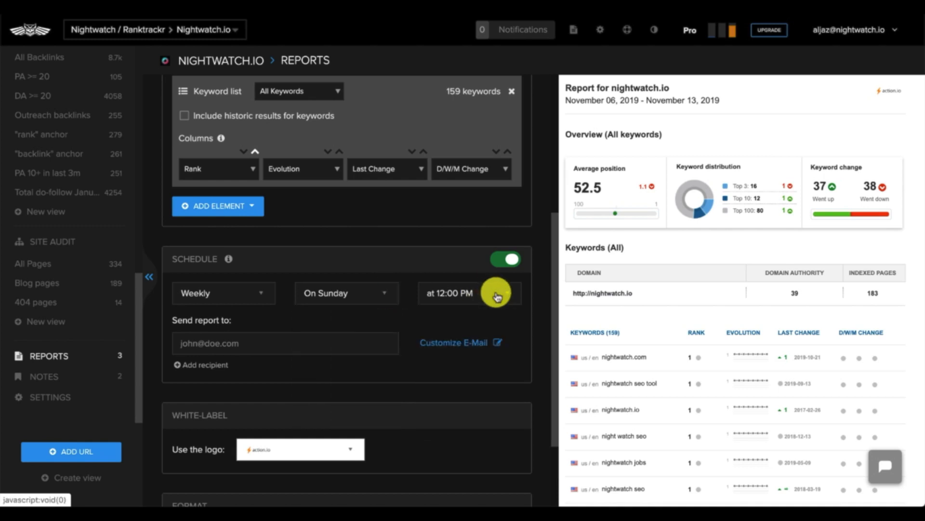
- Enable a custom e-mail for the scheduled report
{"action": "left_click", "coordinate": [454, 343]}
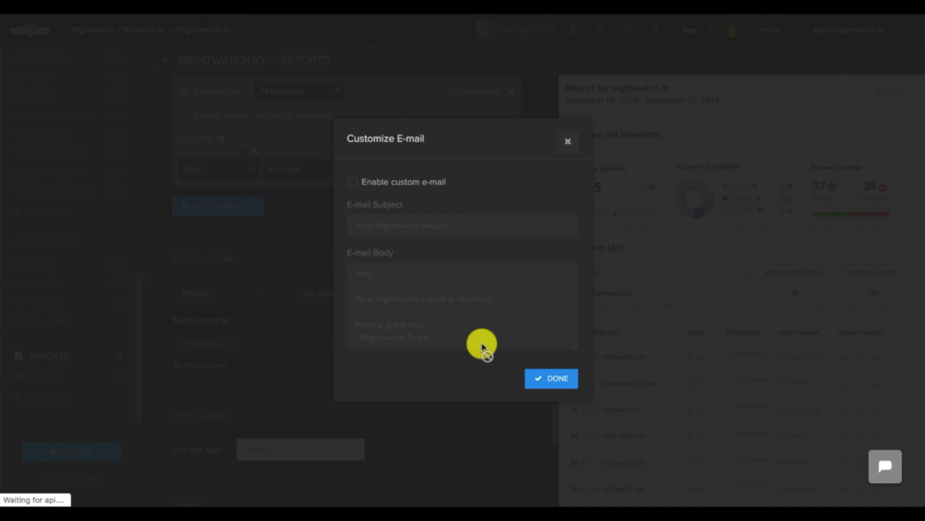
{"action": "left_click", "coordinate": [353, 182]}
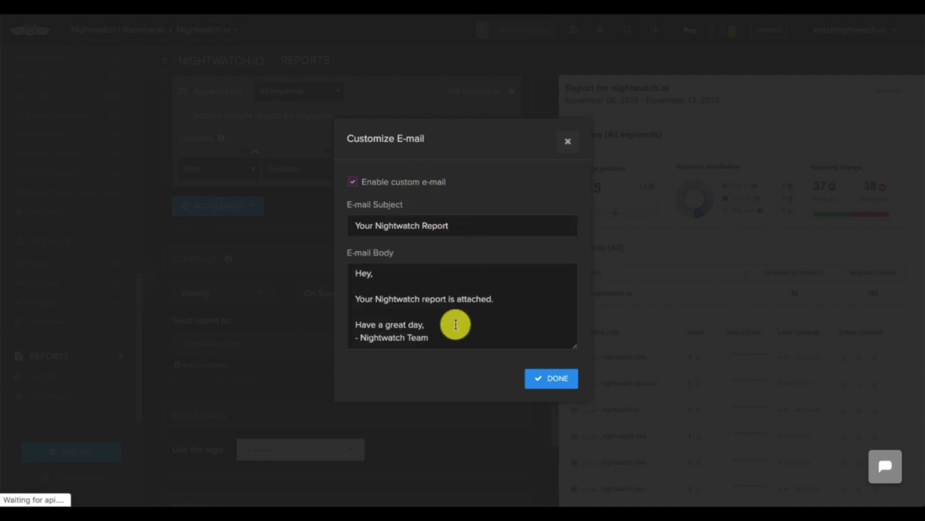
{"action": "left_click", "coordinate": [550, 378]}
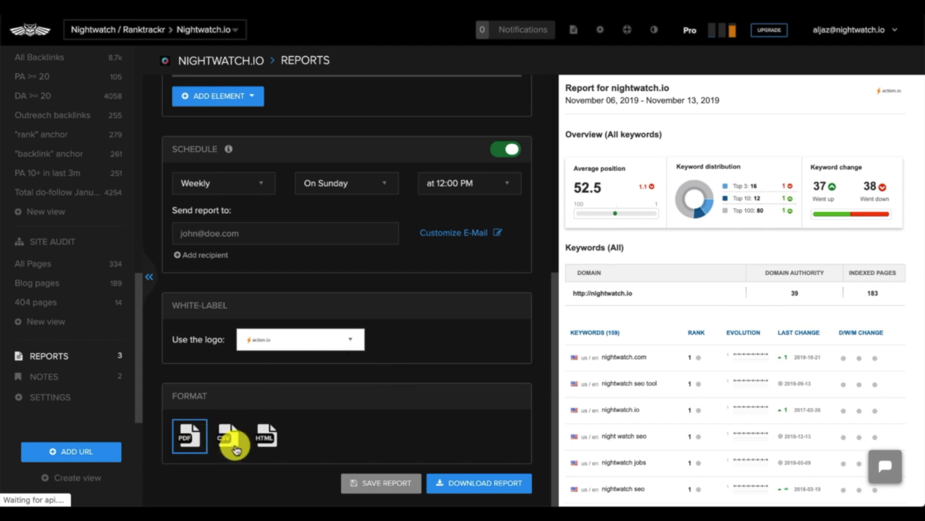
{"action": "mouse_move", "coordinate": [289, 439]}
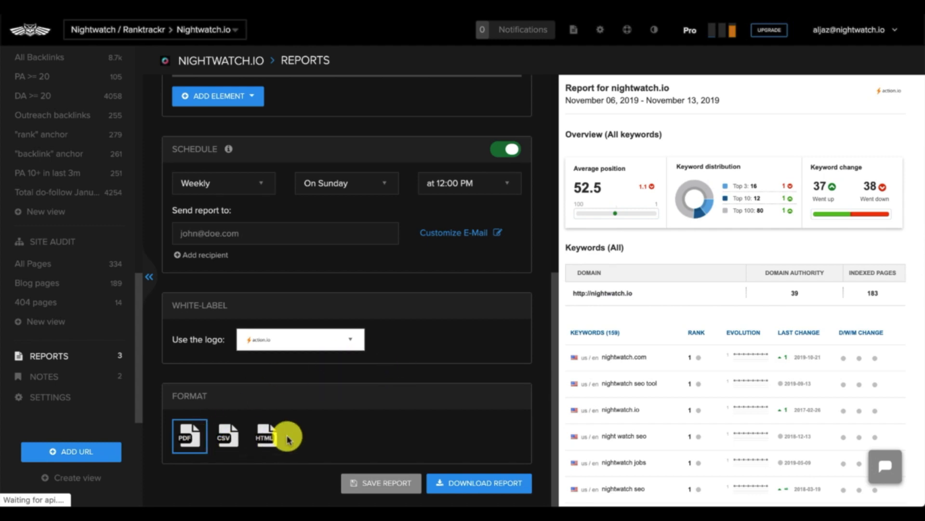
{"action": "mouse_move", "coordinate": [397, 485]}
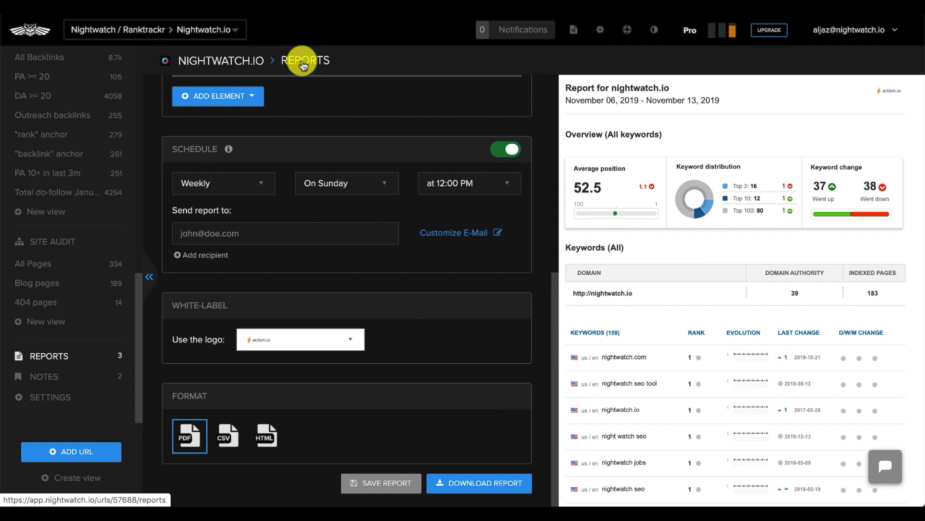
- Leave the report editor and show the Nightwatch.io card's private share link
{"action": "left_click", "coordinate": [306, 60]}
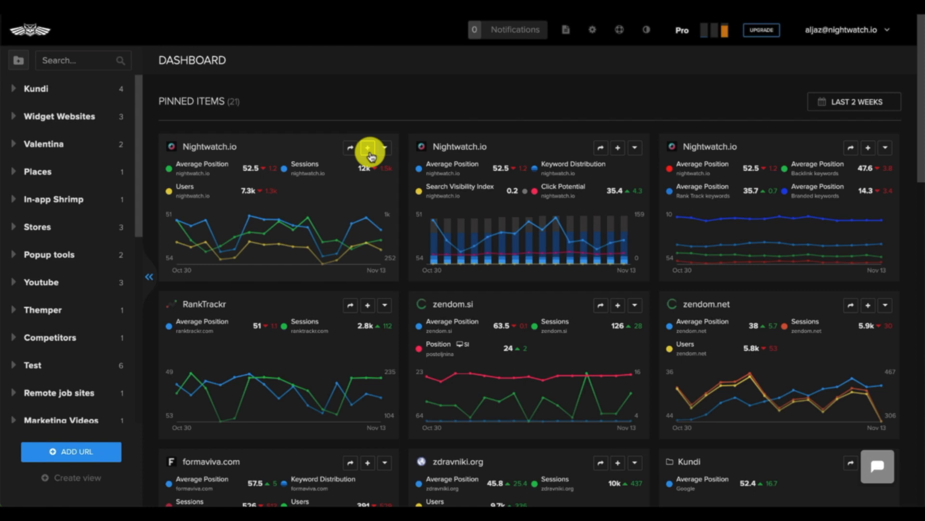
{"action": "left_click", "coordinate": [350, 147]}
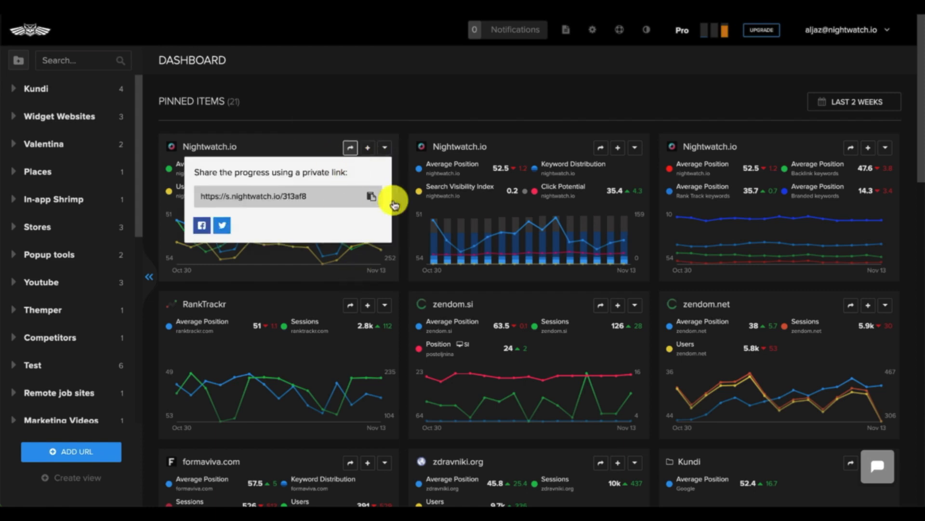
{"action": "mouse_move", "coordinate": [201, 234]}
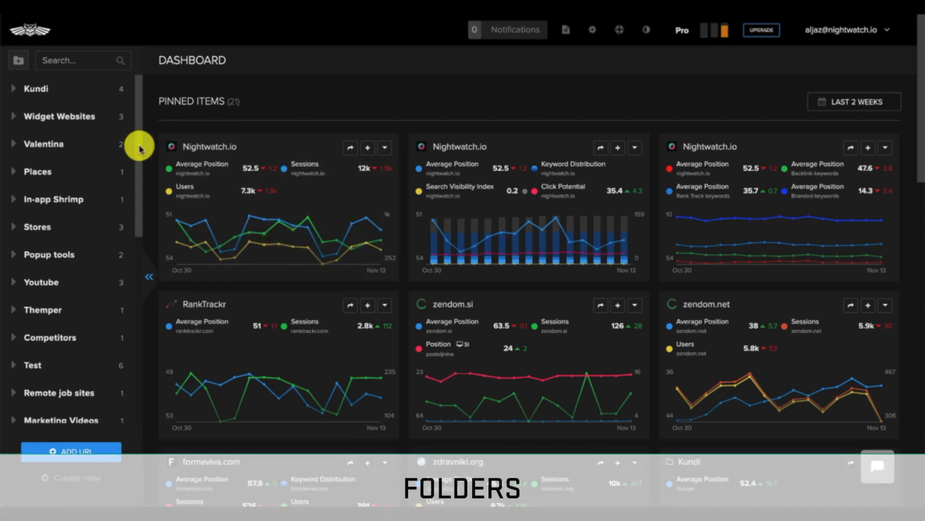
{"action": "mouse_move", "coordinate": [105, 60]}
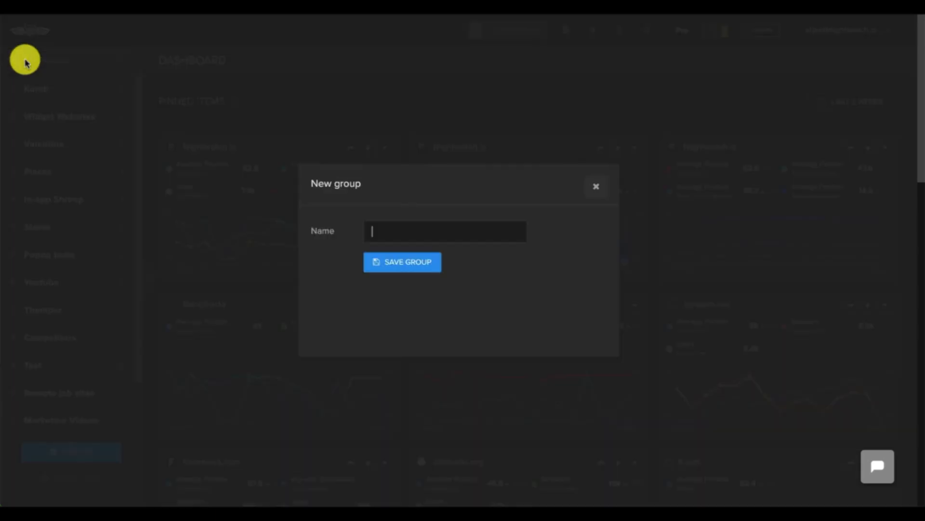
{"action": "mouse_move", "coordinate": [464, 235]}
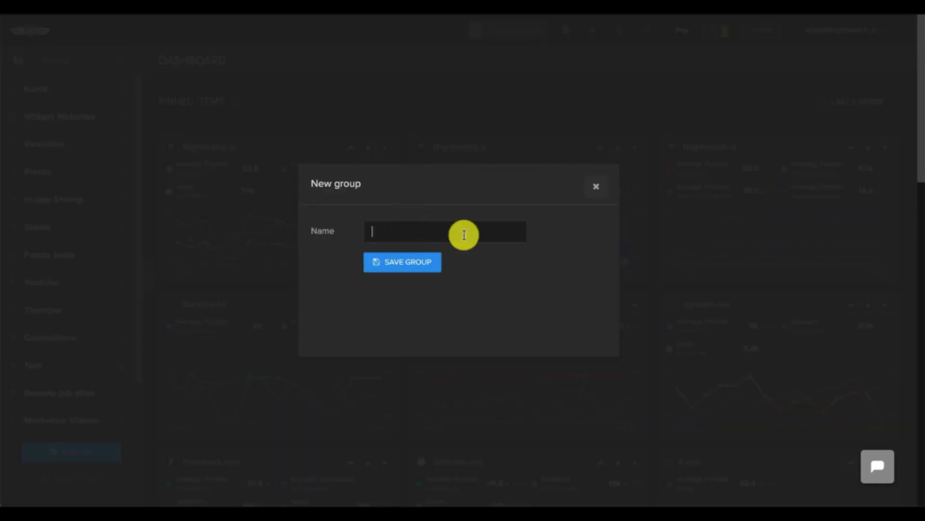
{"action": "left_click", "coordinate": [596, 186]}
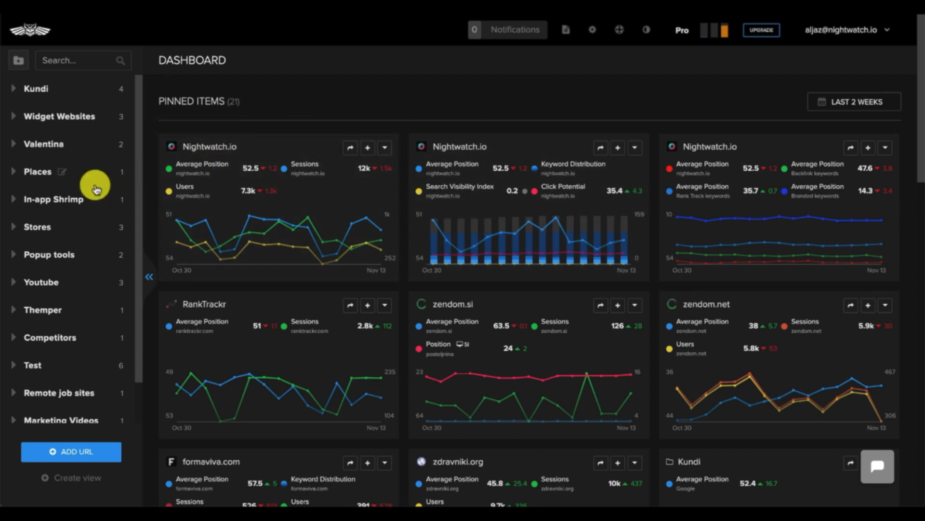